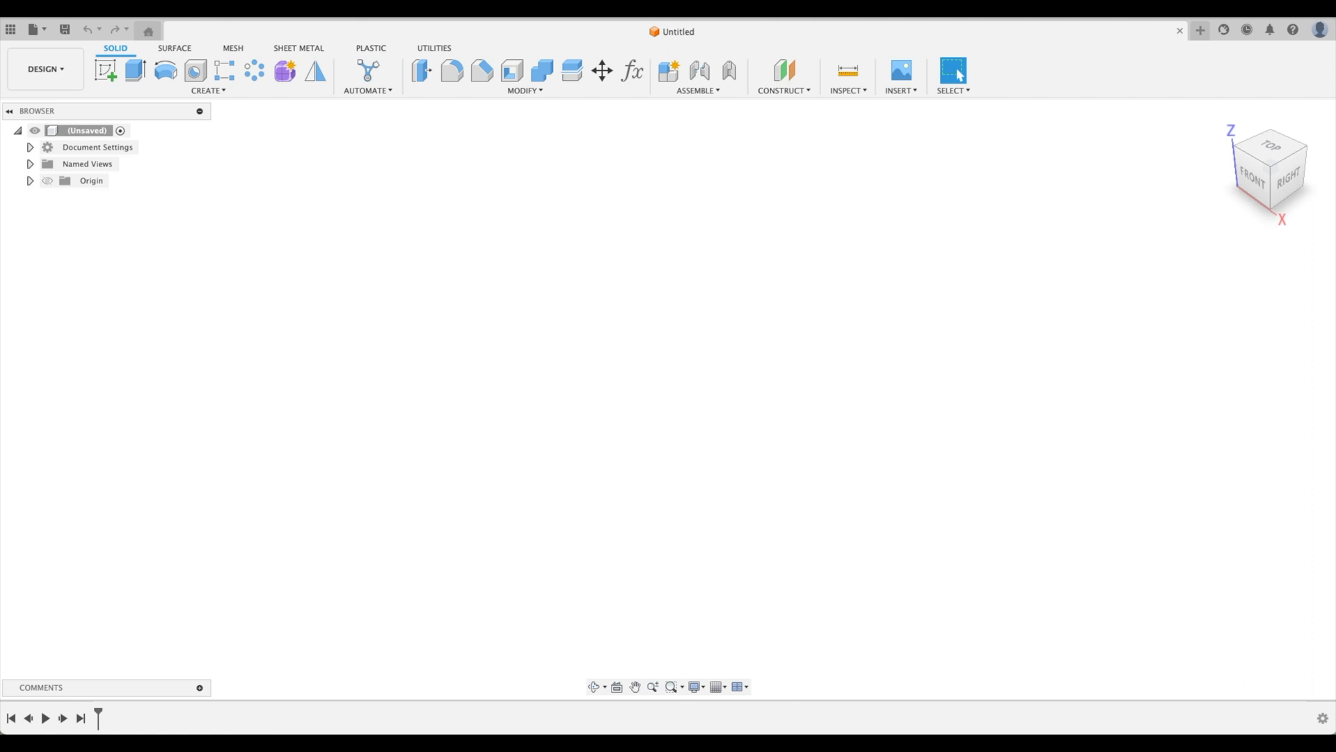
mouse_move(740, 390)
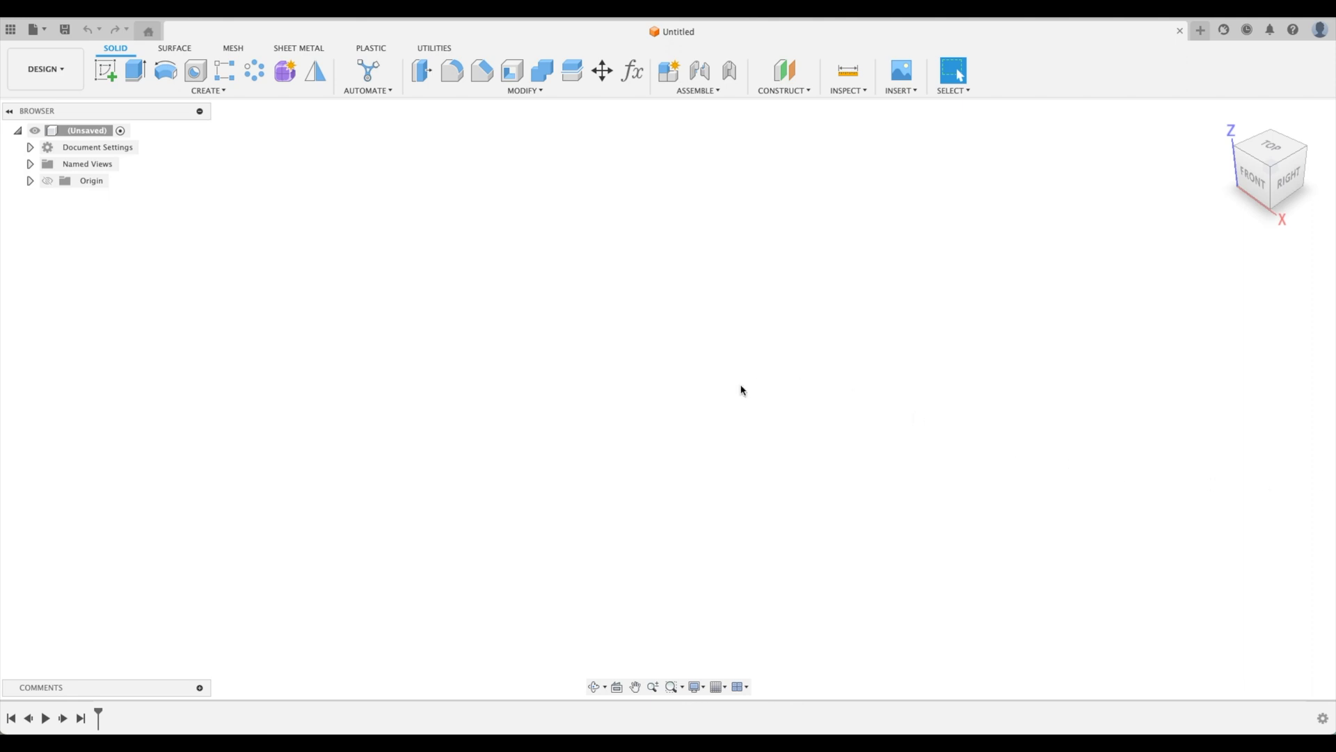
Sketch a 10x10 centre rectangle at the origin and extrude it into a thin plate.
click(106, 71)
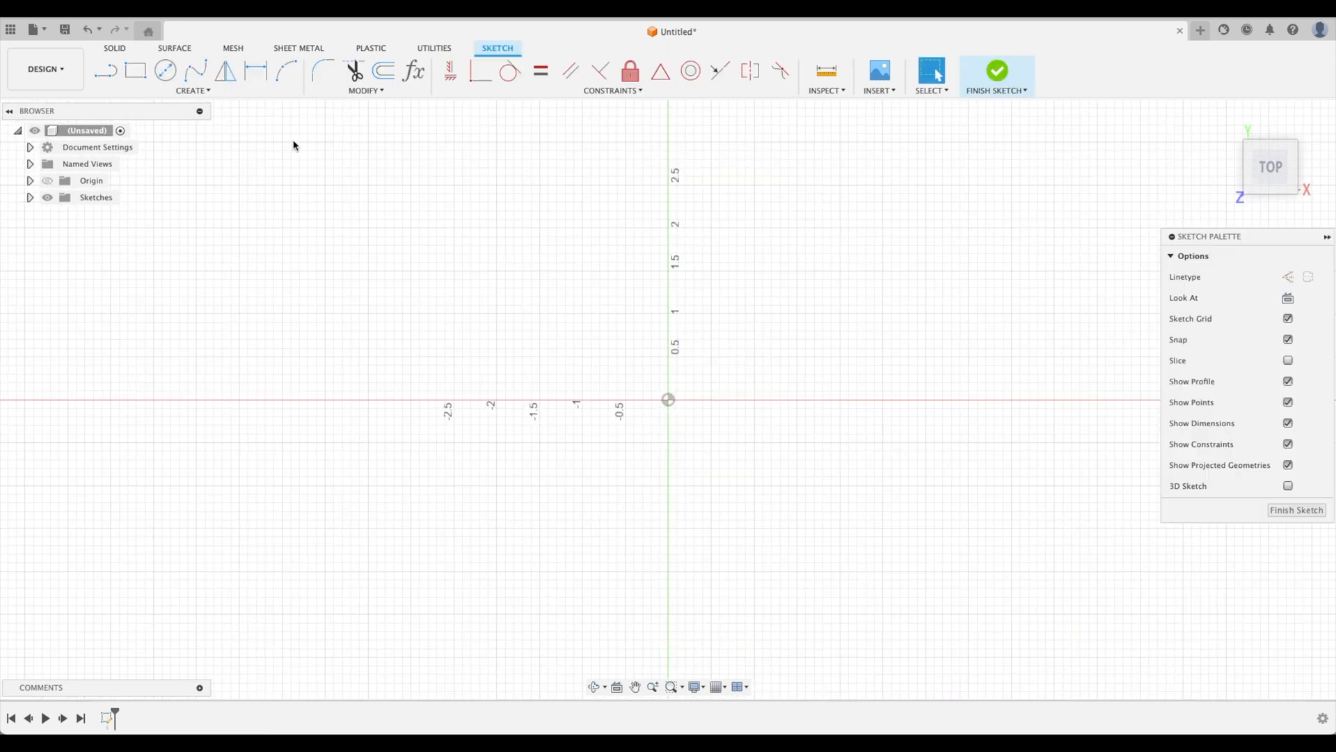
click(135, 71)
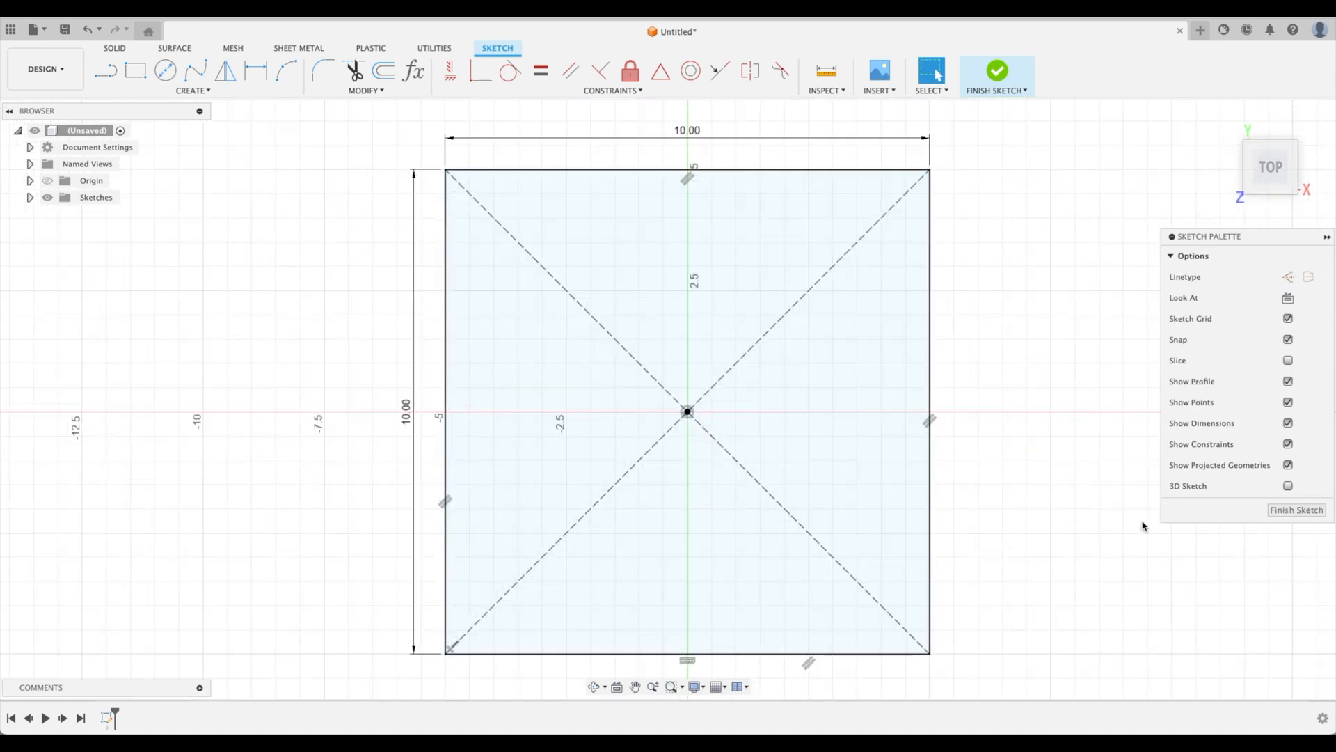
click(997, 71)
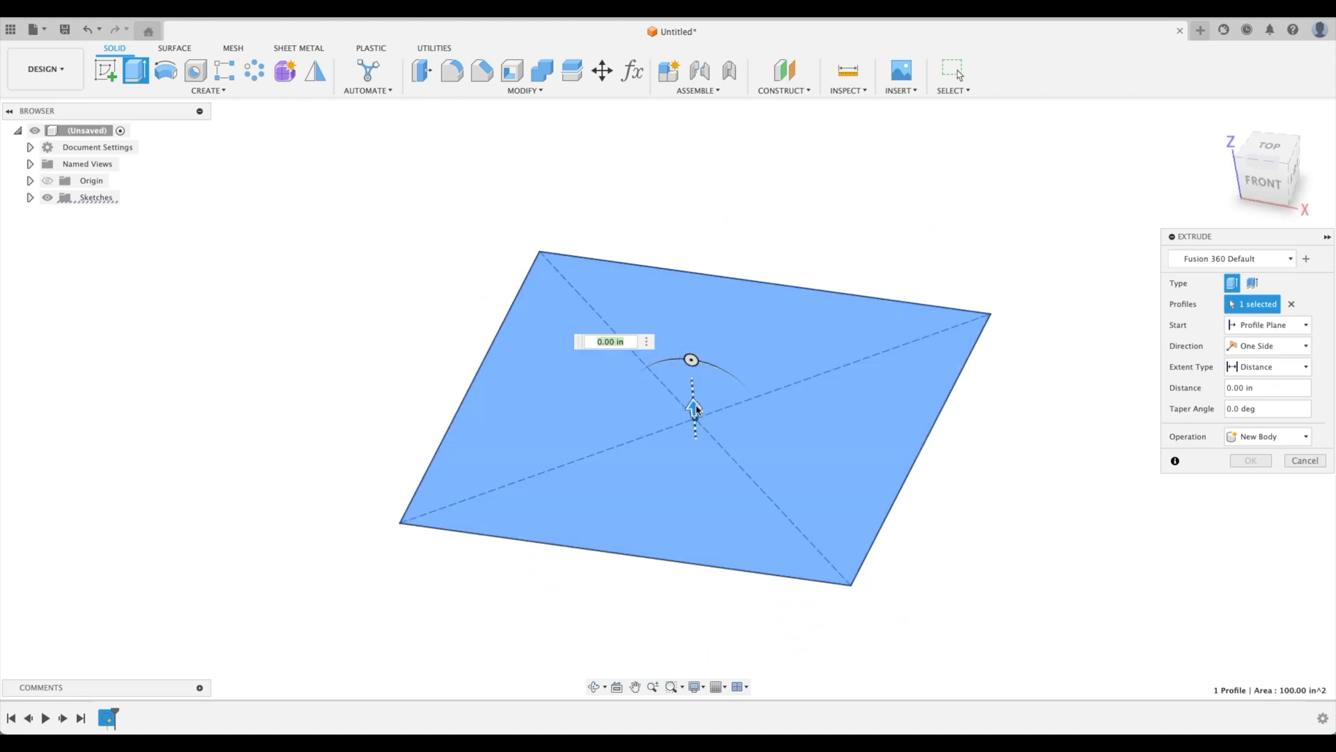
click(1251, 461)
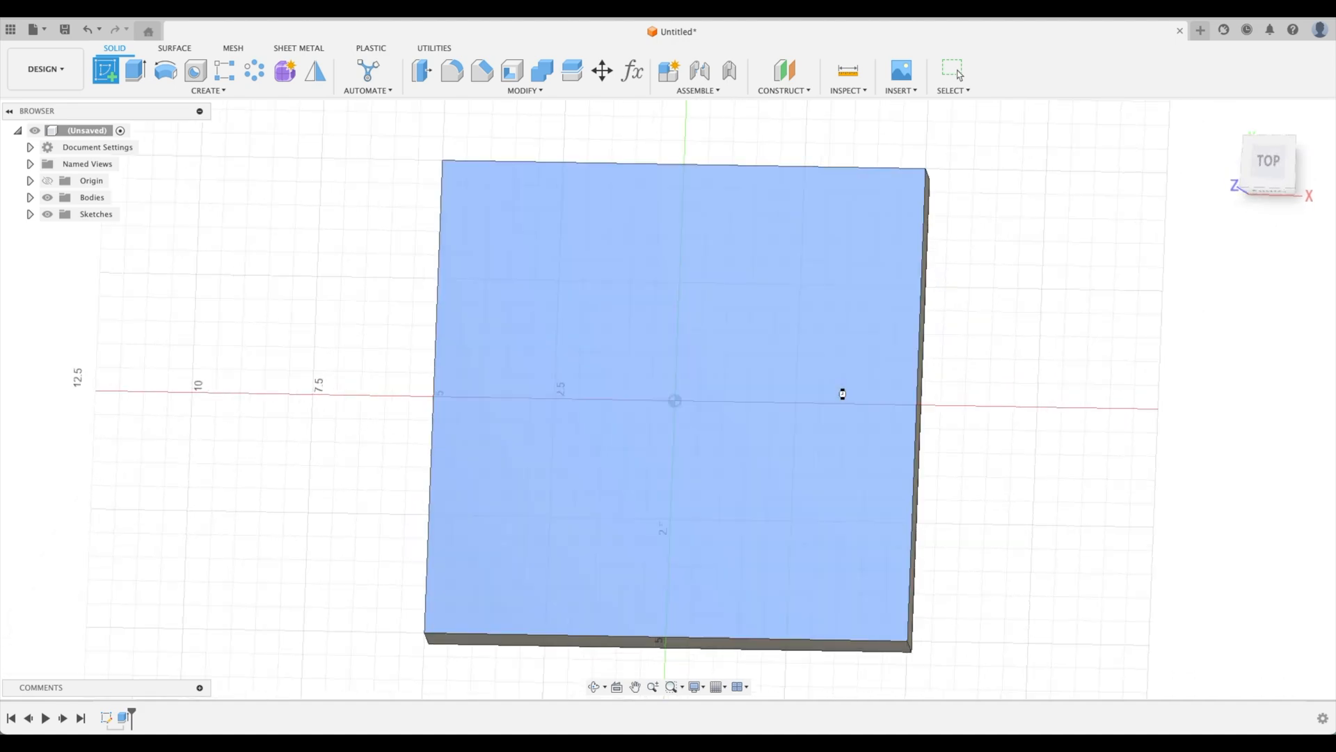
Place a text frame on the top-face sketch reading 'Thank You' on two lines.
click(193, 90)
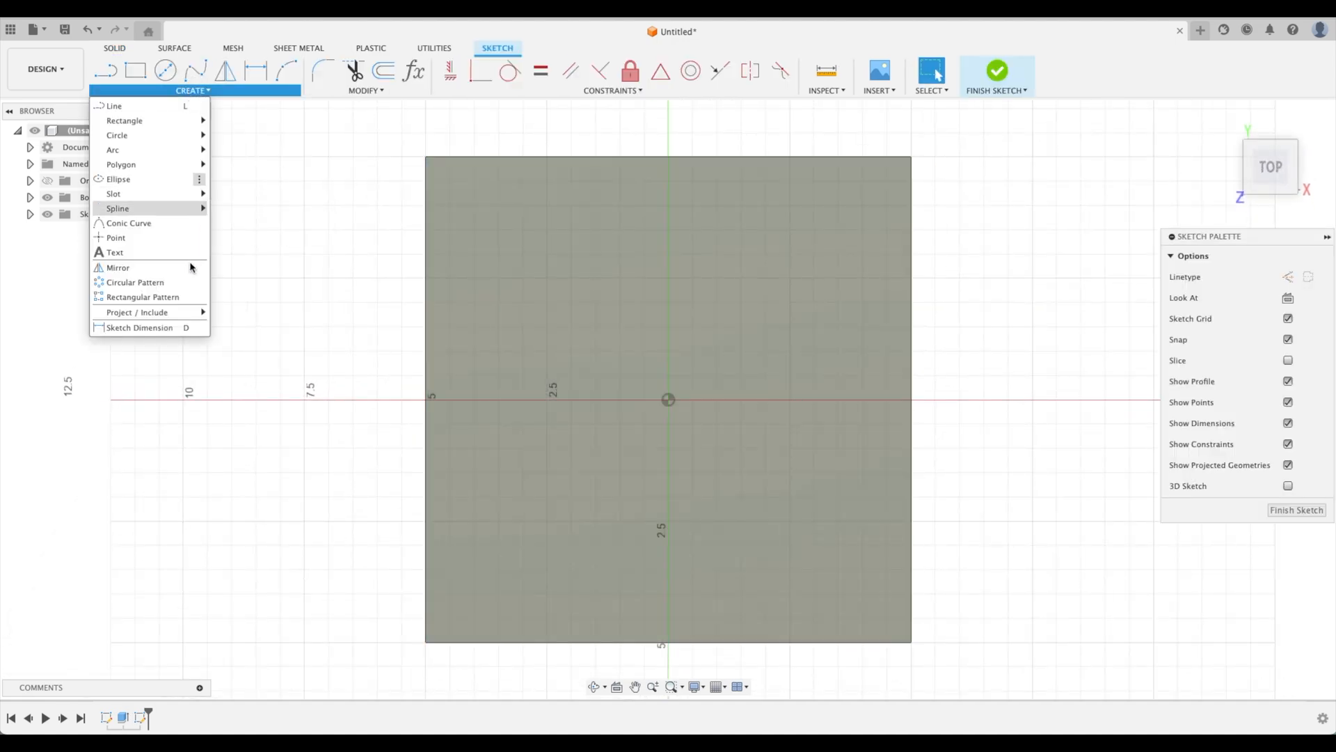
click(114, 252)
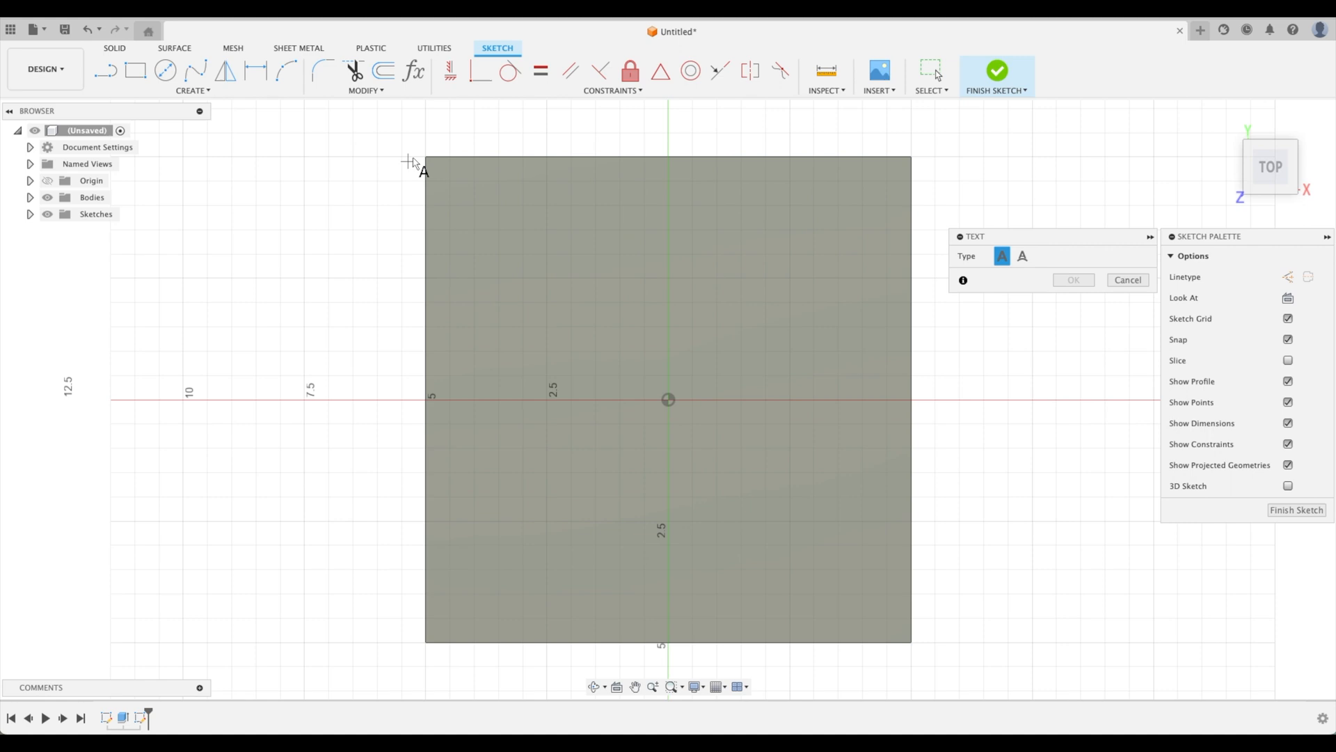
click(668, 399)
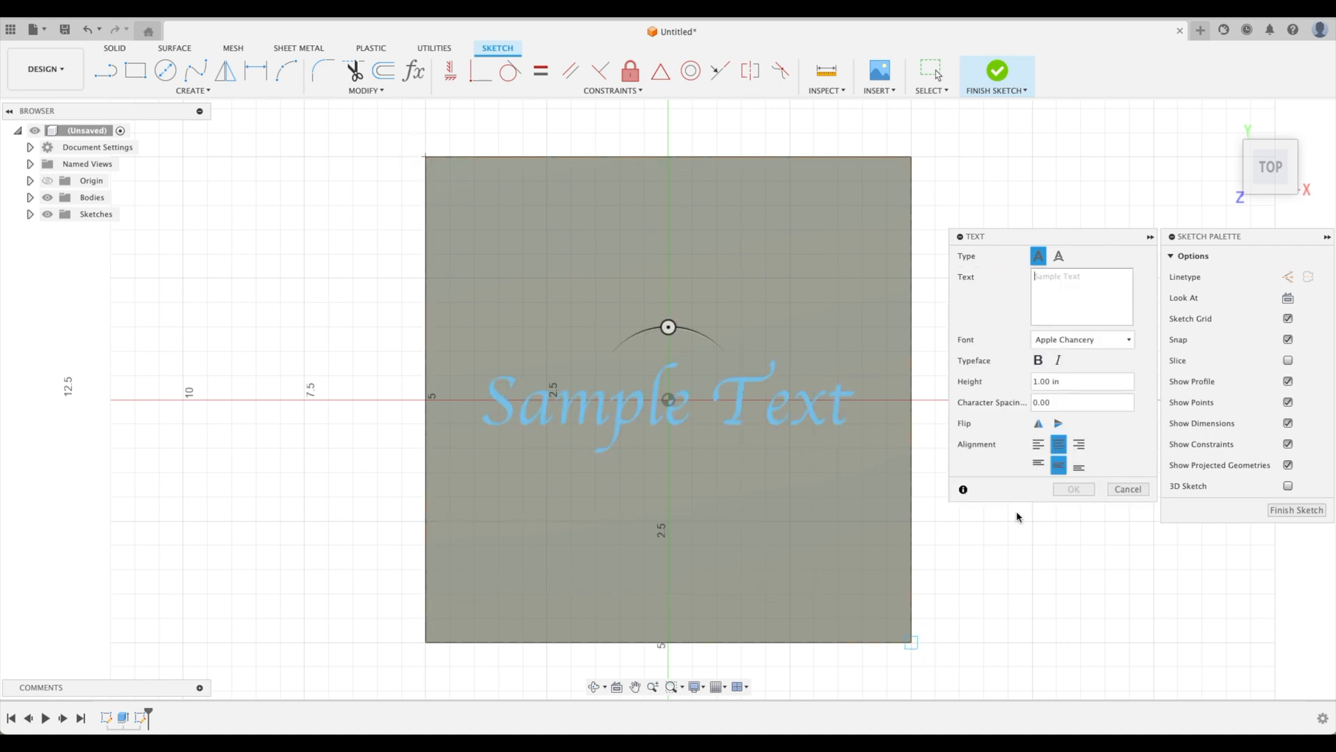
text(T)
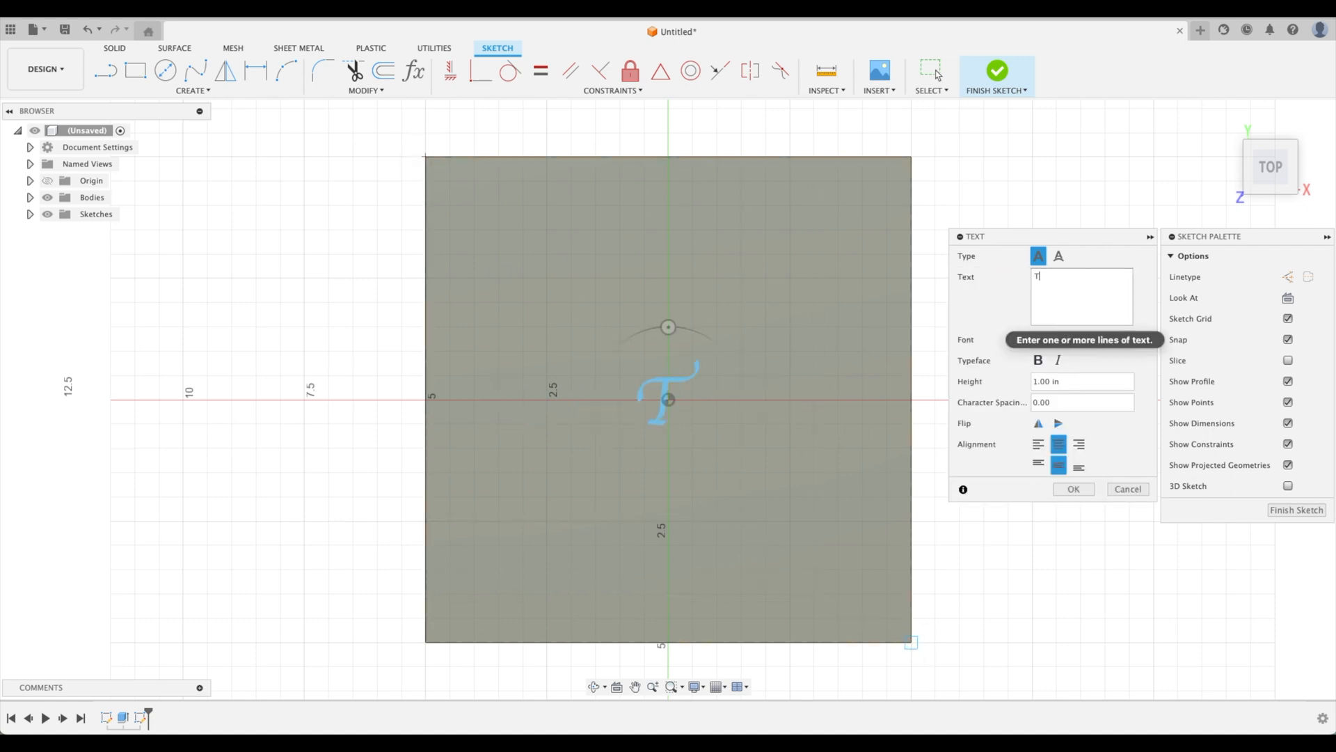
text(hank)
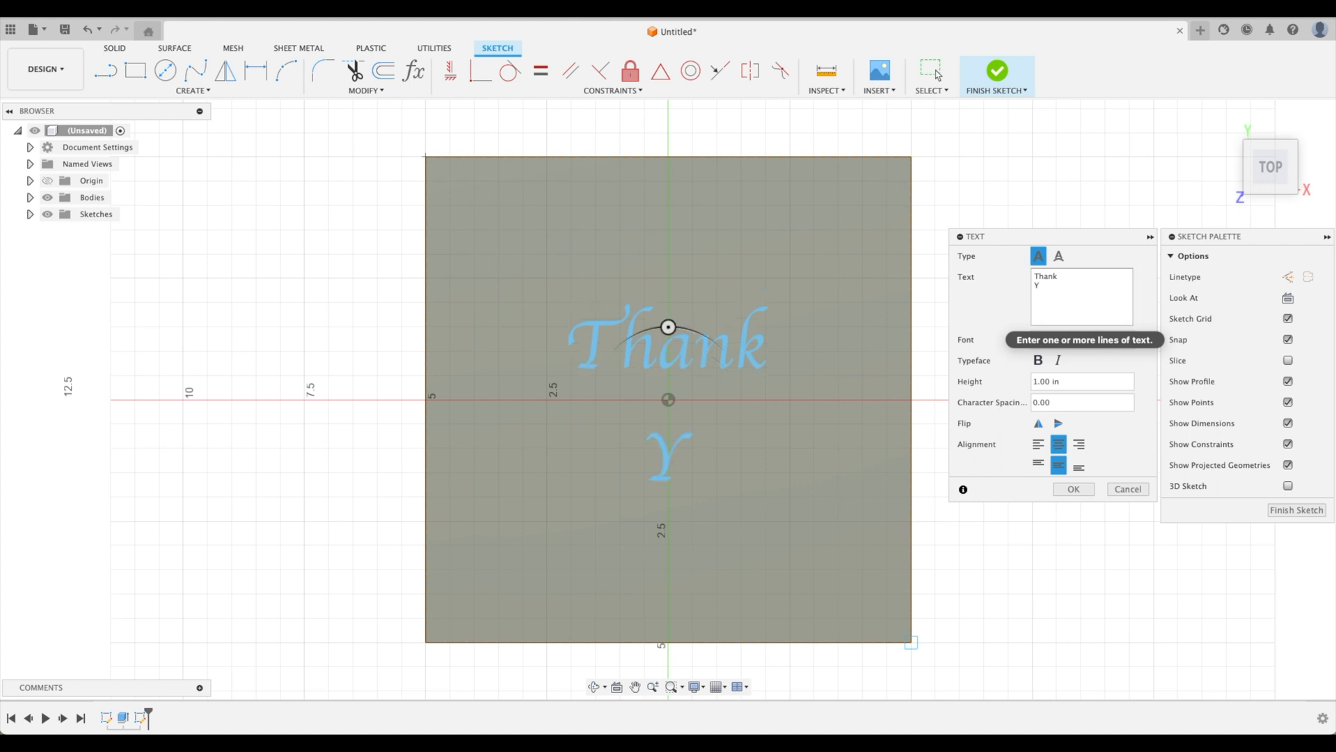
text(ou)
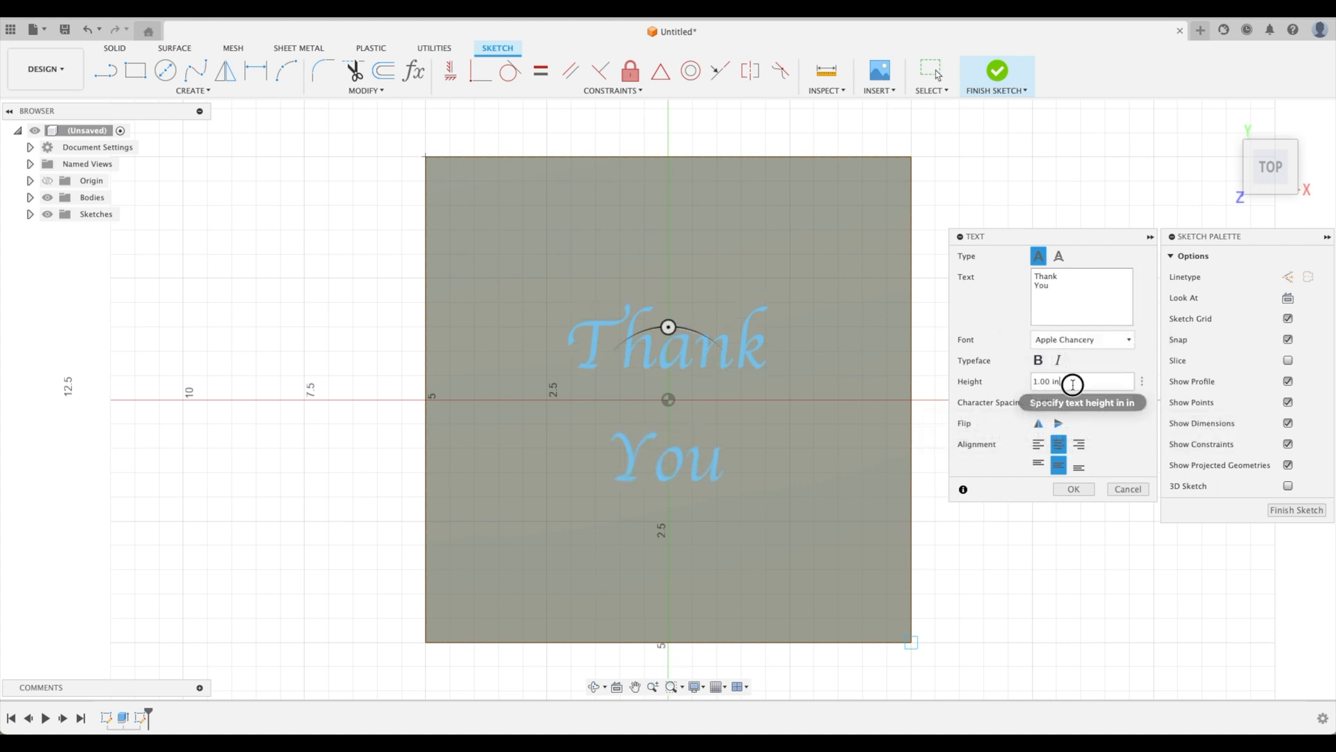
mouse_move(1078, 465)
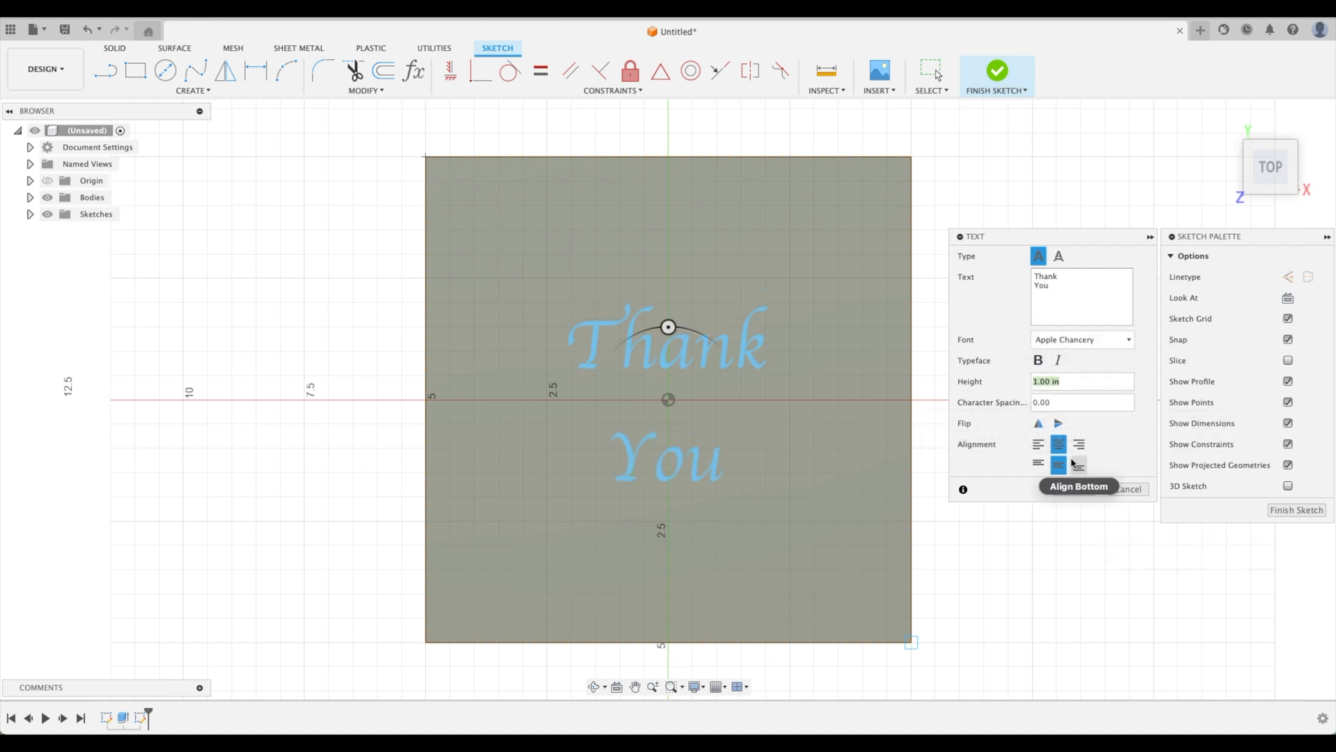
Align the Thank You text centred horizontally and vertically on the block.
click(1038, 443)
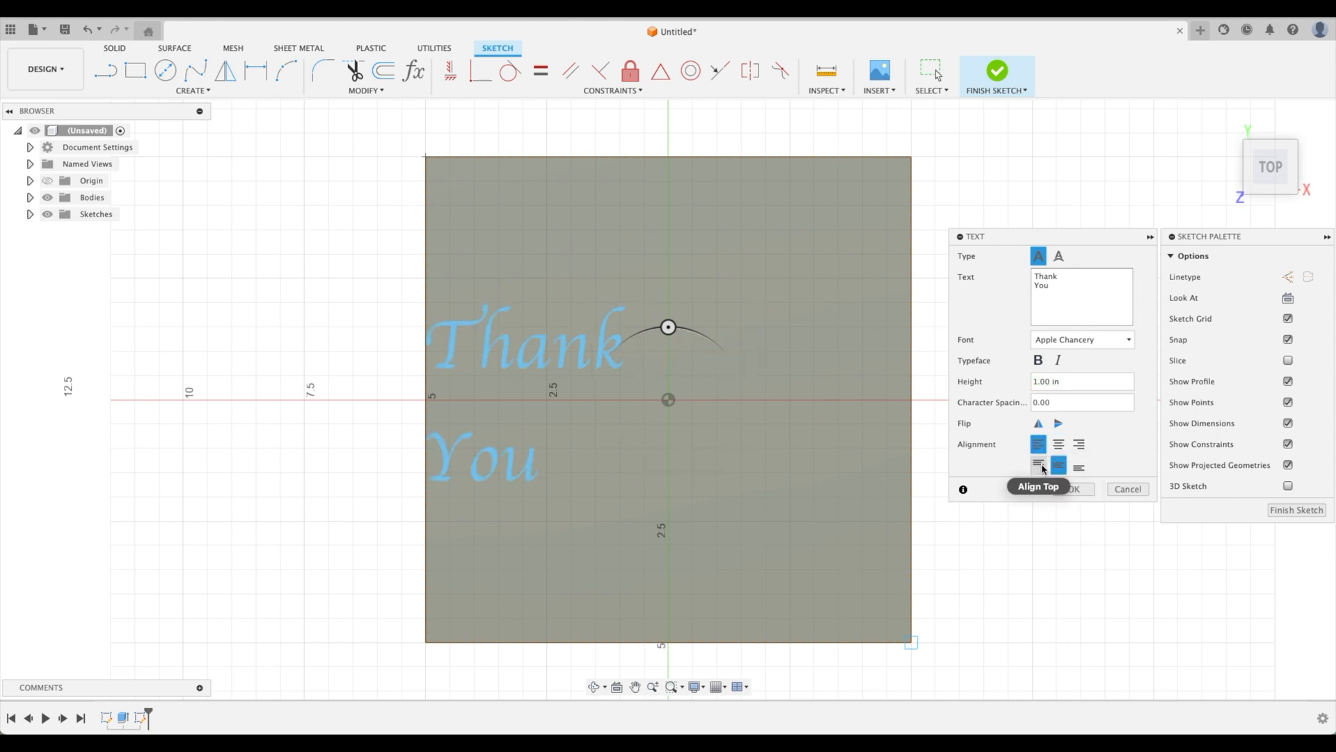
click(1038, 465)
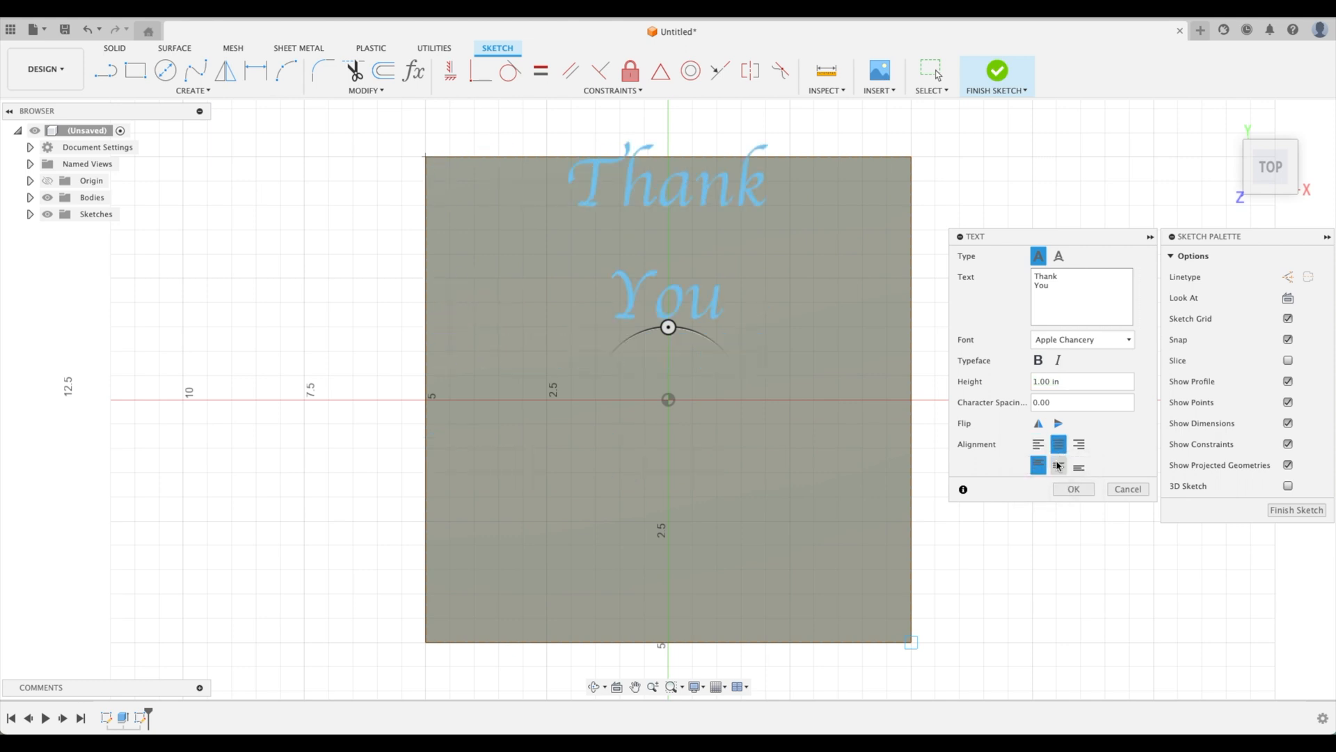
click(1074, 488)
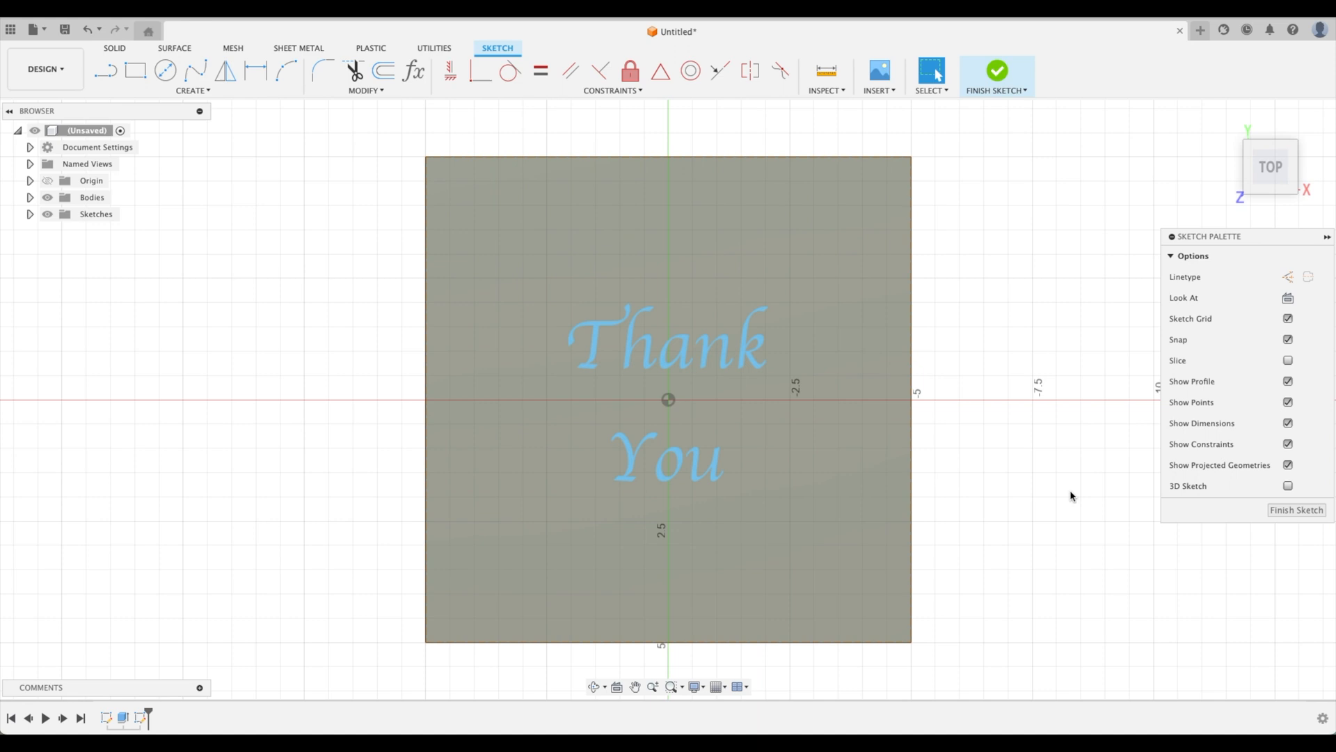
Extrude the Thank You letter profiles as a cut into the plate's top face.
click(997, 71)
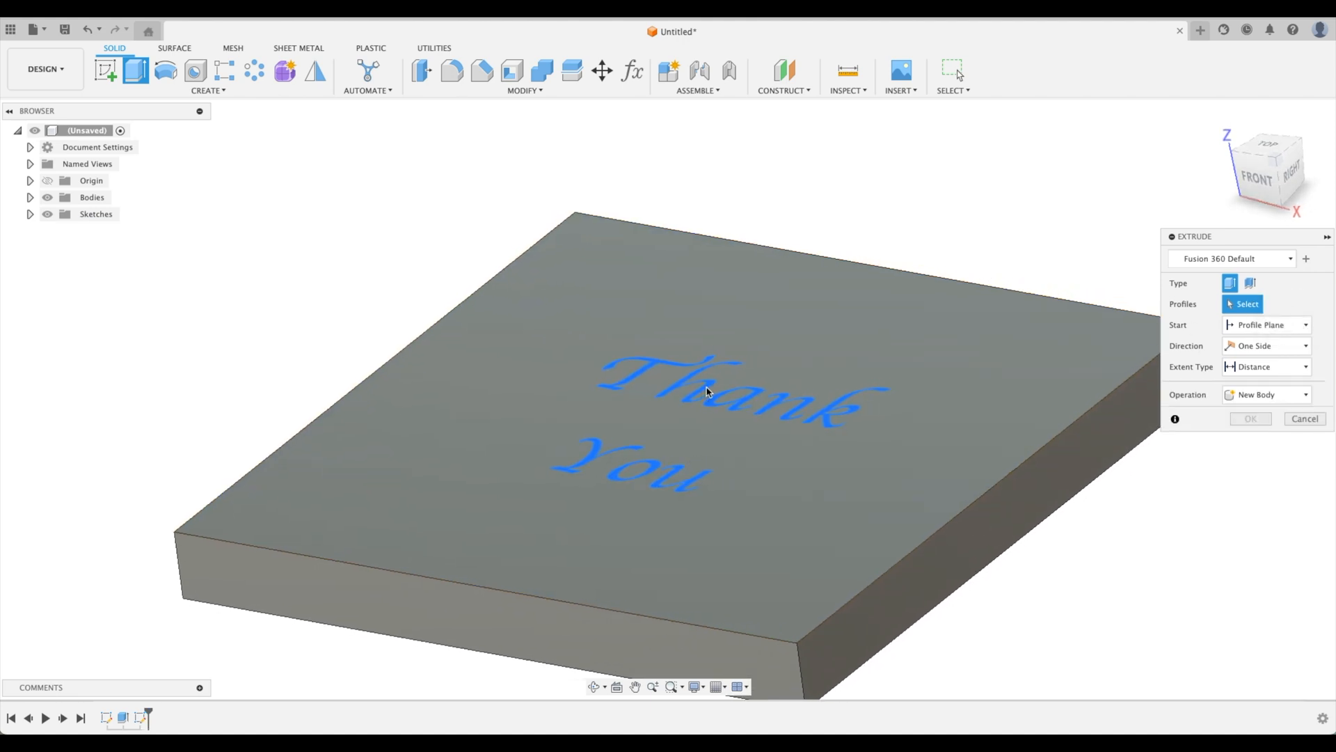
click(688, 392)
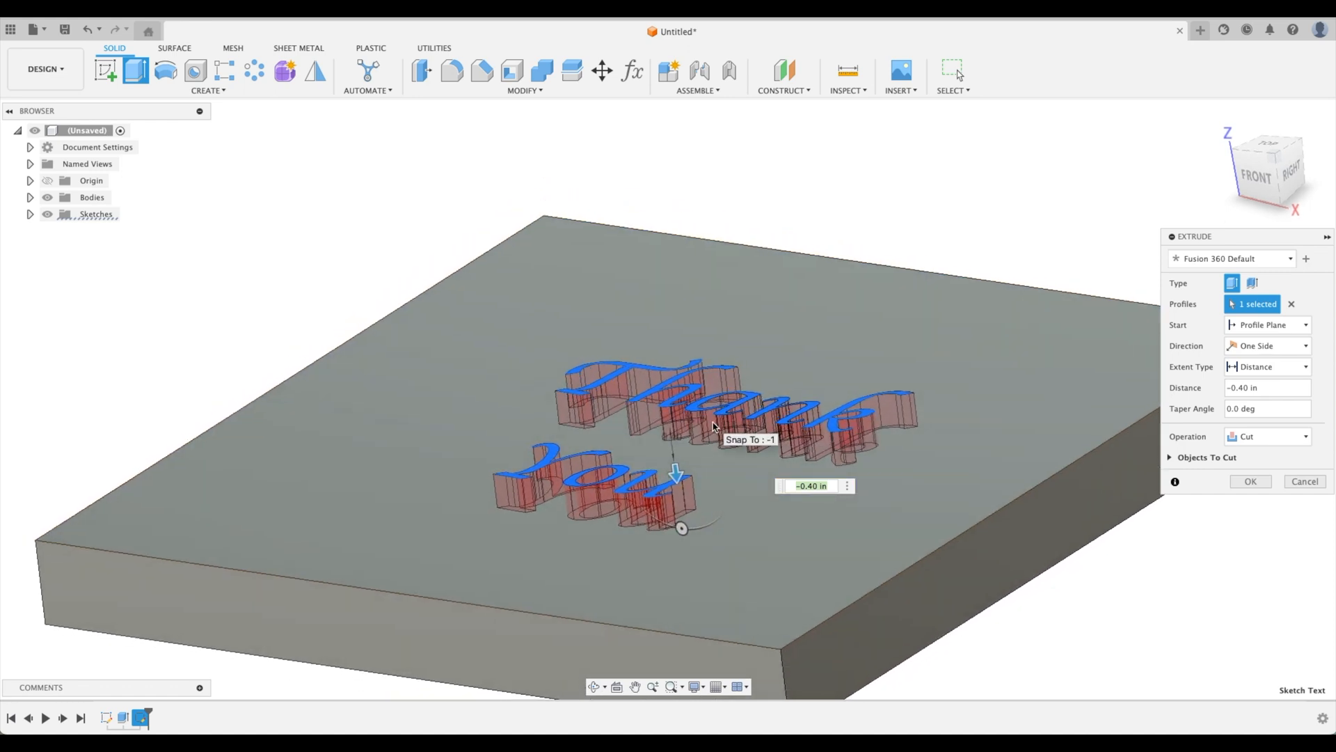
mouse_move(669, 424)
text(-.5)
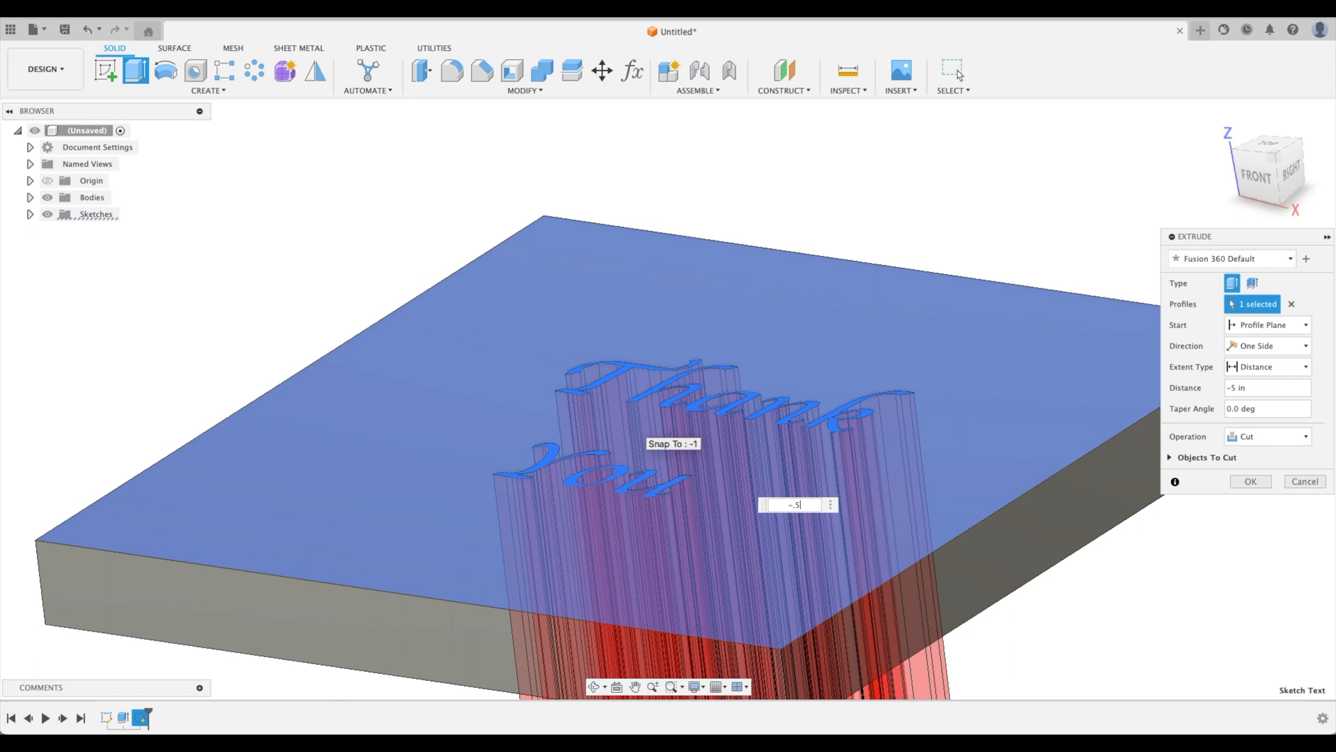
click(1250, 480)
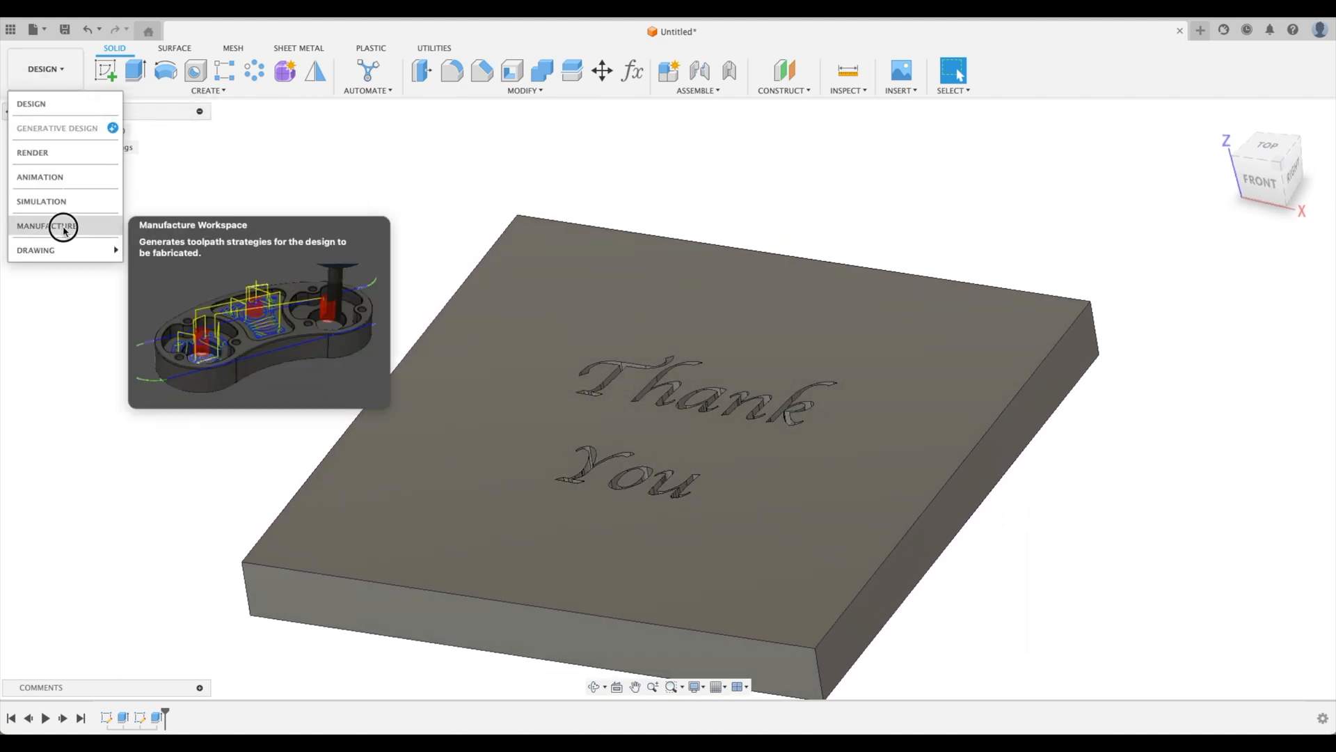
Create a new machining setup, Setup1, in the Manufacture workspace.
click(48, 226)
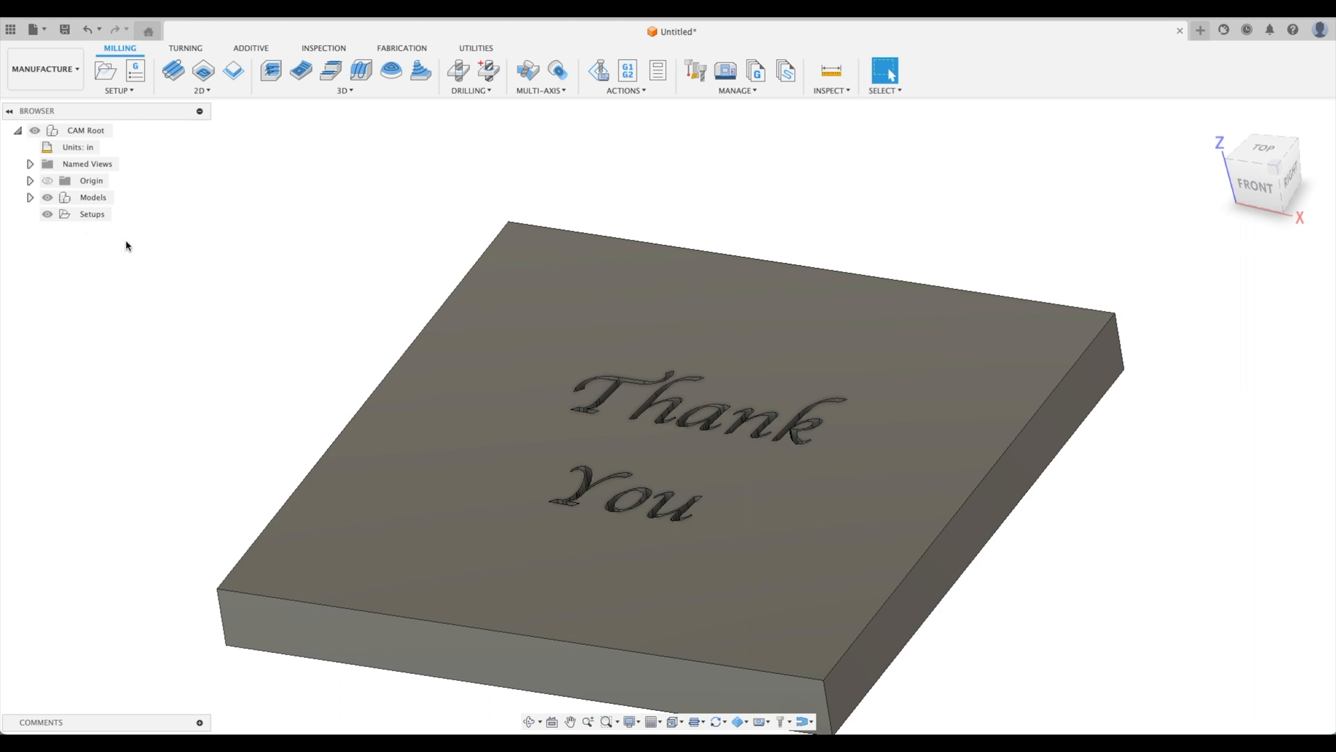
mouse_move(149, 227)
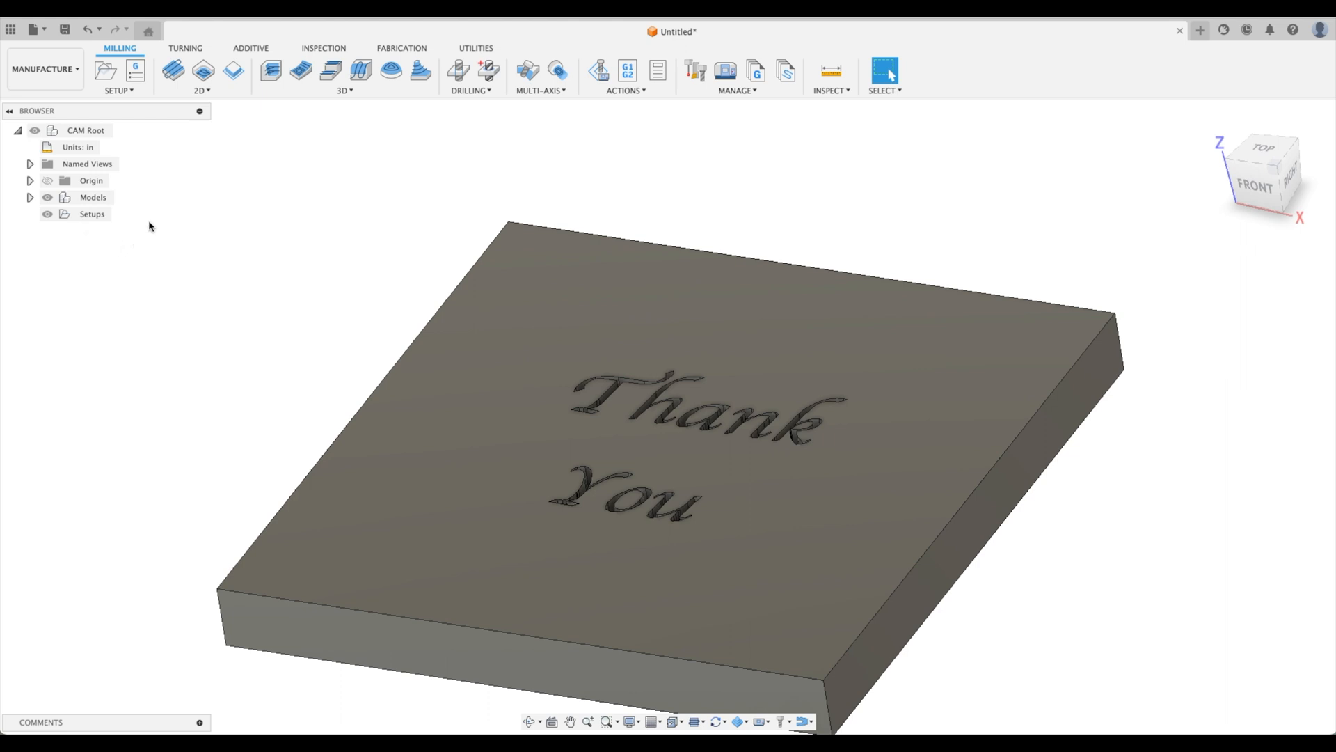
mouse_move(225, 104)
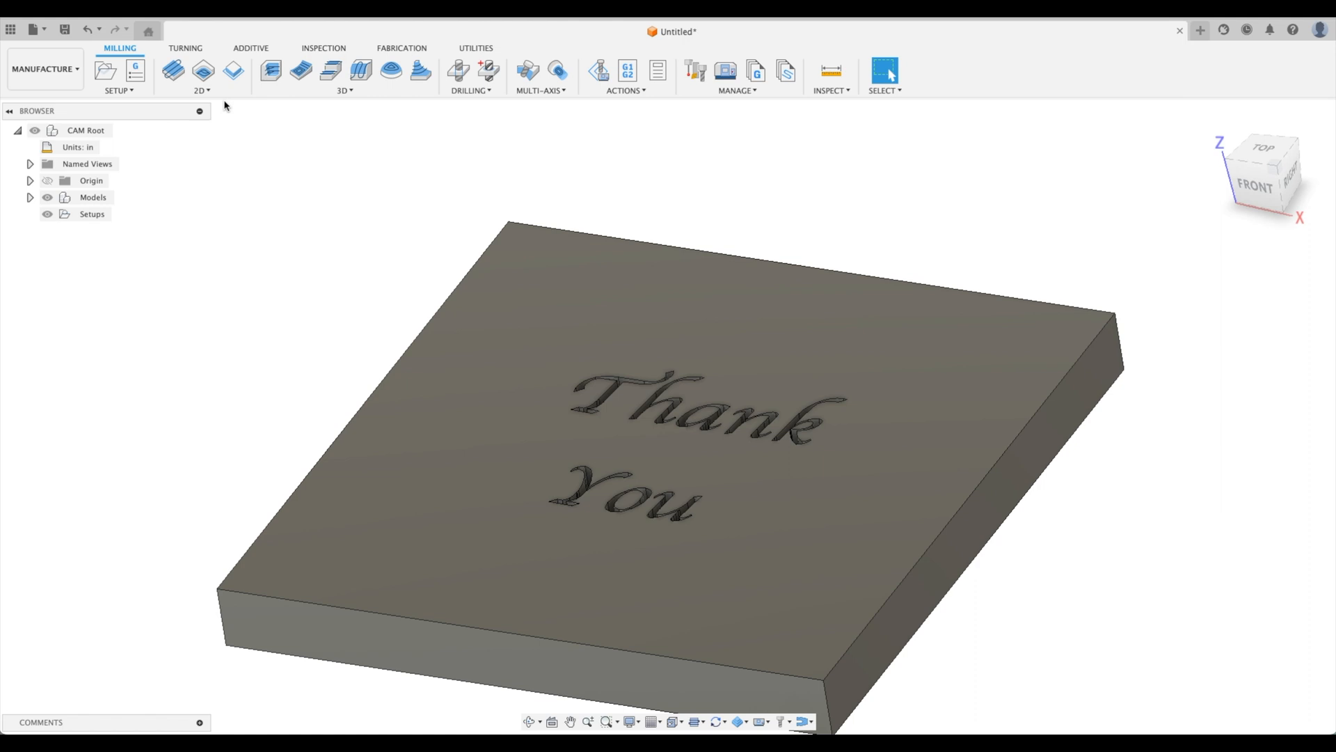
right_click(92, 214)
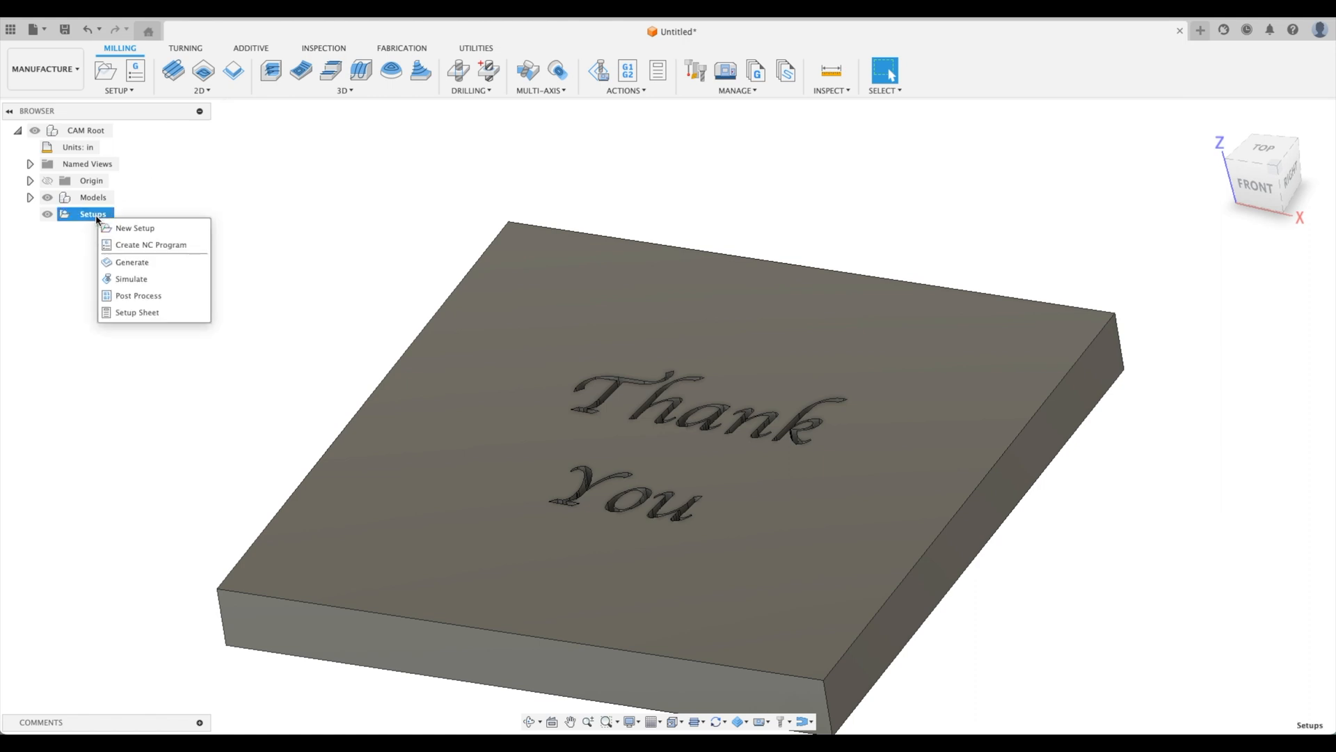
click(135, 227)
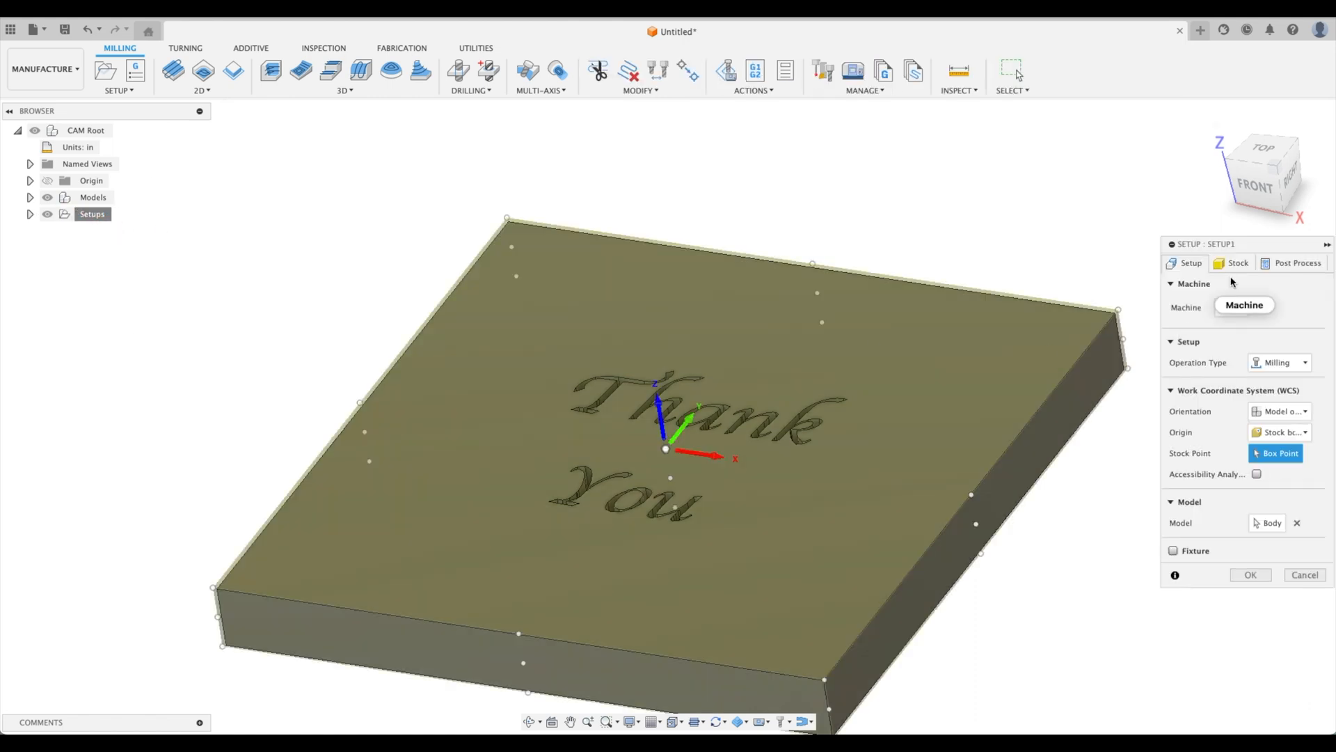
Set the setup stock to match the part at 10 x 10 x 1 in and finish the setup.
click(1236, 263)
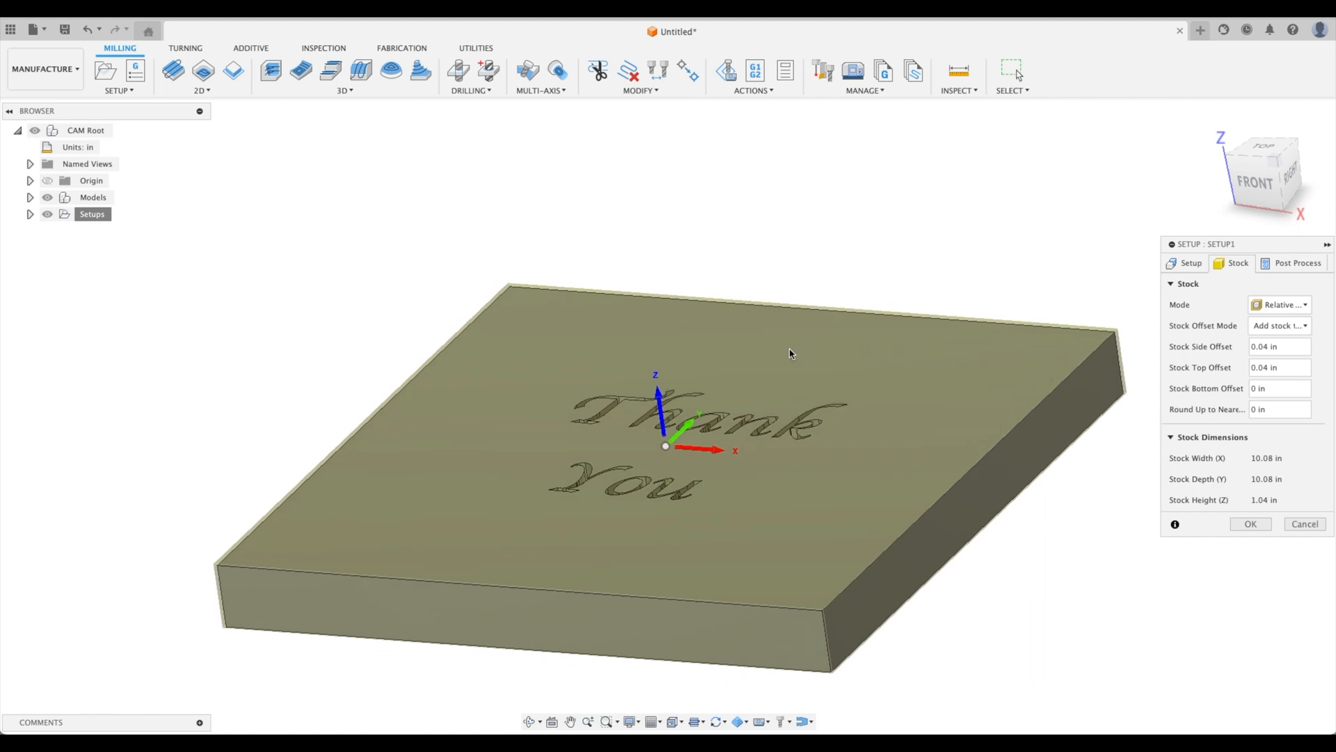
click(1278, 304)
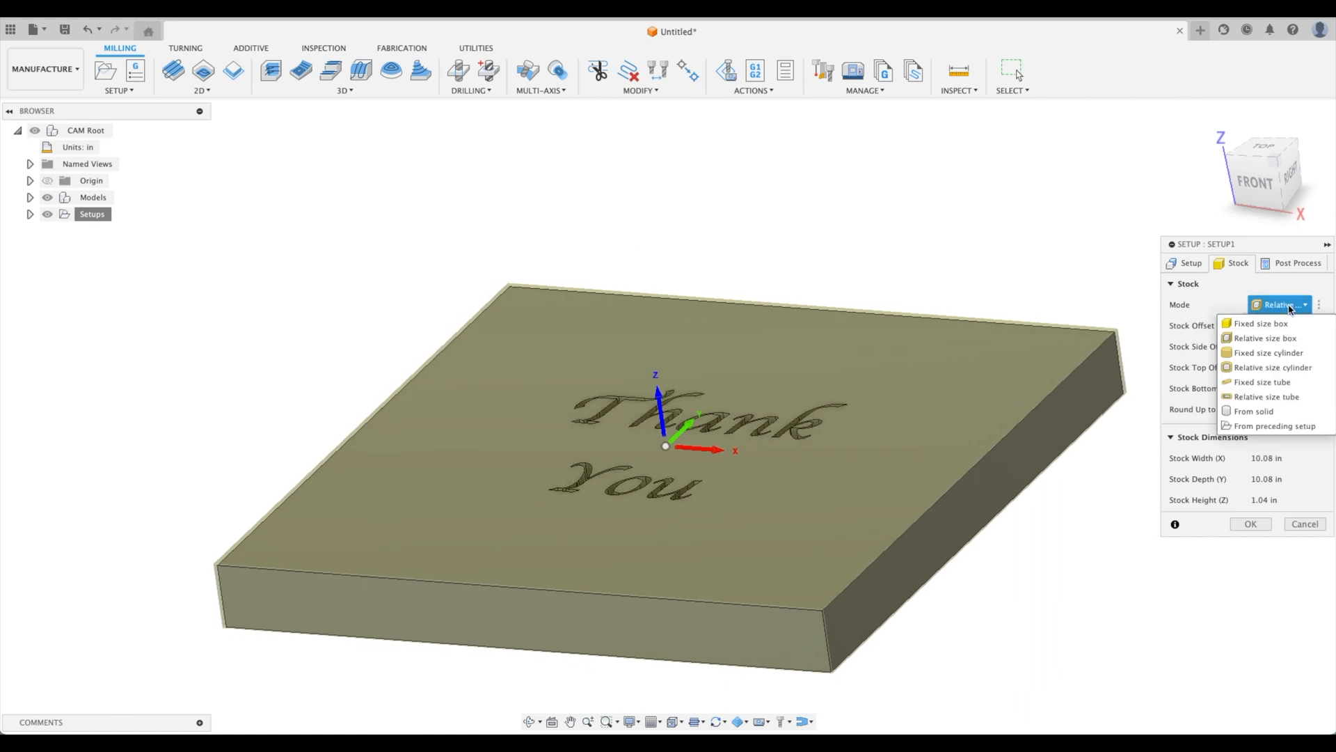
click(1278, 324)
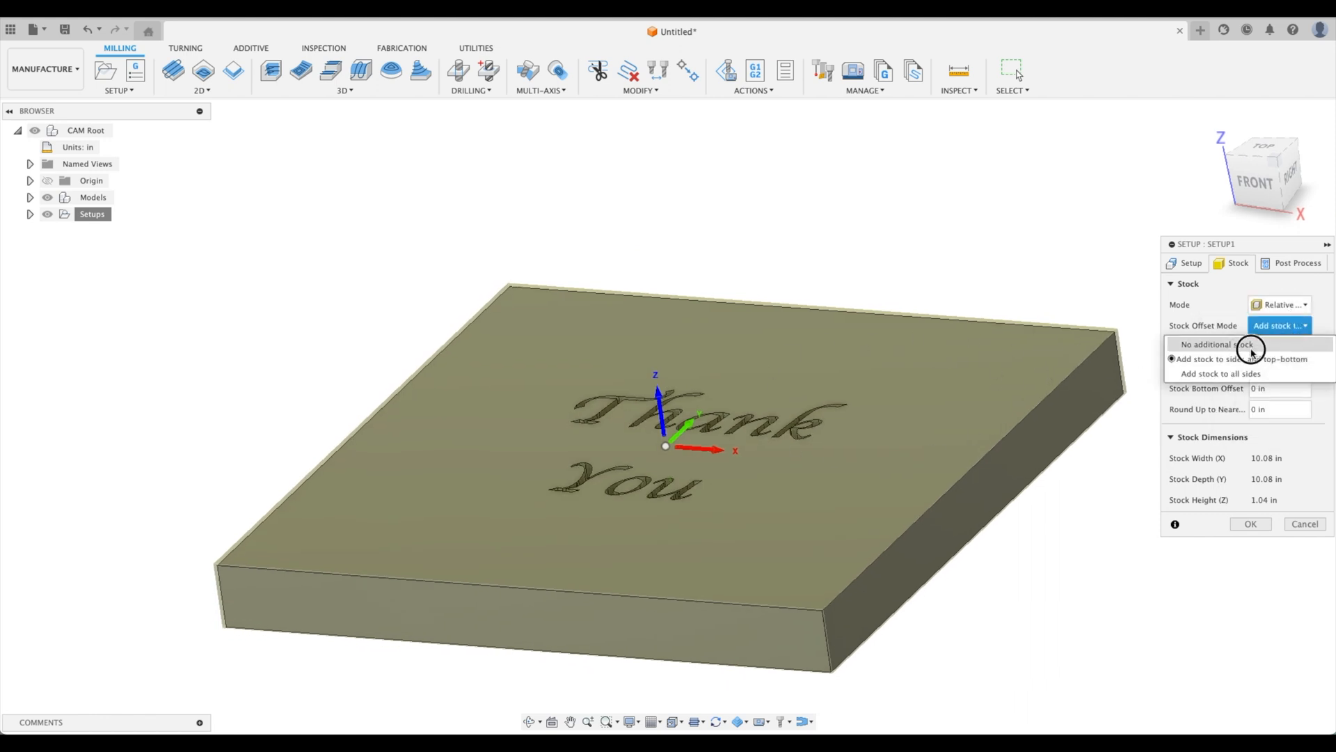
click(1220, 344)
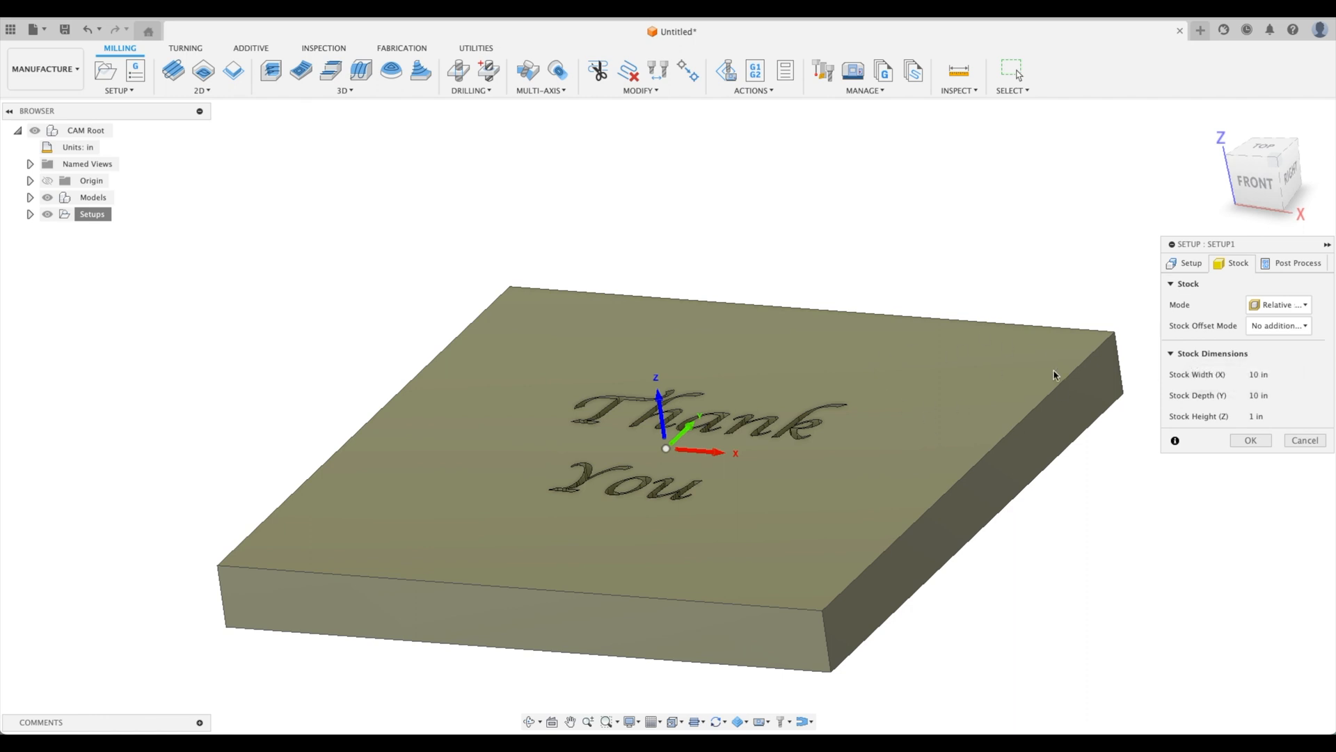
mouse_move(917, 423)
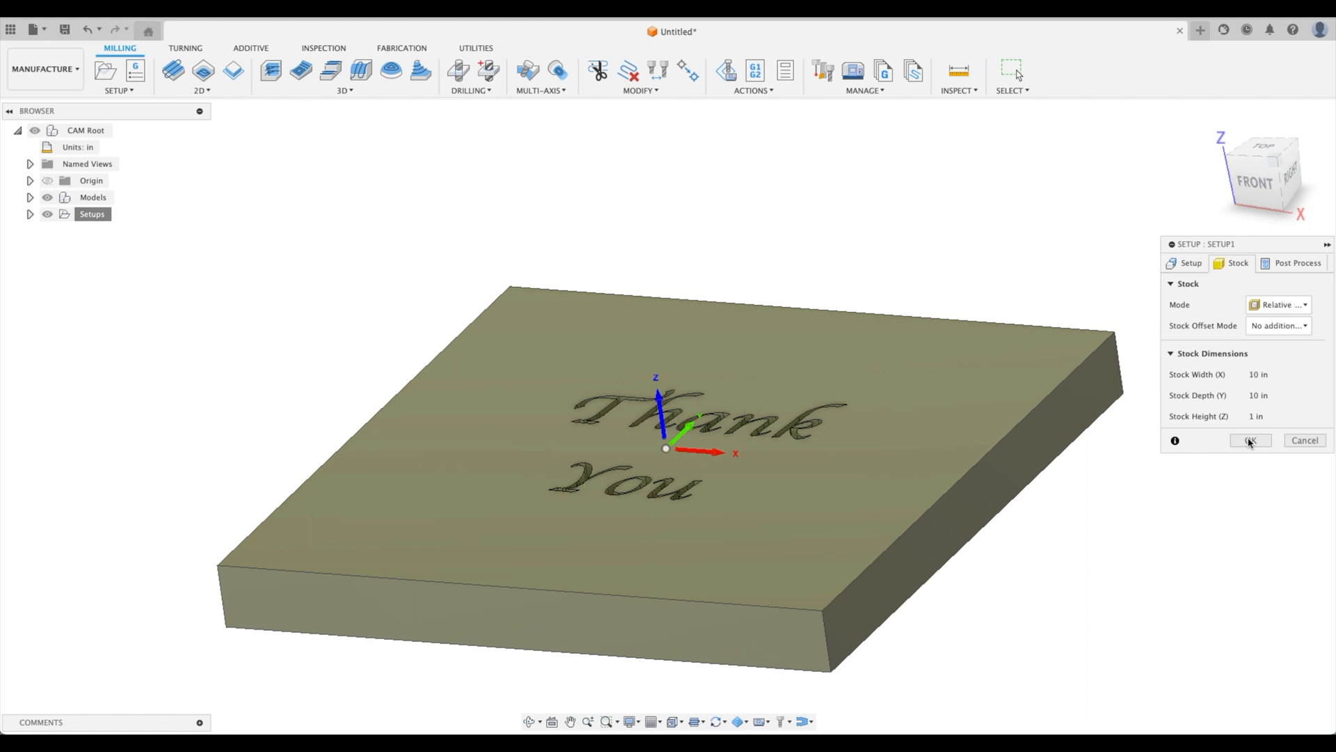
mouse_move(1250, 444)
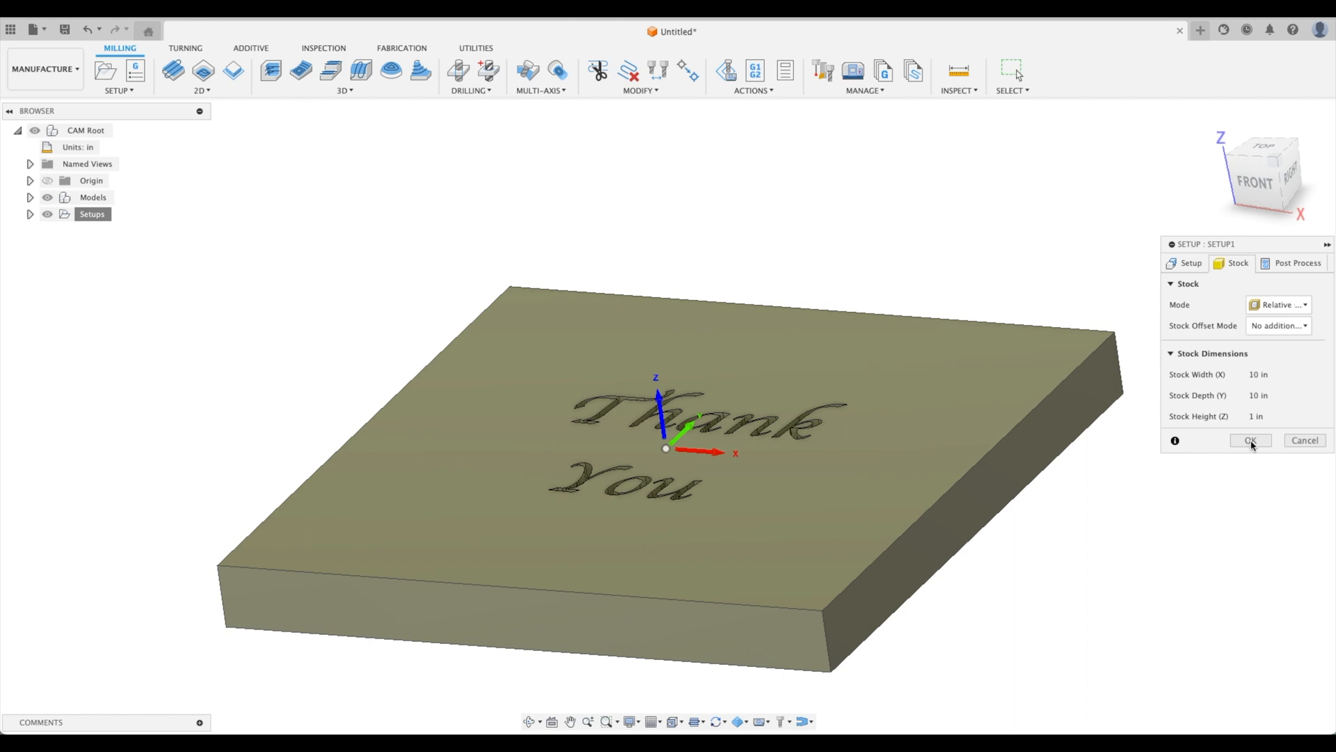
click(1250, 440)
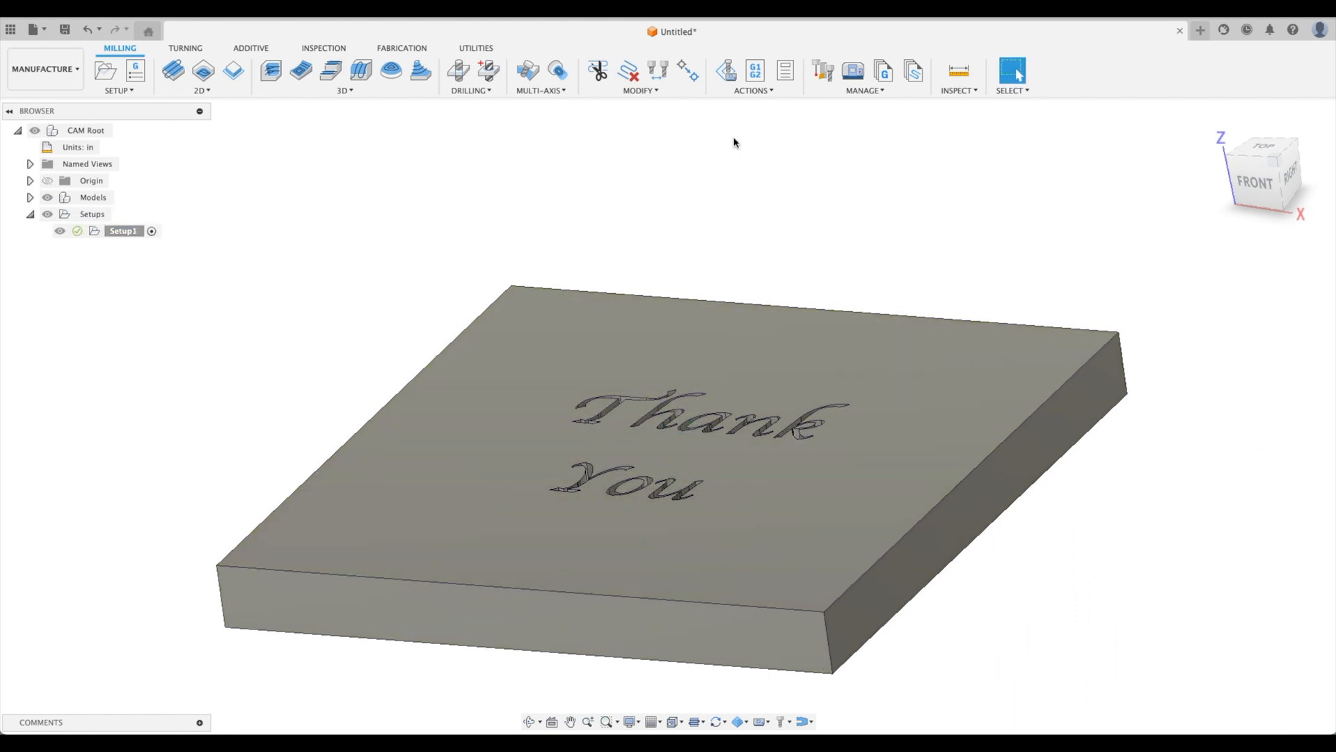
Start a 2D Engrave operation and pick the 1/2in 45° tool from the inch Engrave/Chamfer library.
click(202, 72)
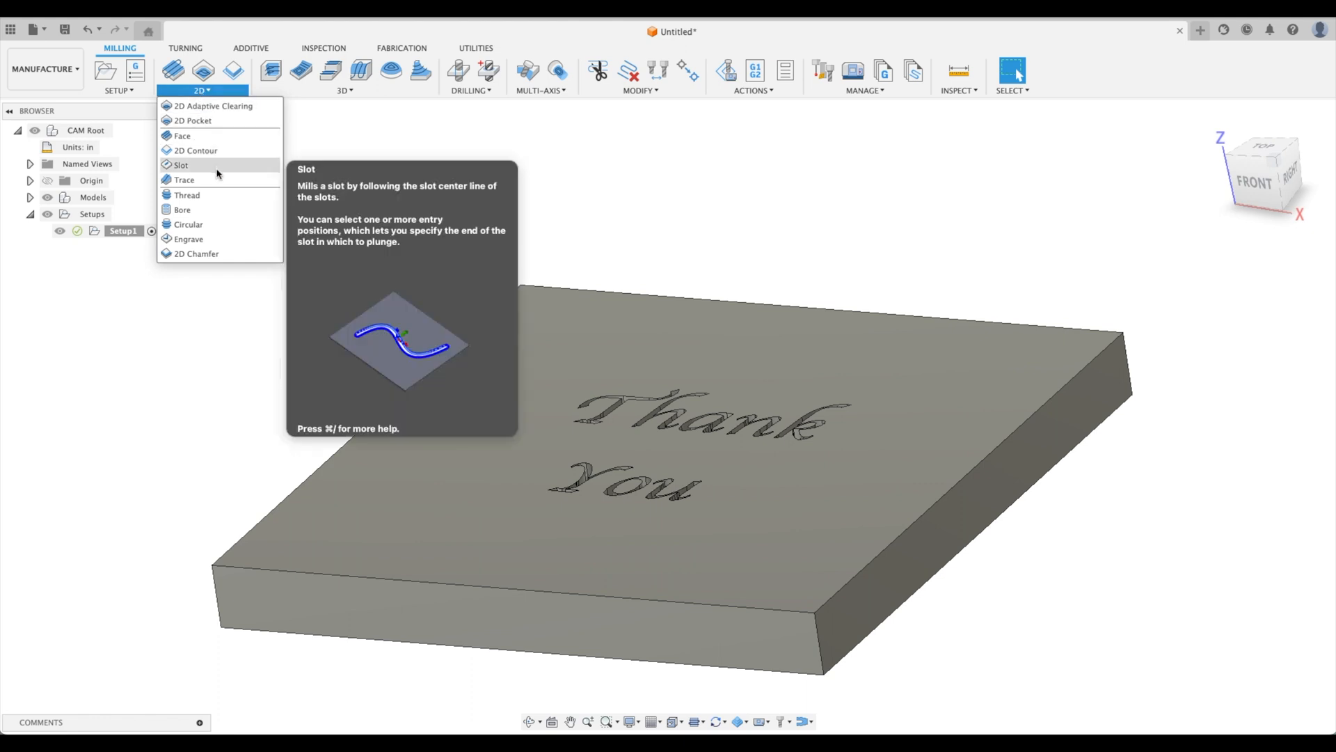
mouse_move(215, 238)
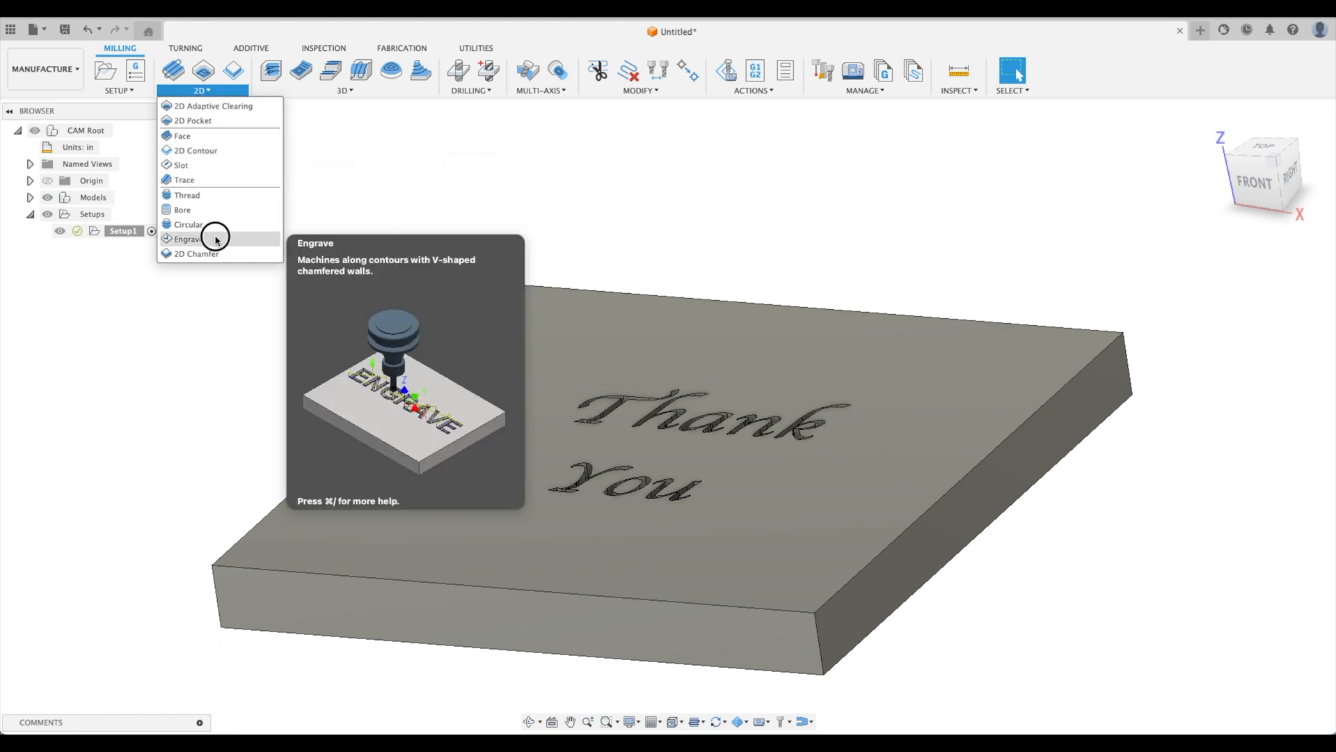
click(188, 238)
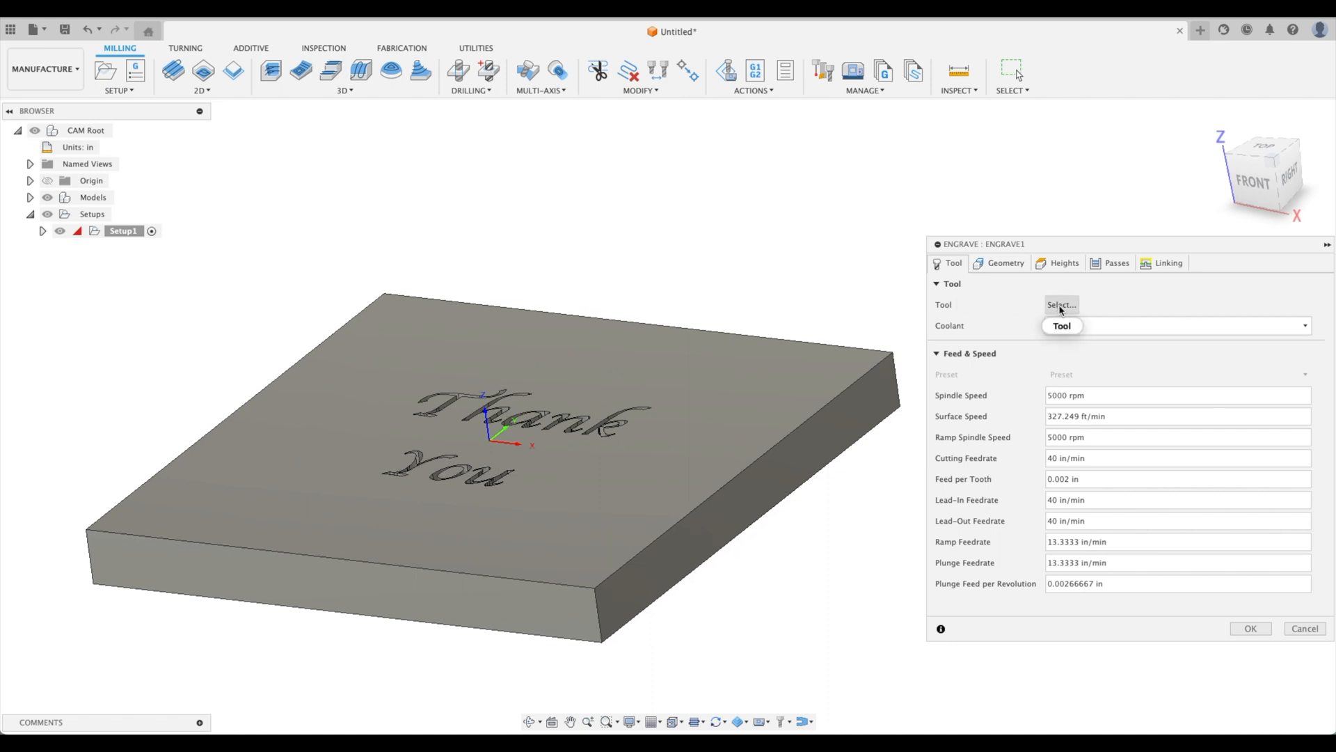
click(1061, 305)
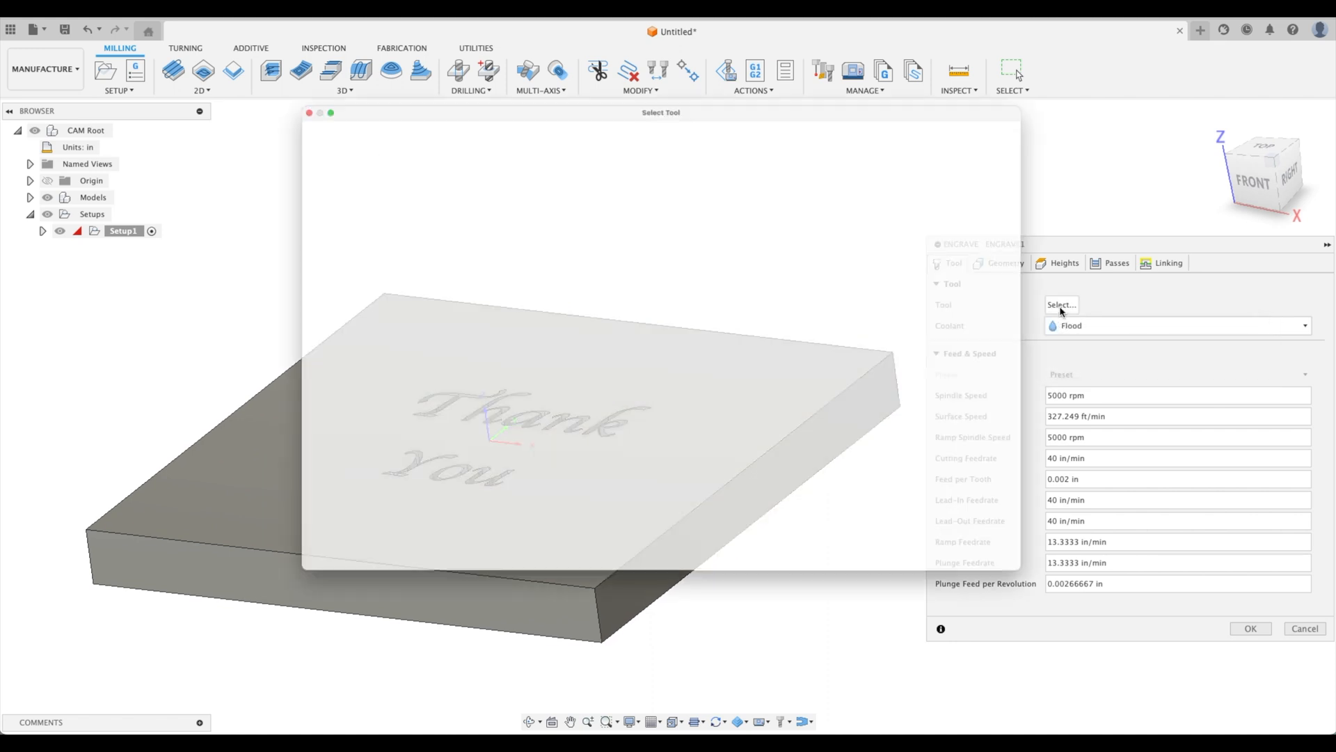
click(1061, 305)
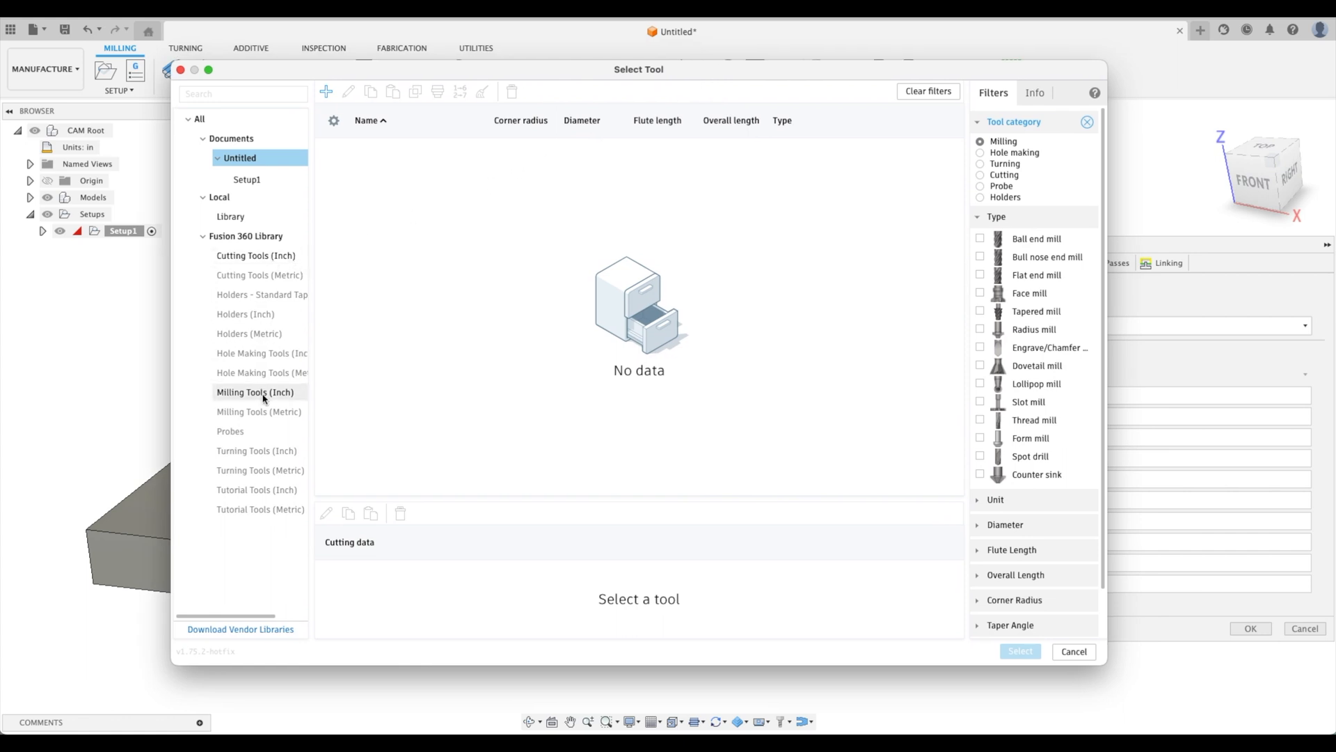
click(255, 393)
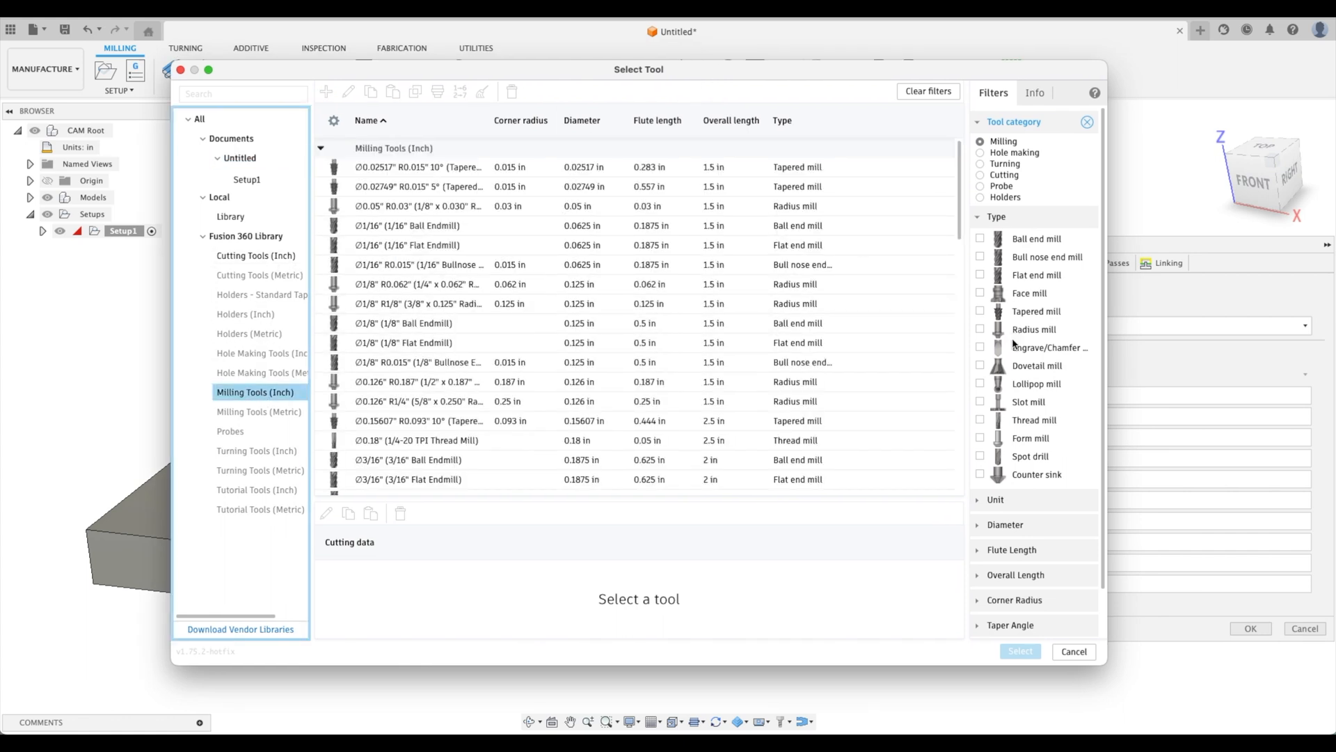
click(980, 348)
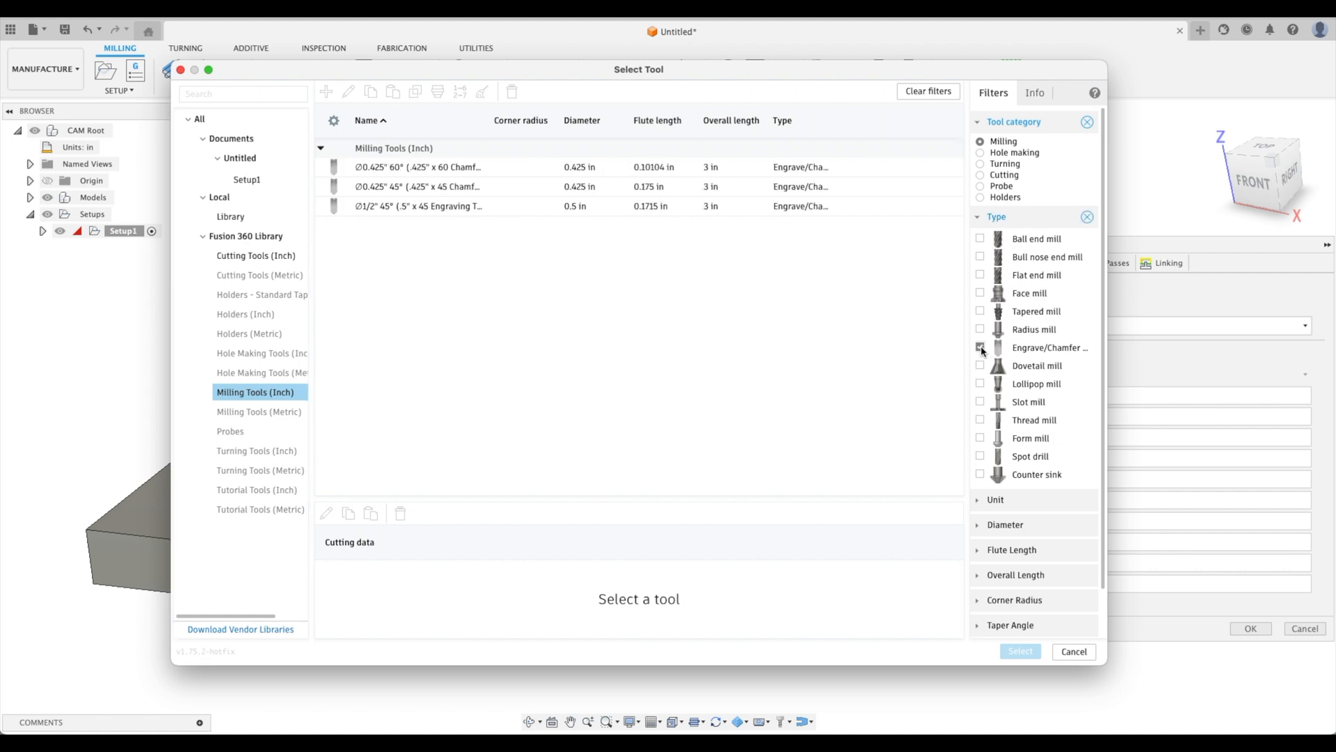
click(980, 348)
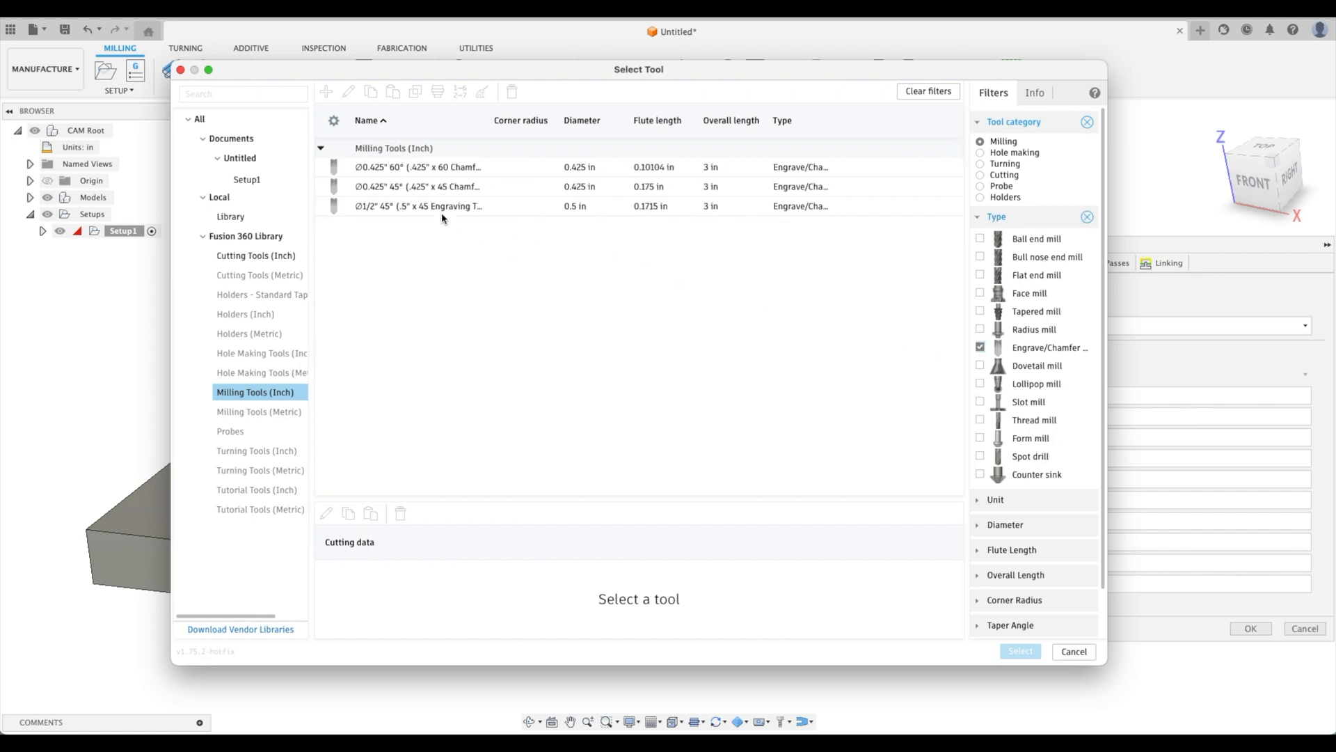
click(418, 206)
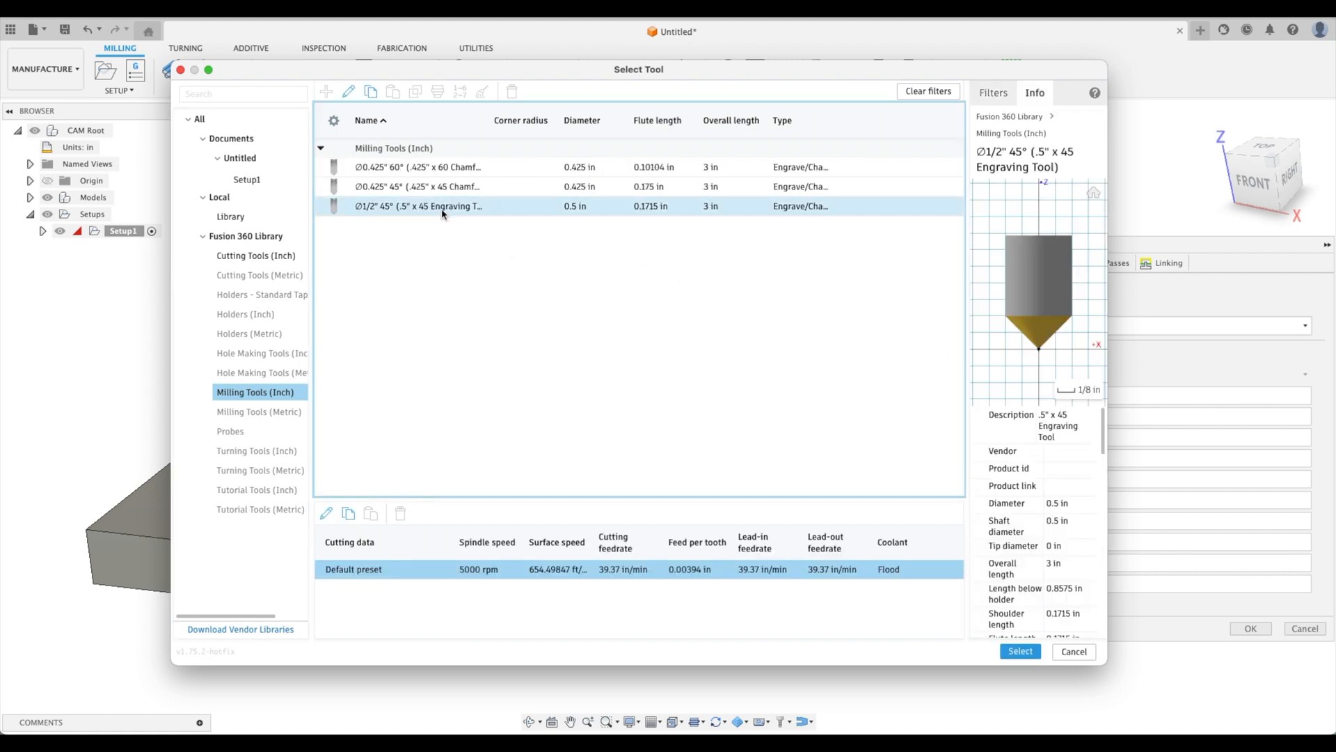
mouse_move(450, 227)
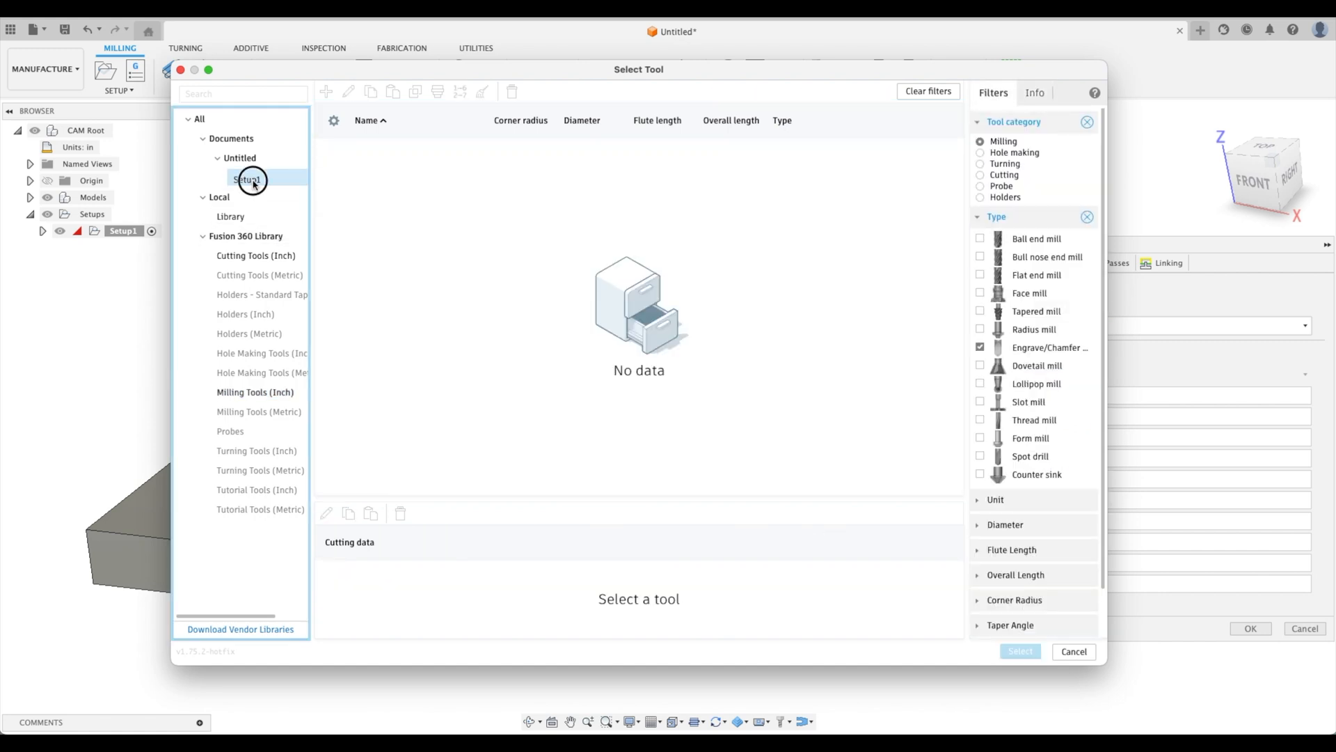
Duplicate the 45° engraving tool in the document tools and assign it to the operation.
click(241, 157)
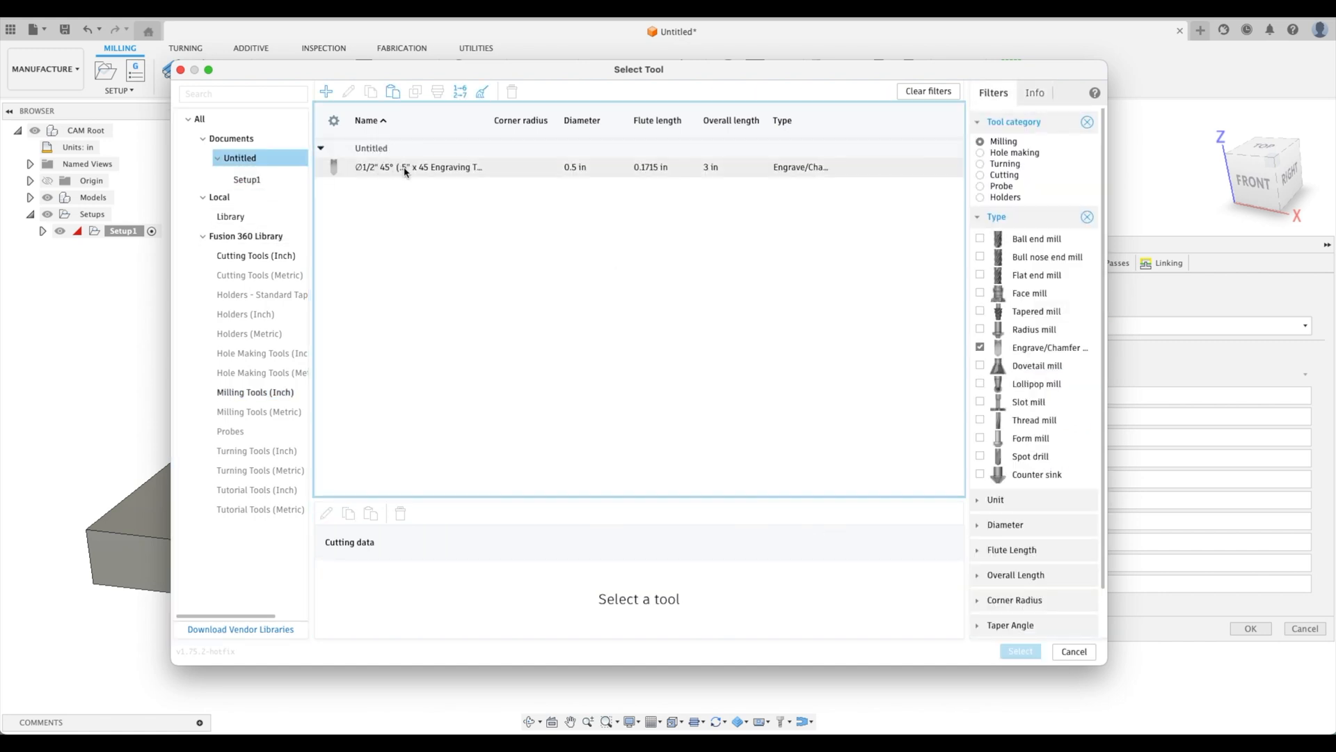
right_click(417, 166)
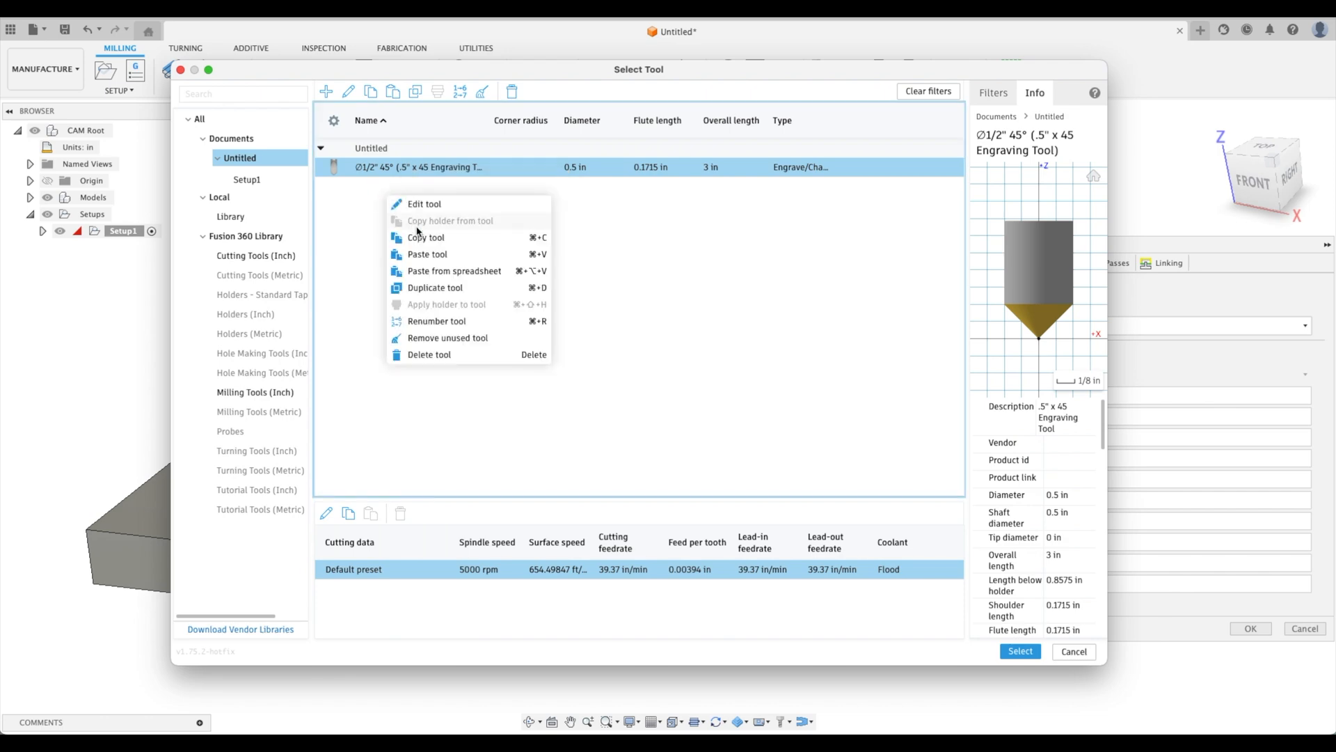
click(434, 287)
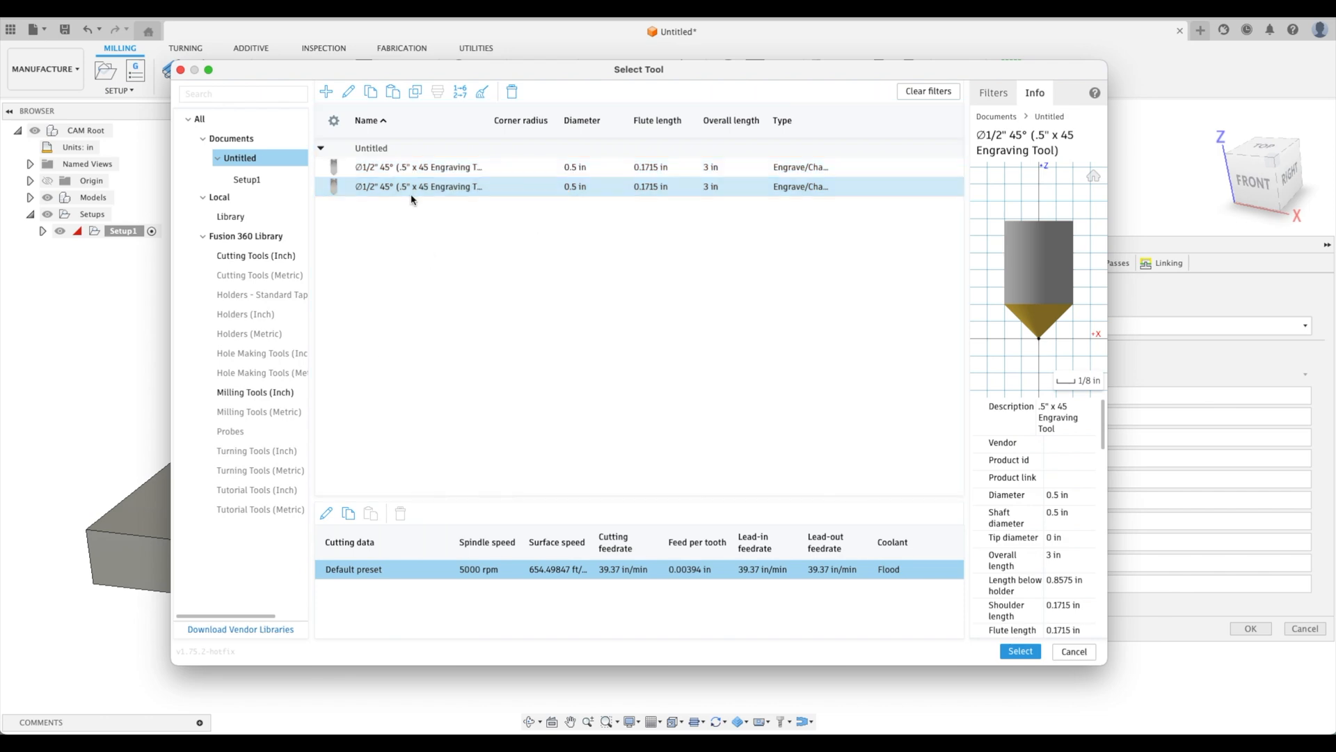
click(1019, 652)
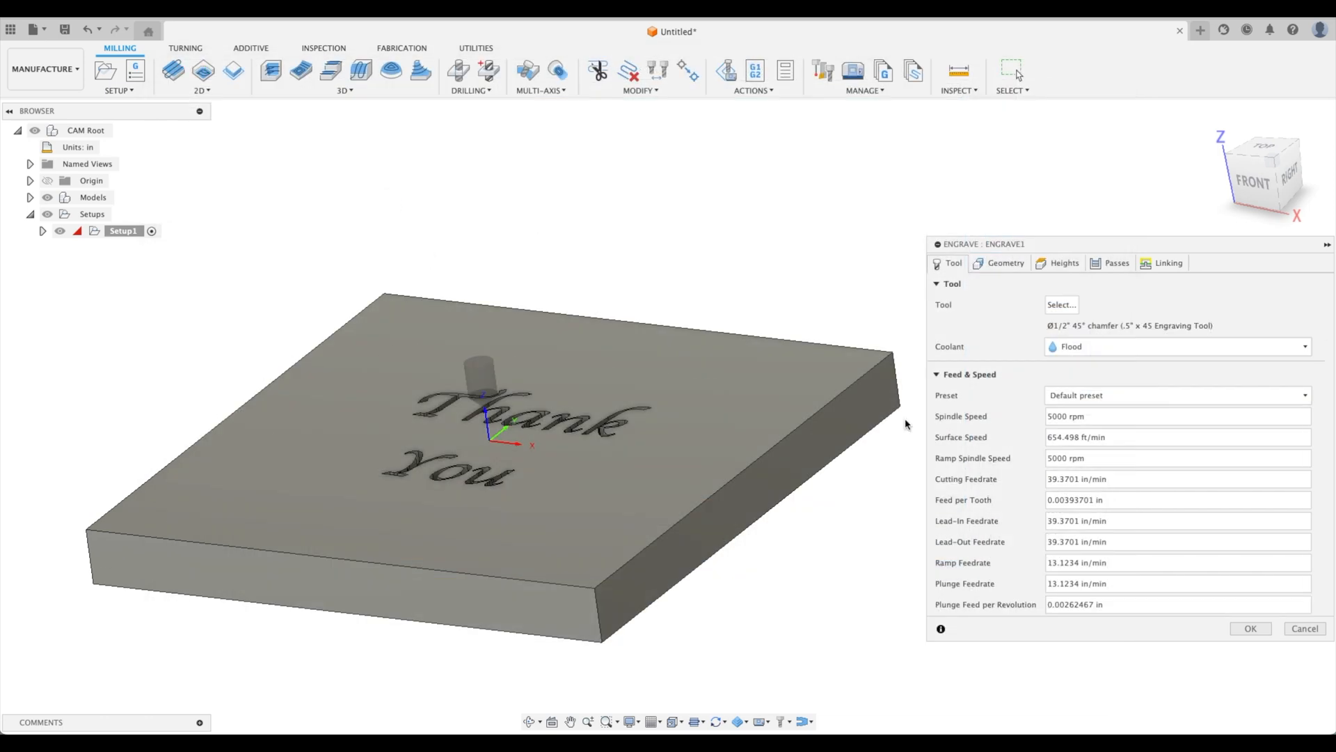
Edit the duplicated tool's cutter geometry to a 30° taper angle (60° inclusive).
click(1250, 627)
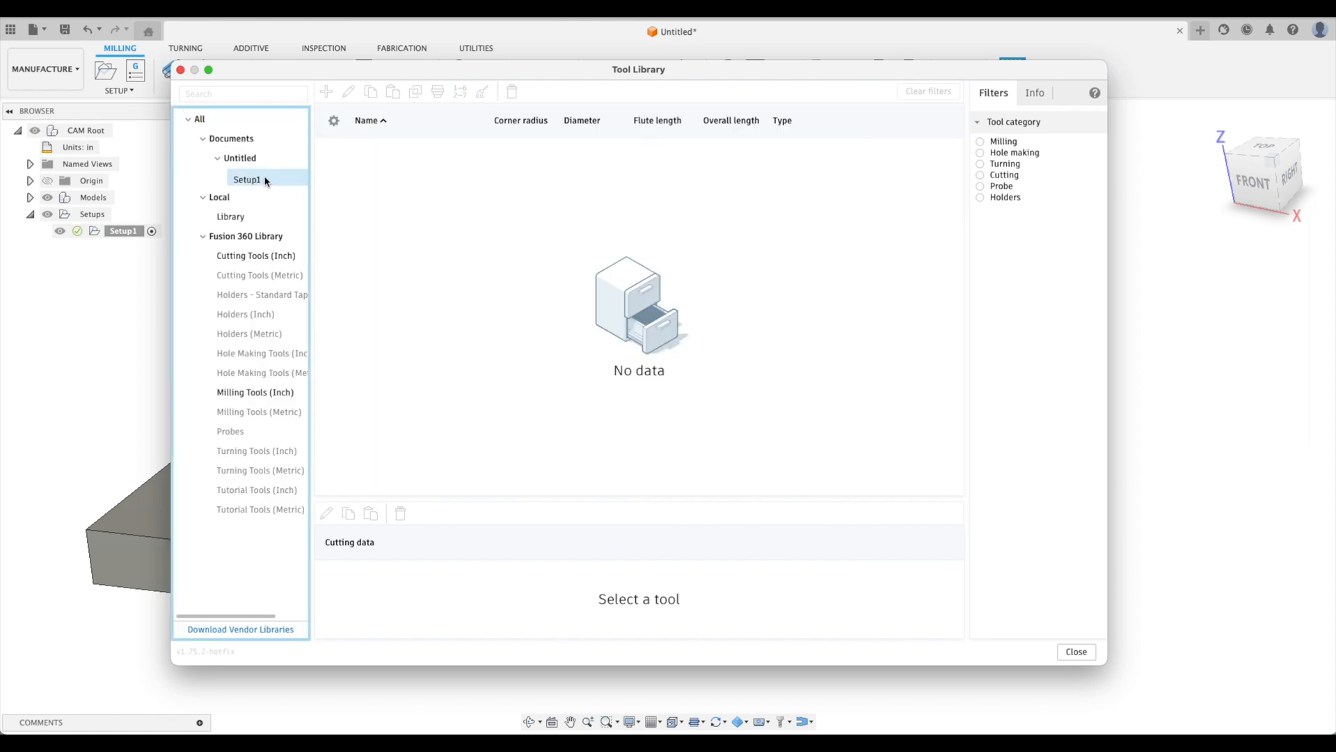
click(240, 157)
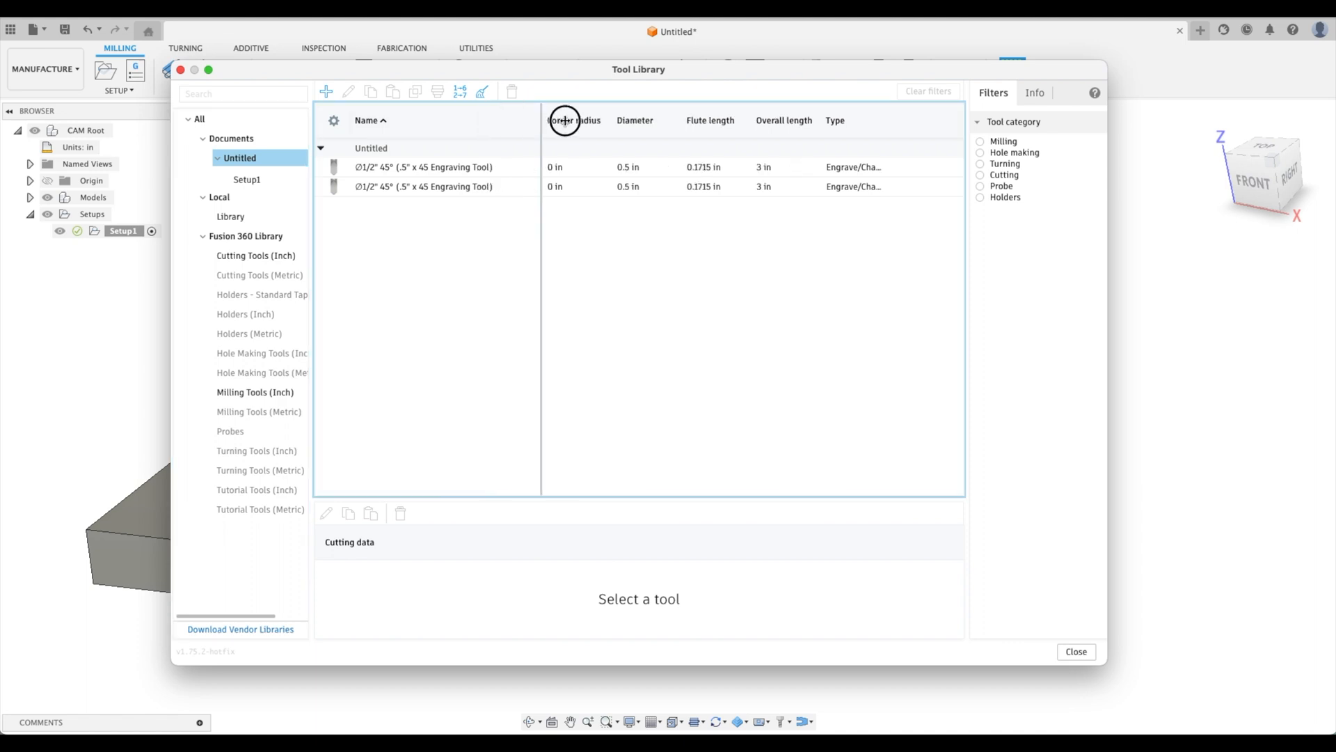
right_click(423, 187)
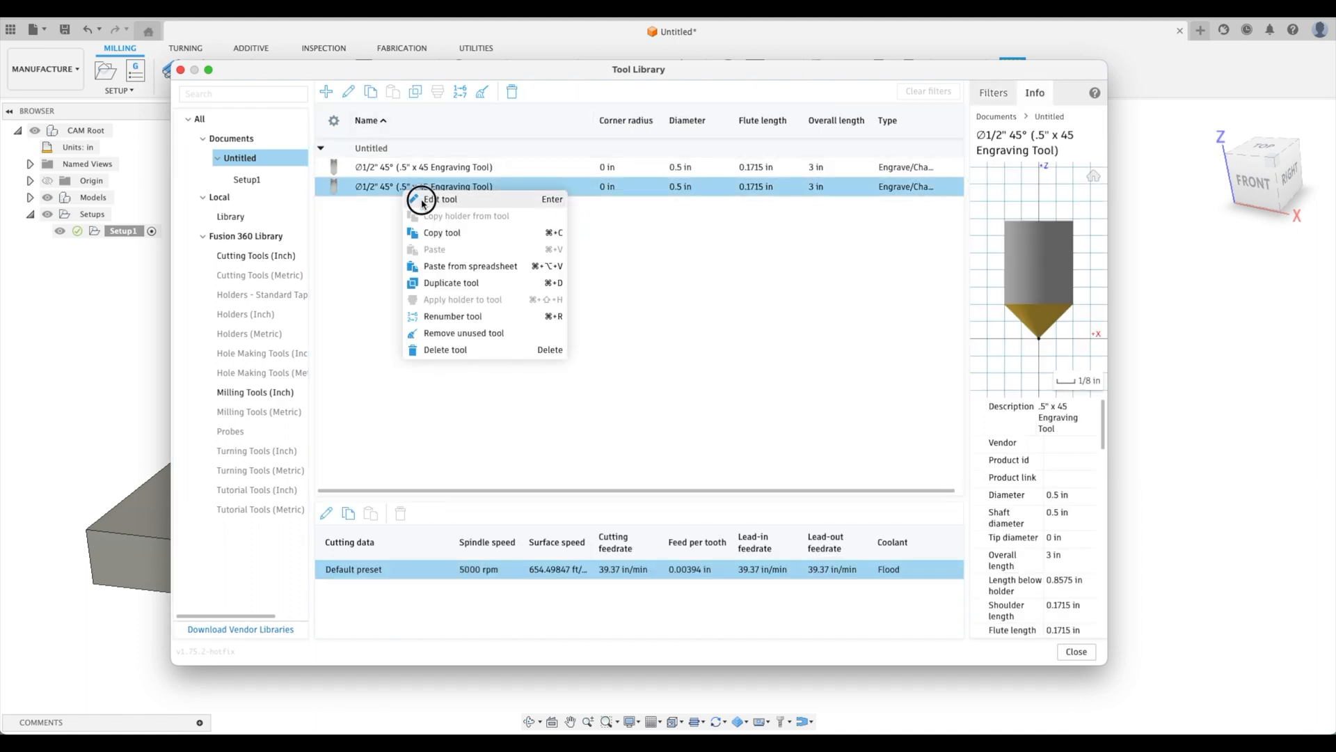
click(439, 199)
text(.5" x 60 Engraving Tool)
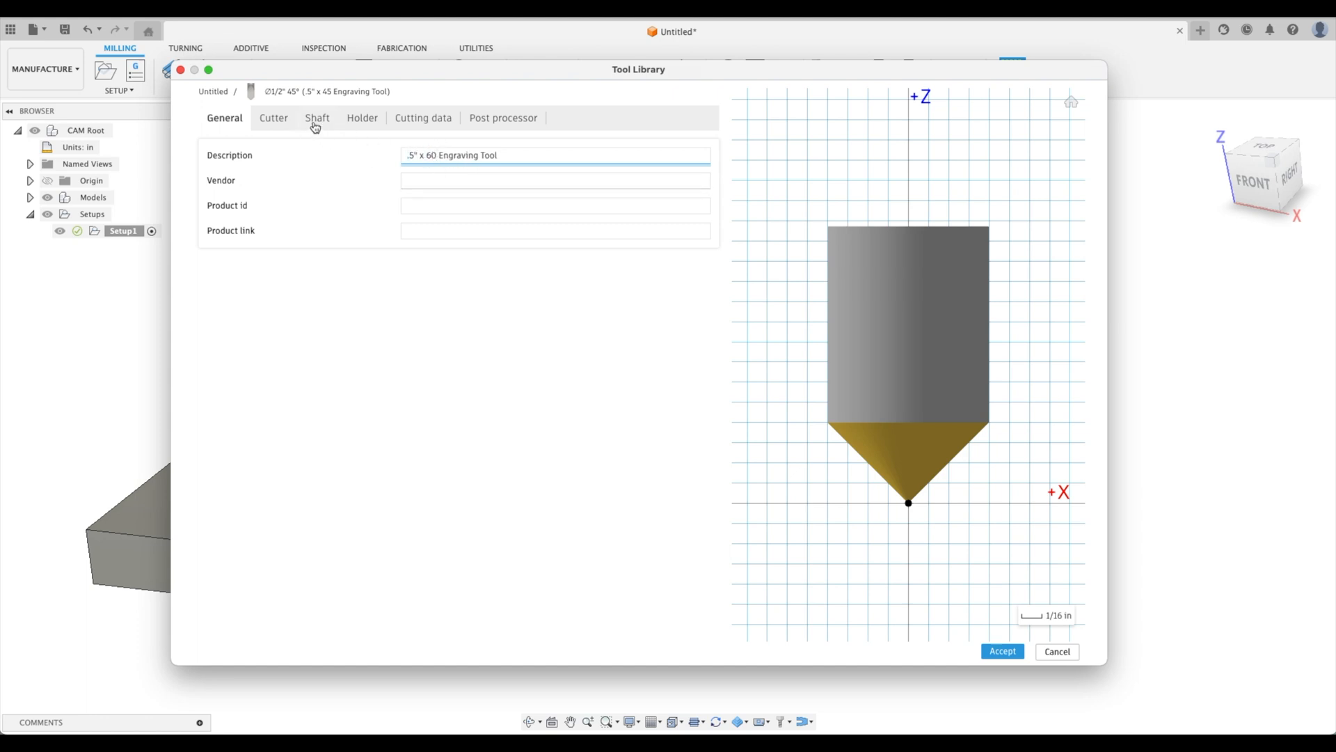
click(273, 117)
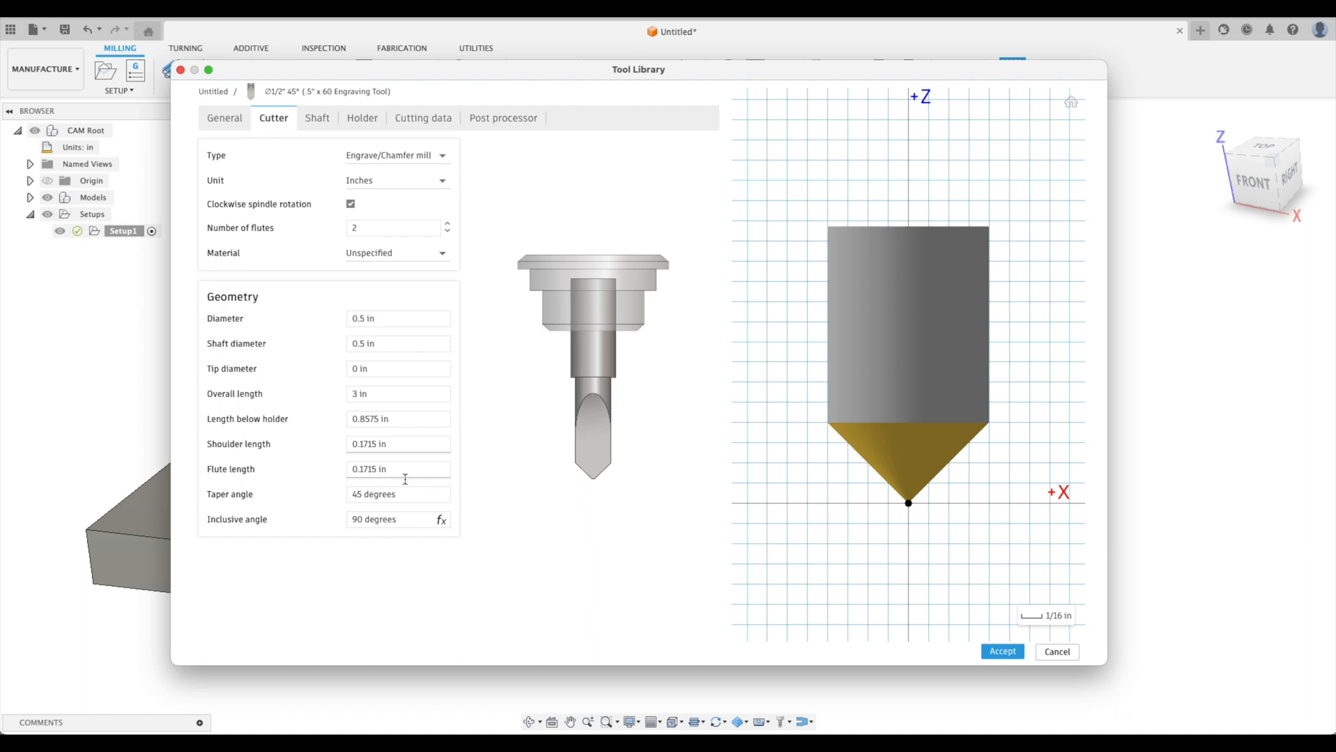
click(397, 493)
text(6)
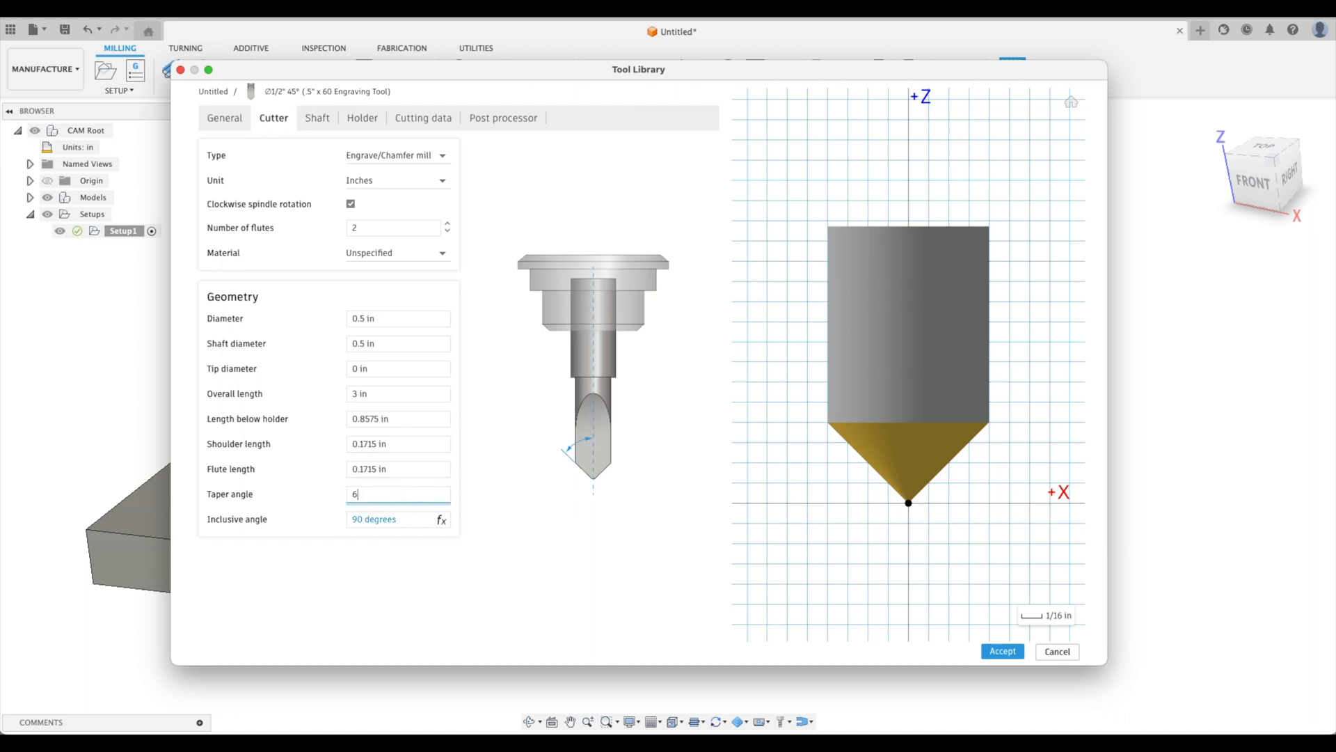
text(0)
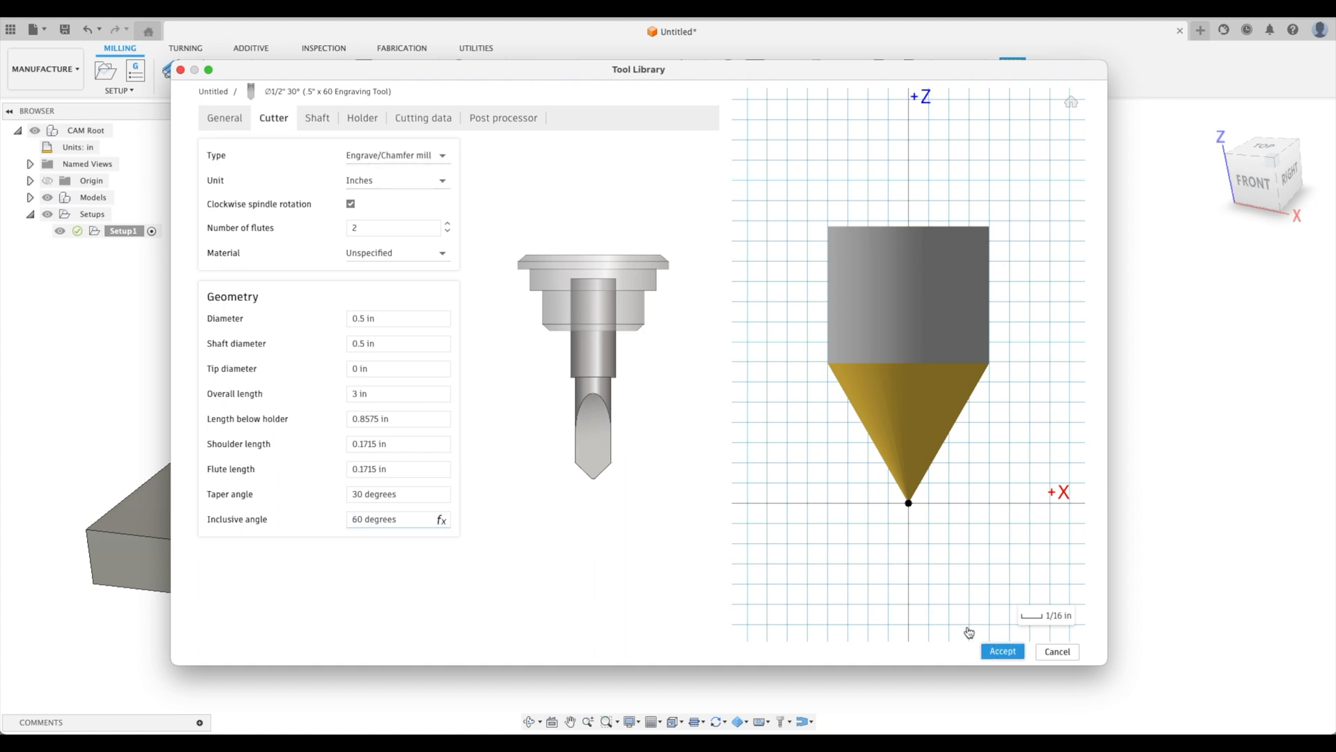
Duplicate the 30° tool and correct the copy's description angle, checking its cutter geometry.
right_click(423, 185)
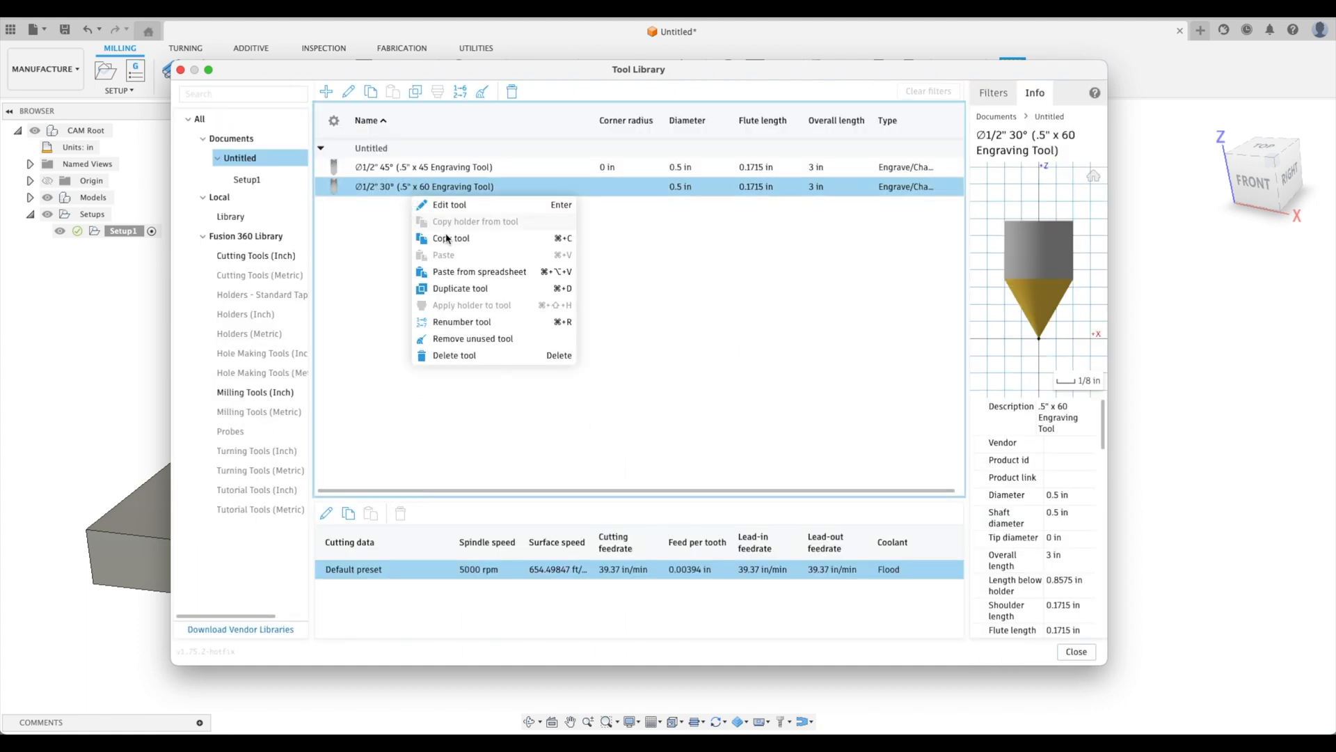
click(460, 288)
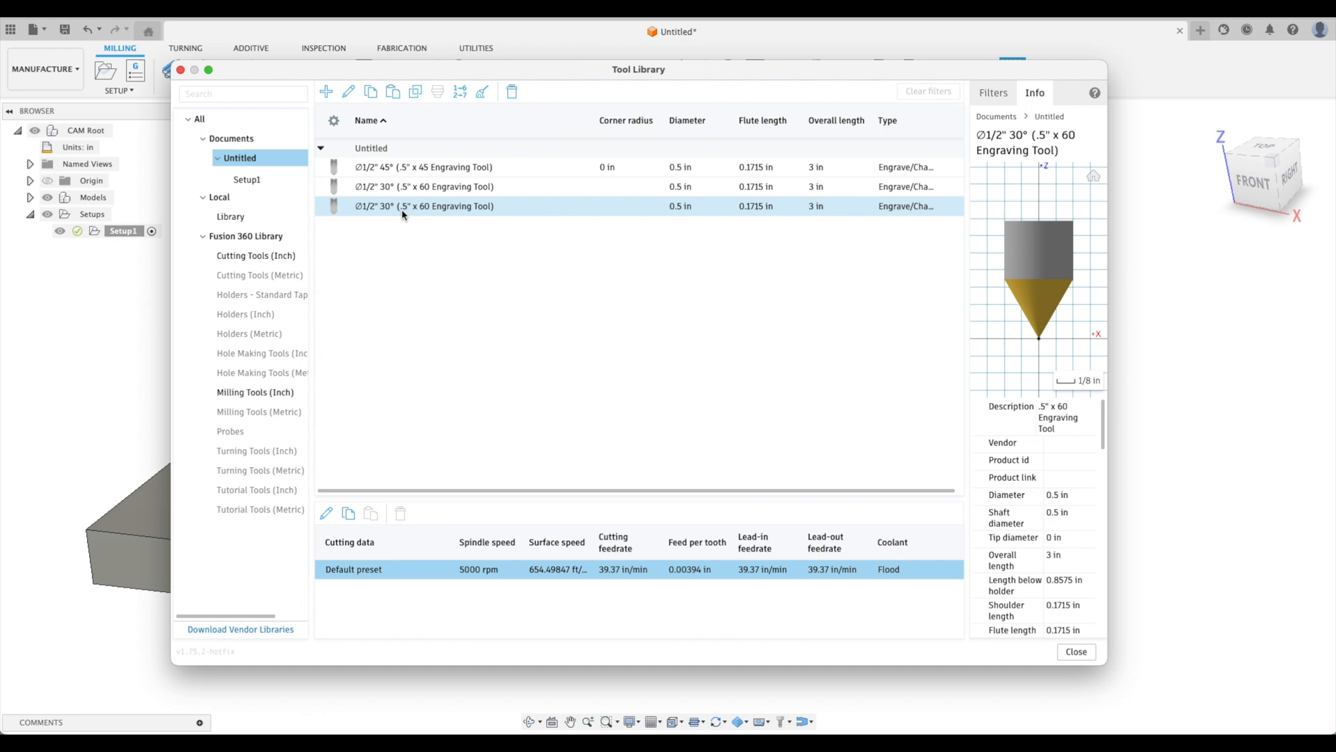
double_click(423, 206)
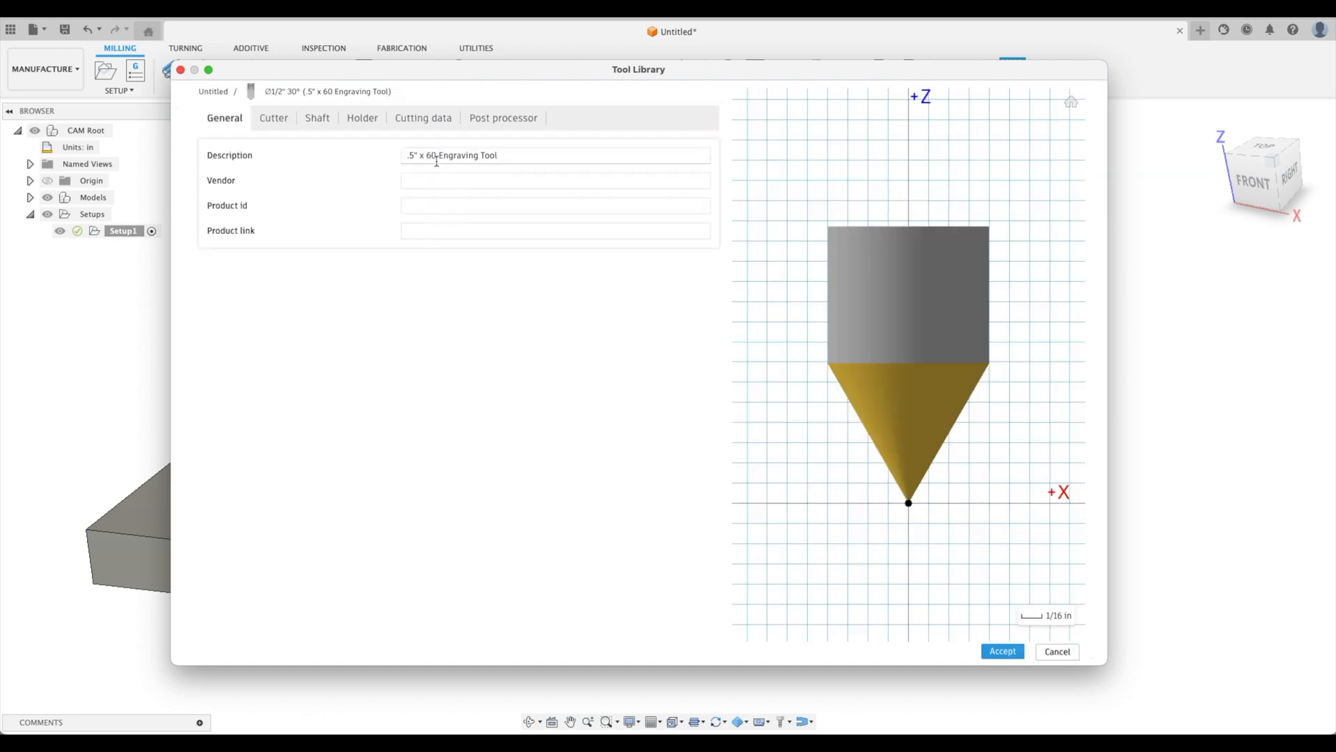
click(434, 154)
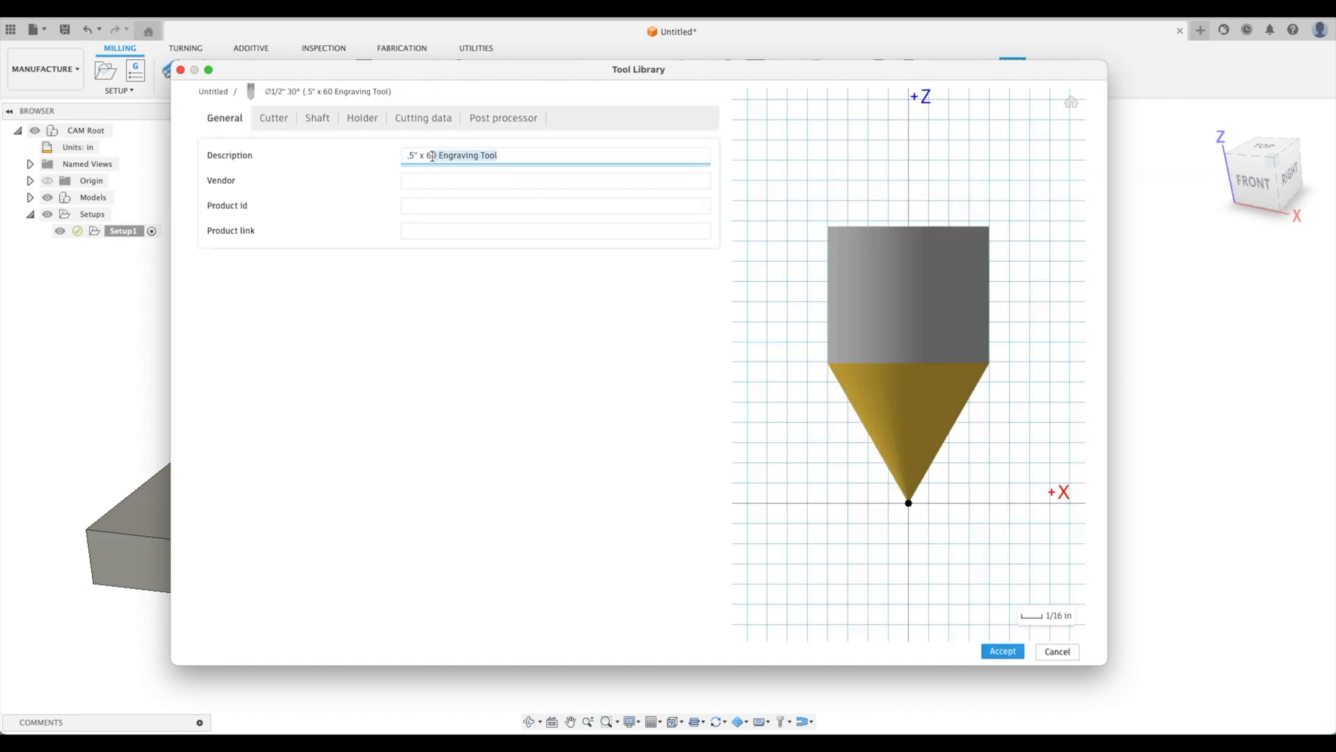
key(Backspace)
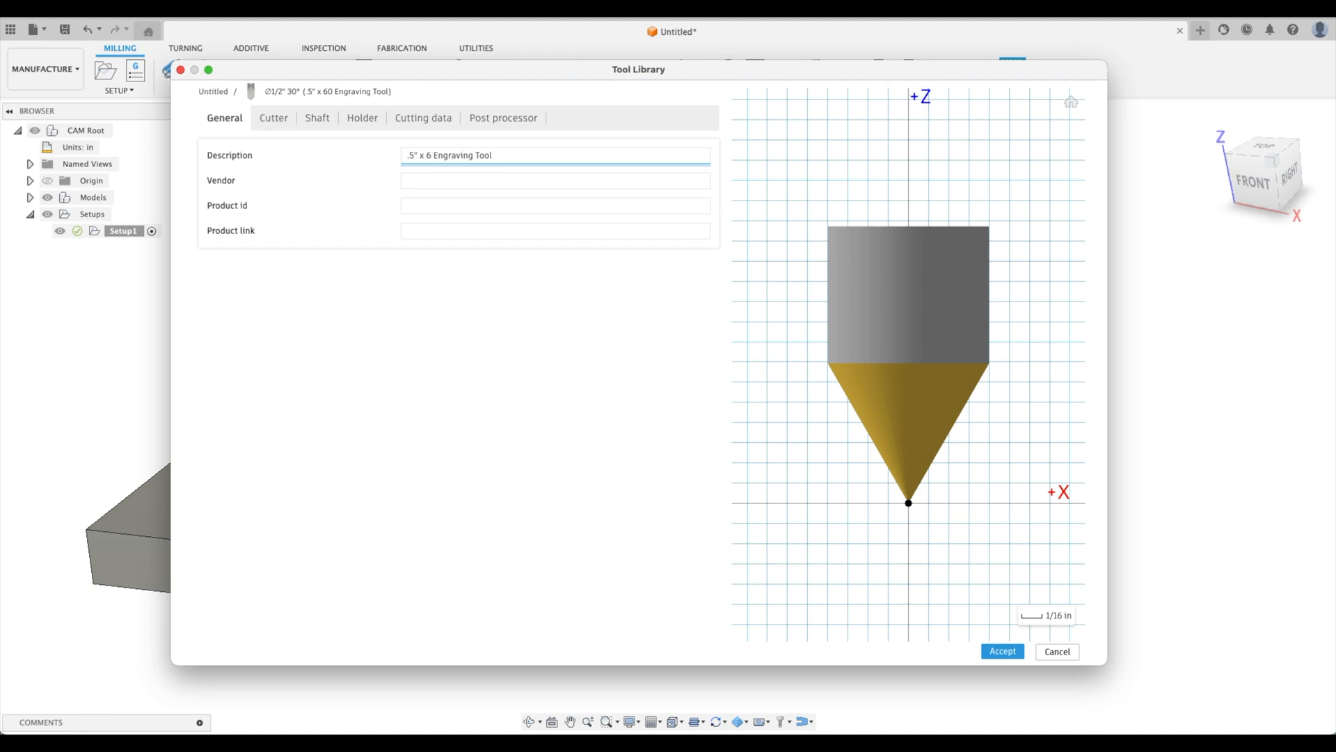
click(273, 117)
text(15)
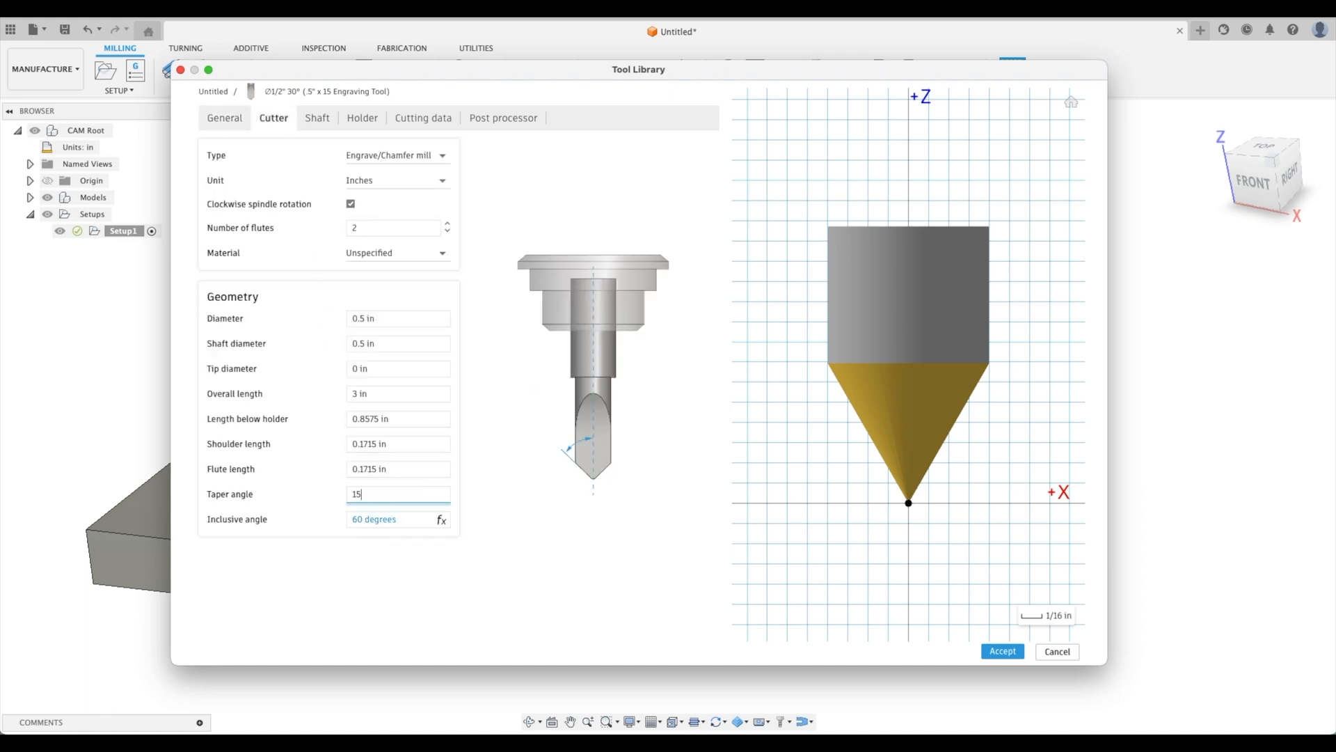
click(1003, 652)
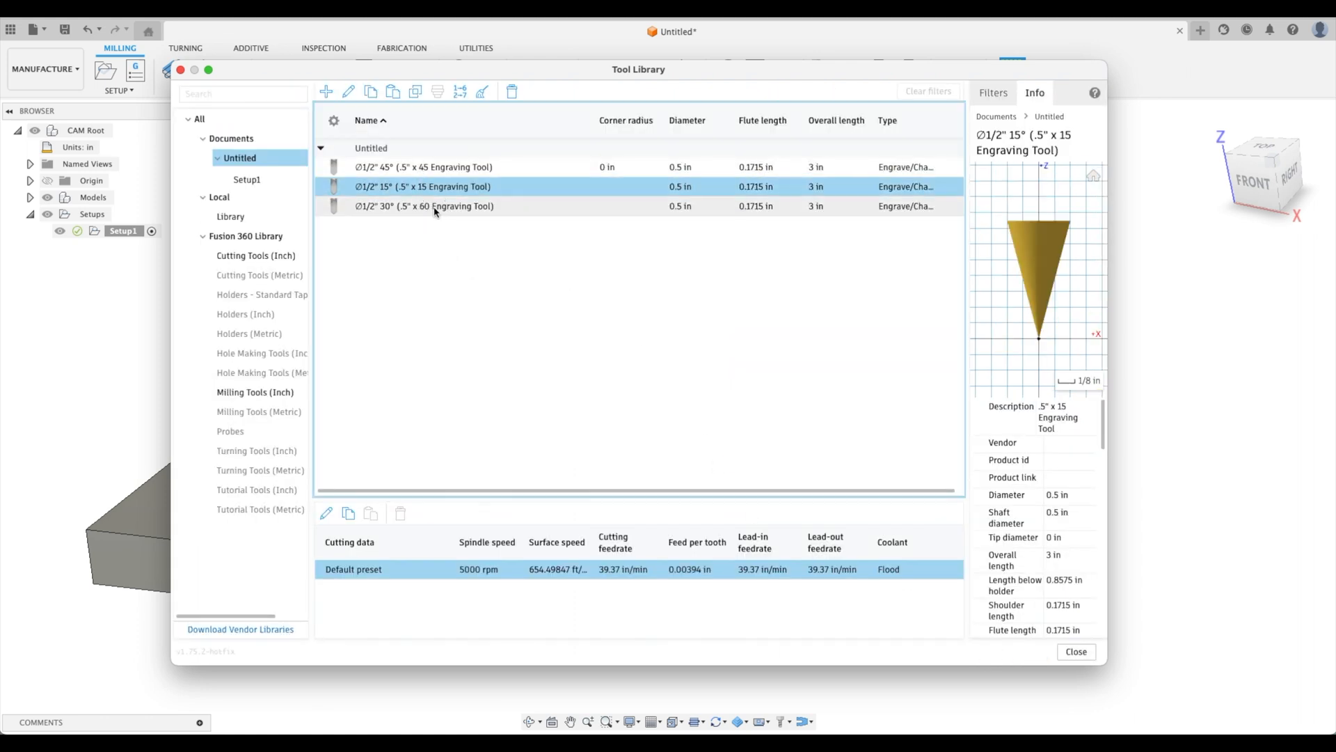
Save the 30° tool description, review the 15°, 30° and 45° tools, and close the library.
double_click(423, 206)
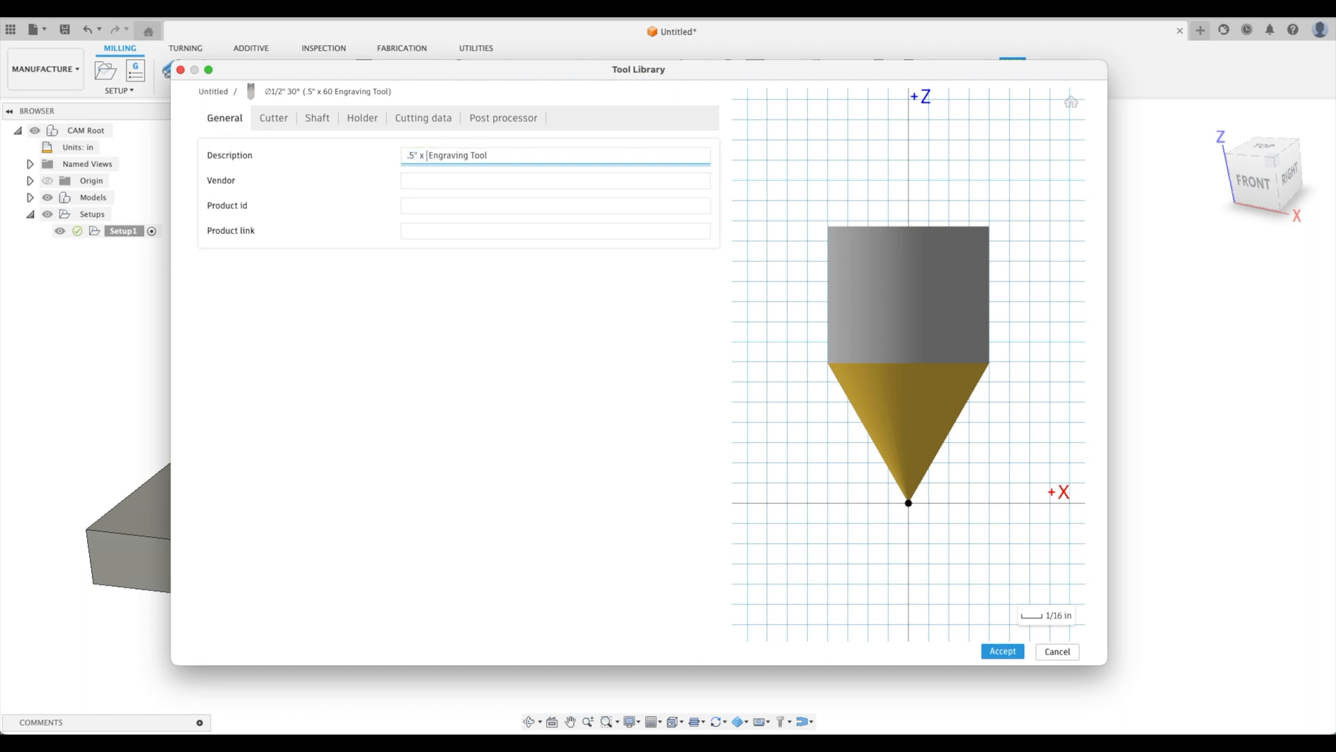
click(1002, 652)
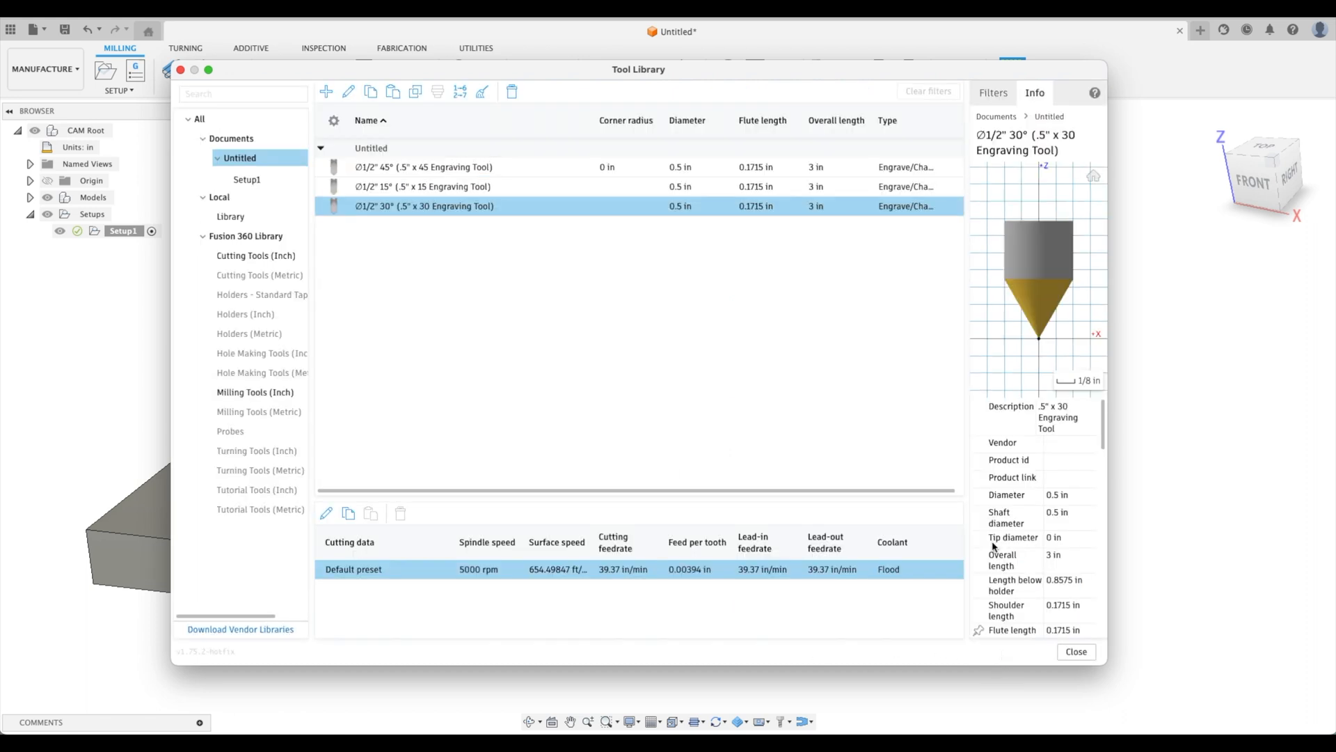
click(423, 187)
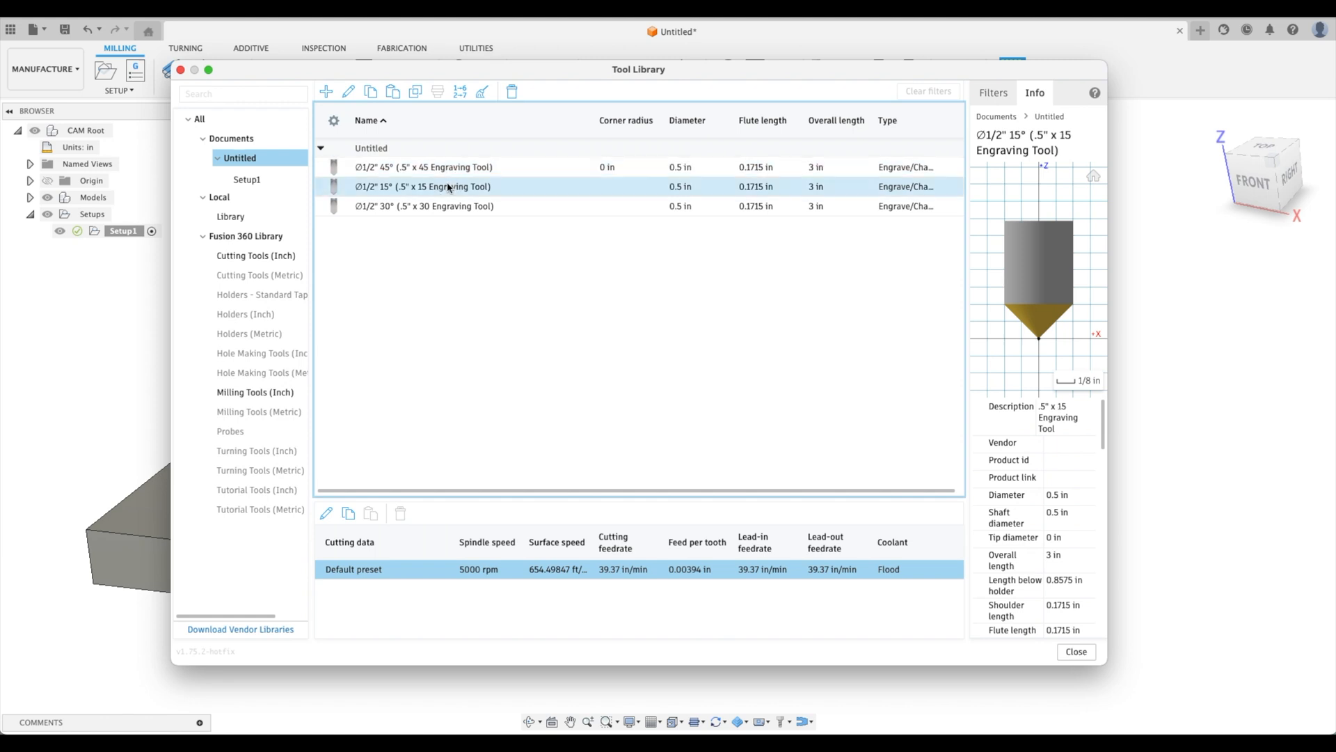
click(423, 206)
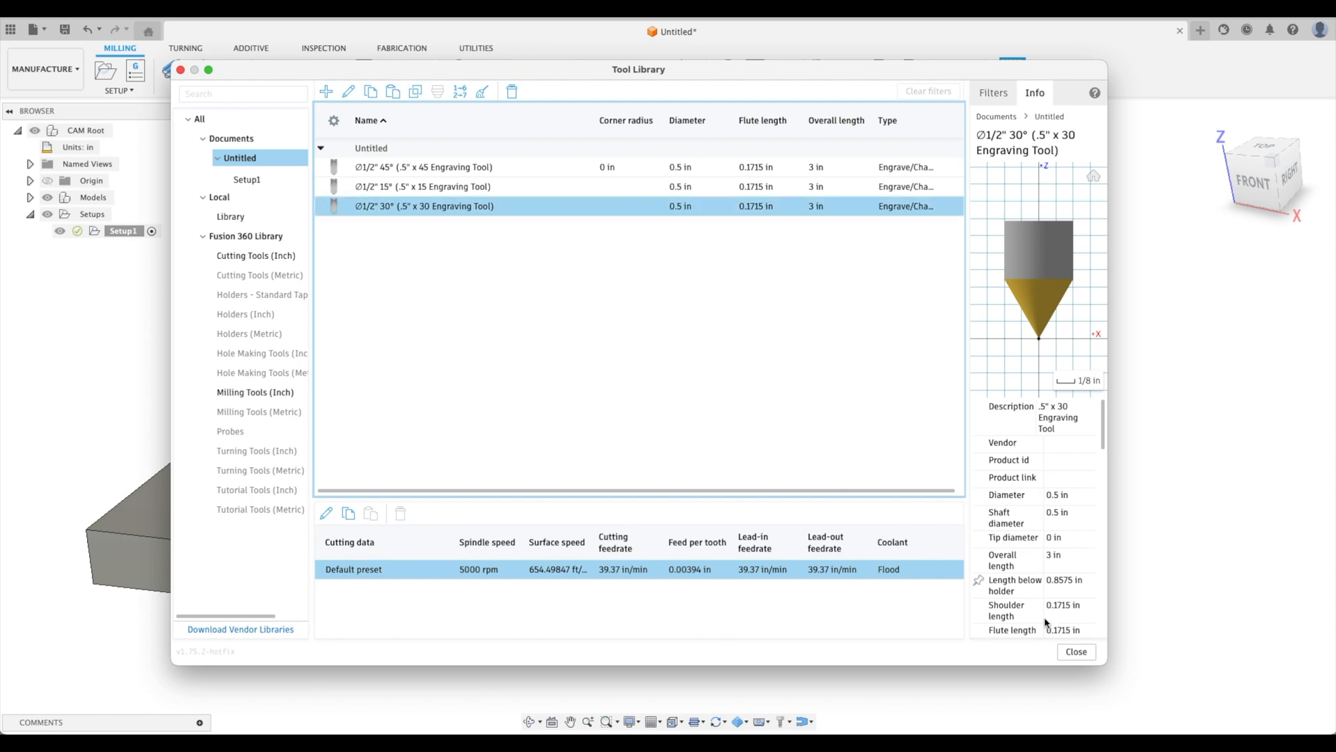
click(423, 165)
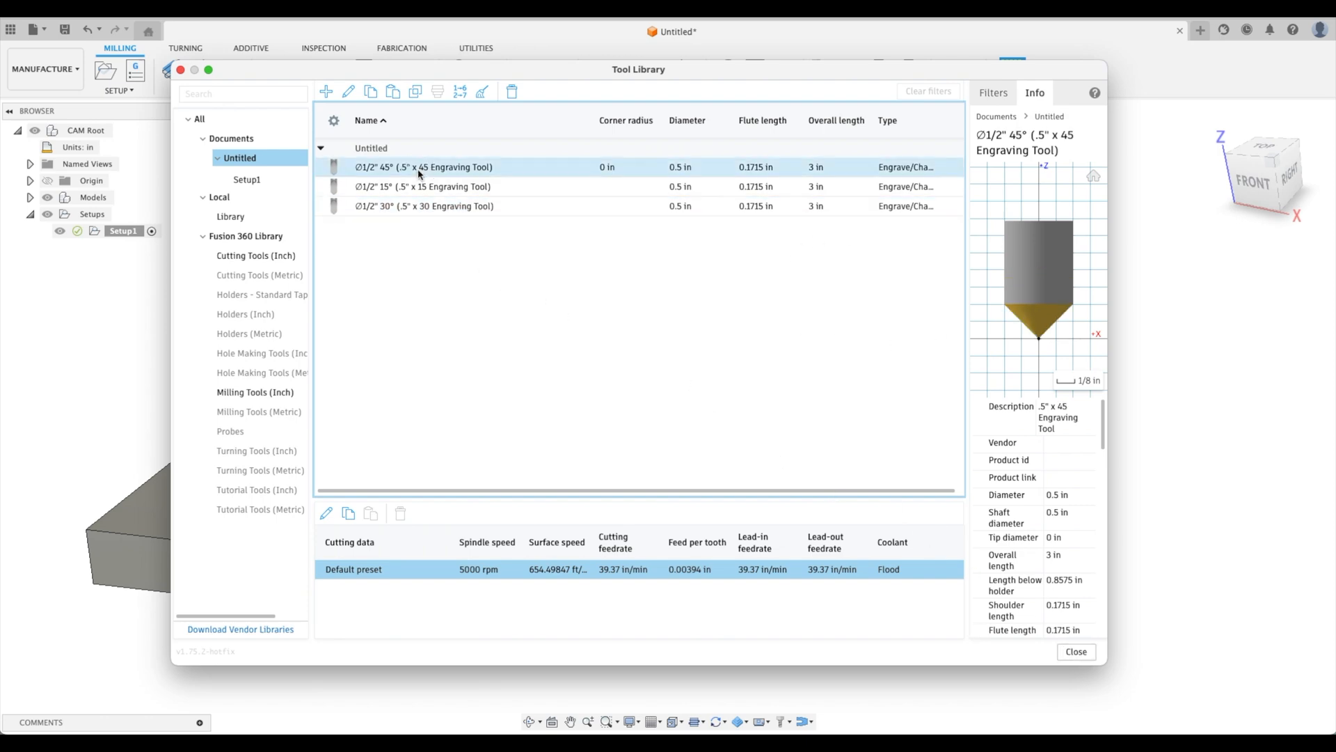
click(1076, 652)
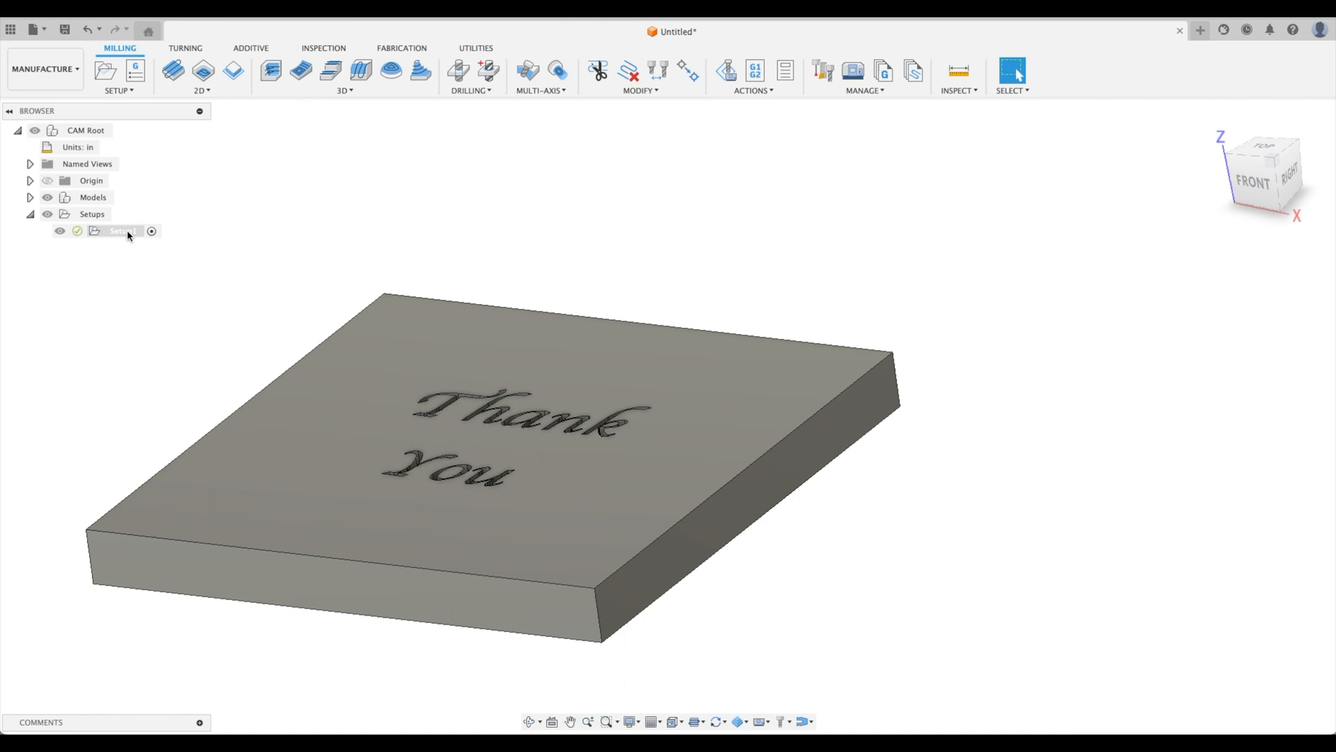
Start a new 2D Engrave operation with the .5" x 45 engraving tool.
click(201, 71)
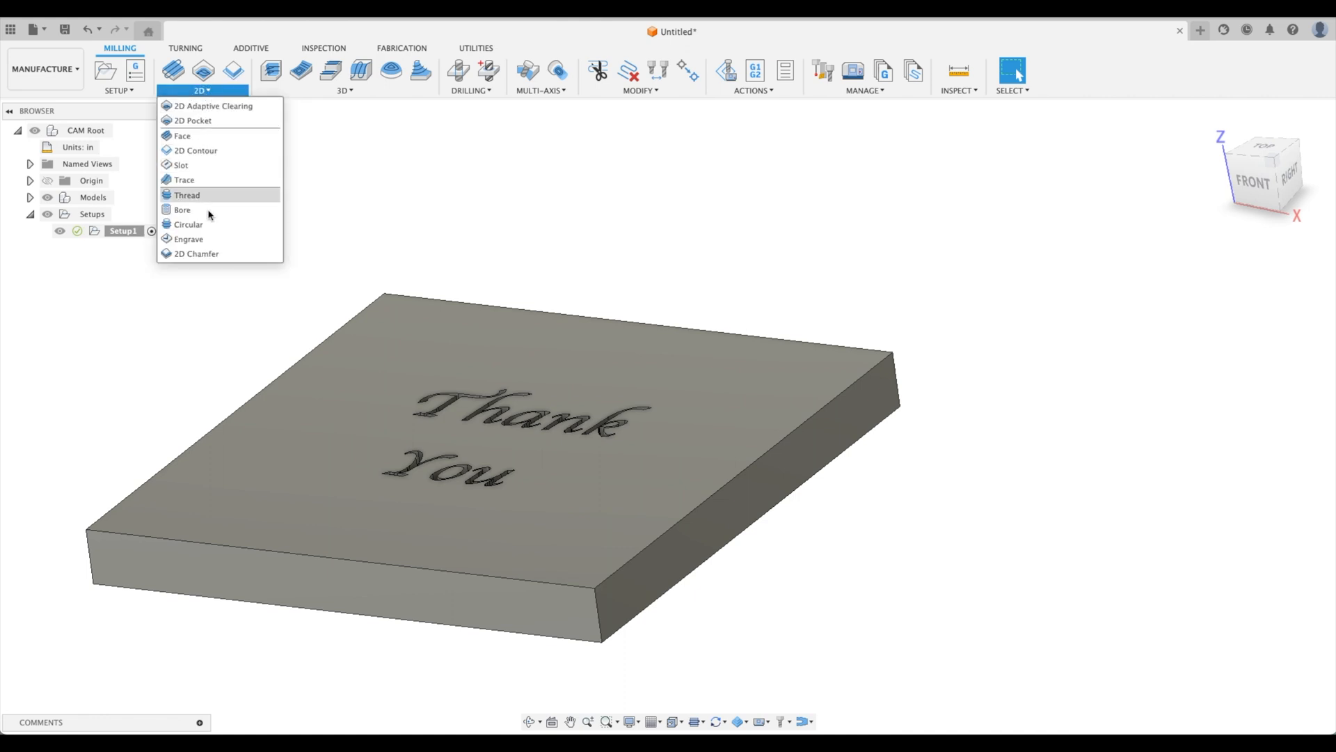
click(188, 238)
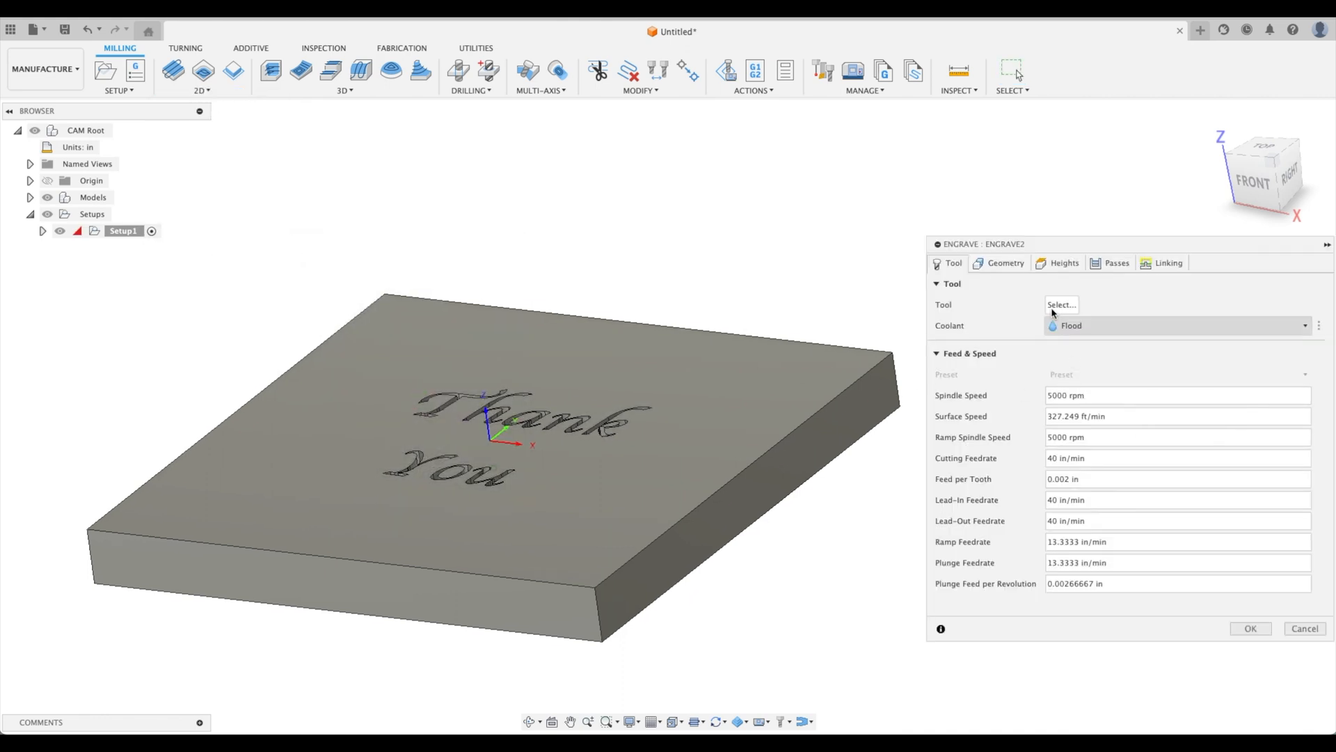
click(1060, 305)
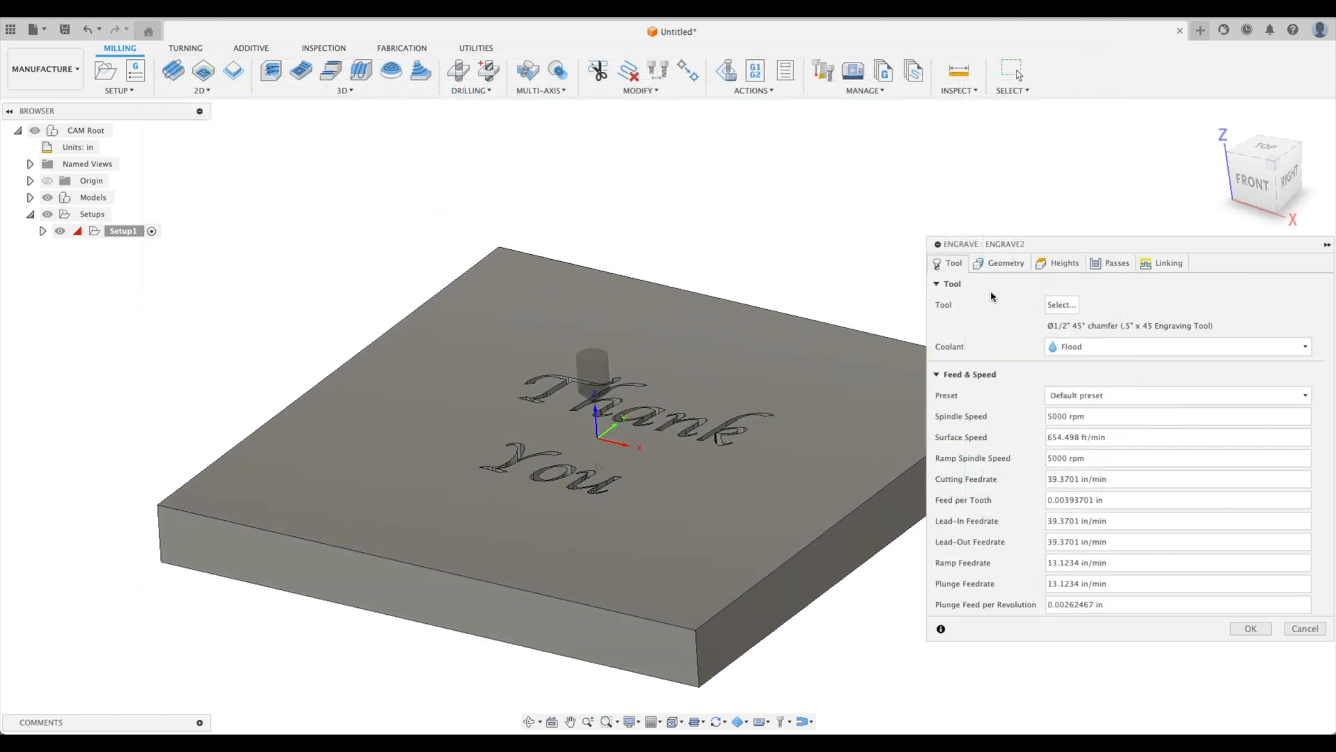
Select every Thank You letter outline as engrave geometry and generate the Engrave2 toolpath.
click(1005, 263)
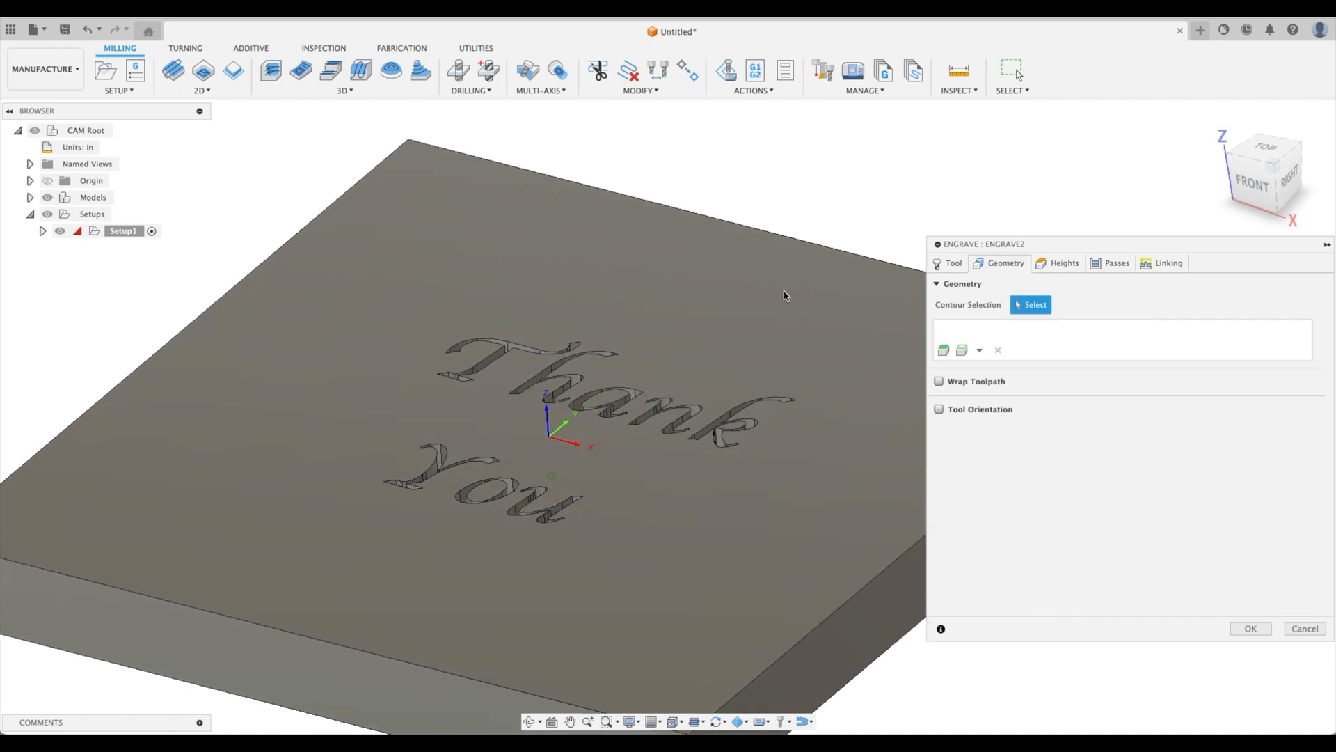
click(515, 378)
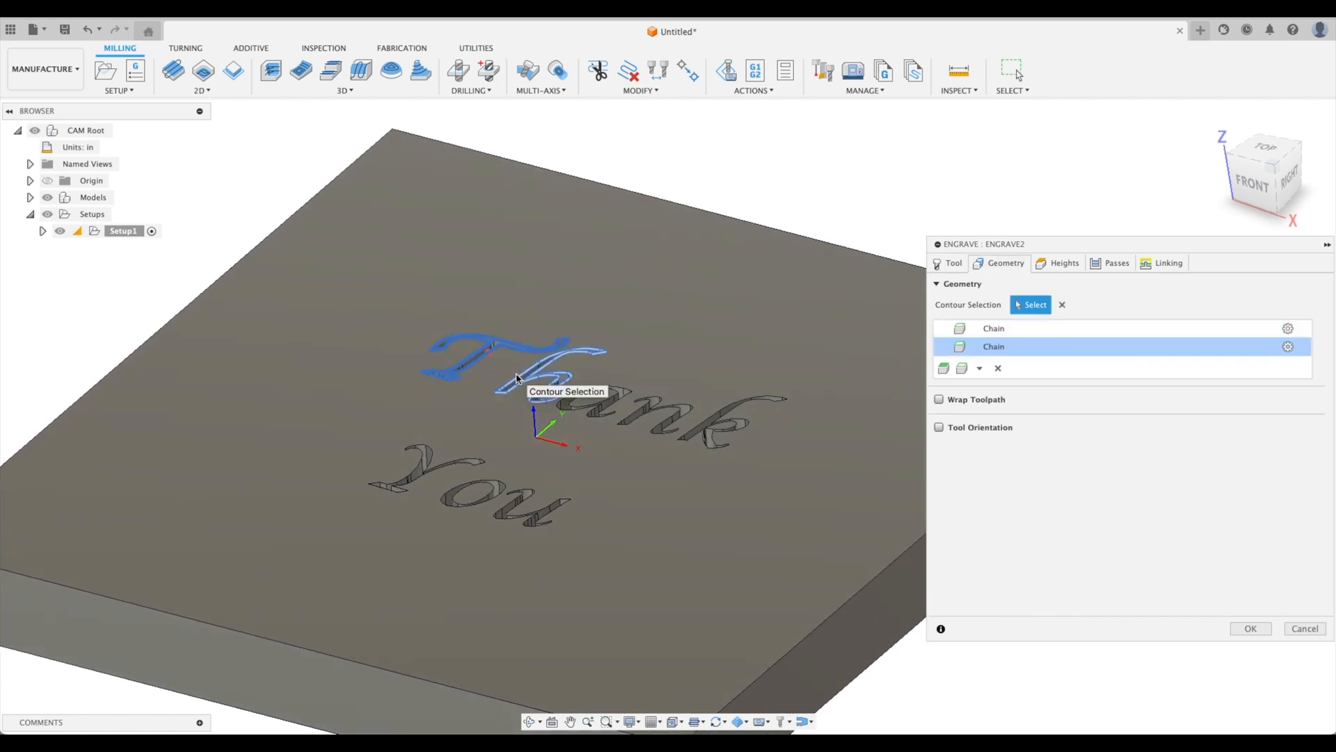
click(562, 393)
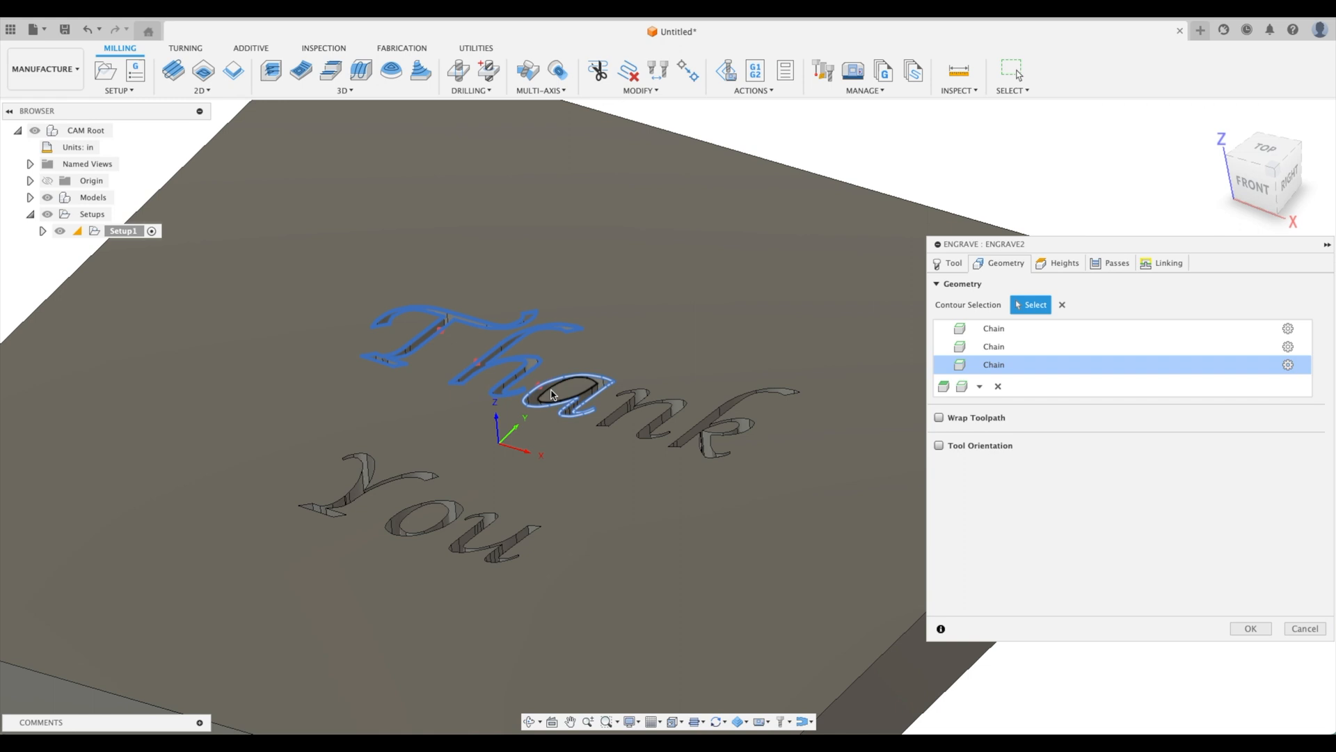
click(709, 417)
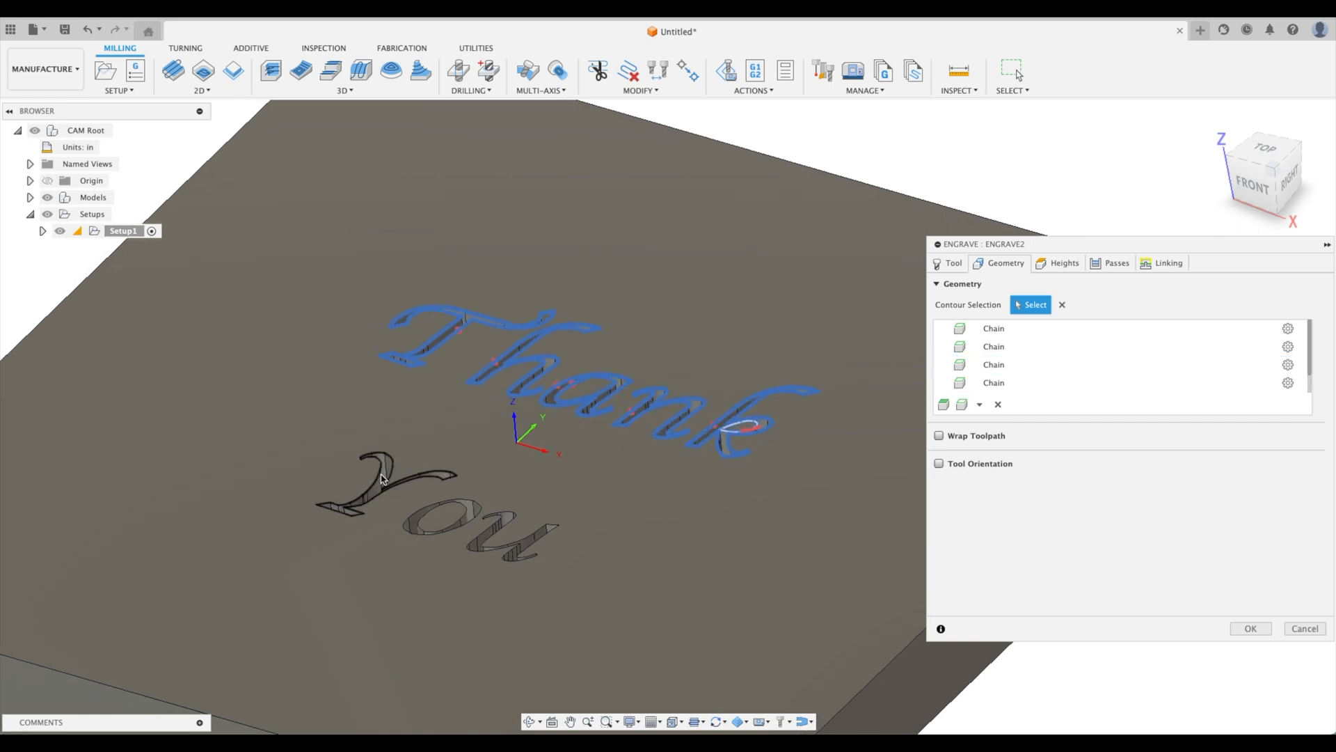
click(358, 478)
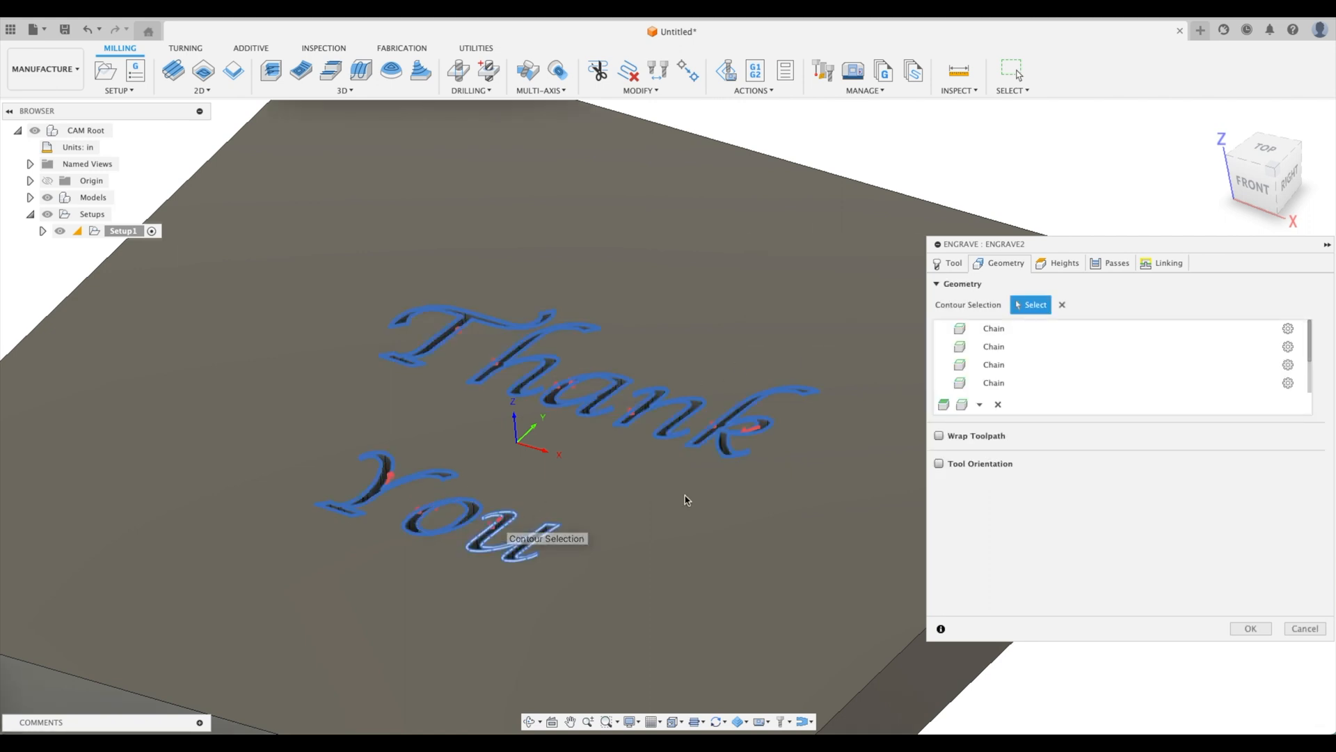
click(1063, 263)
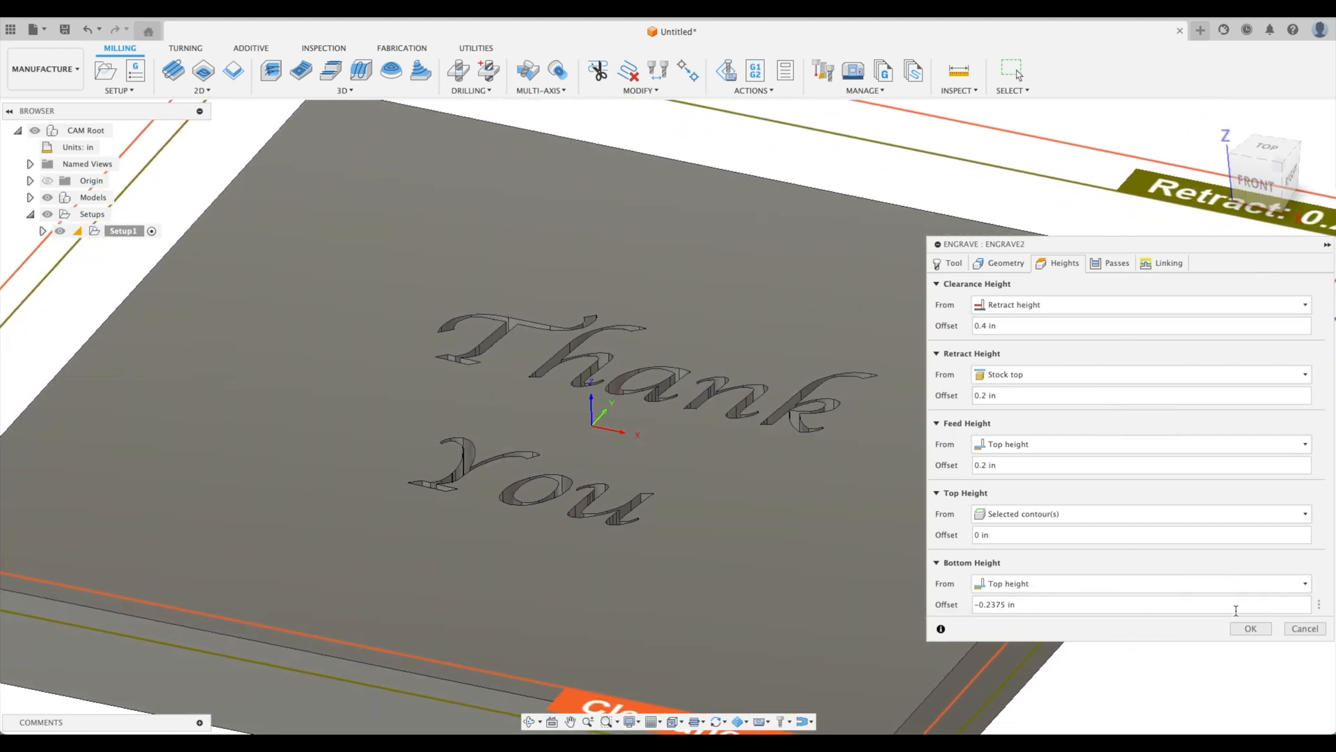
click(1250, 628)
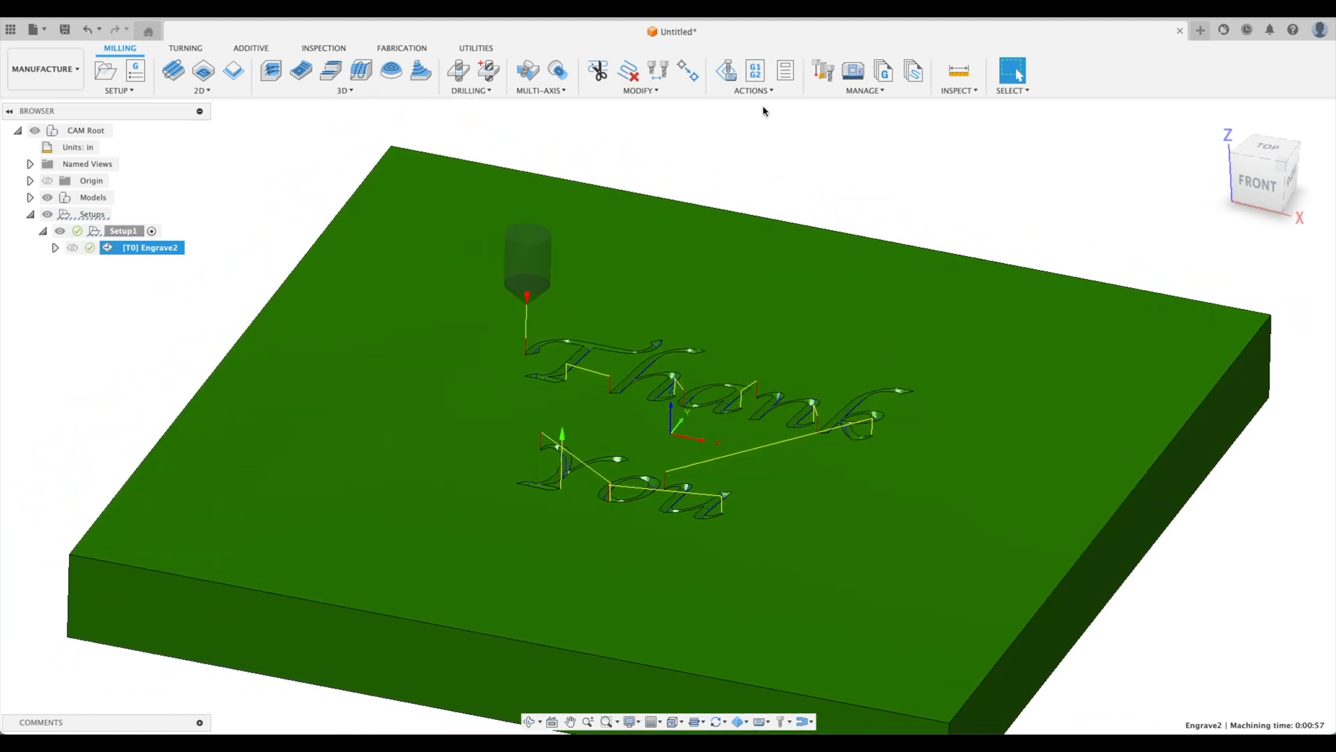
click(753, 75)
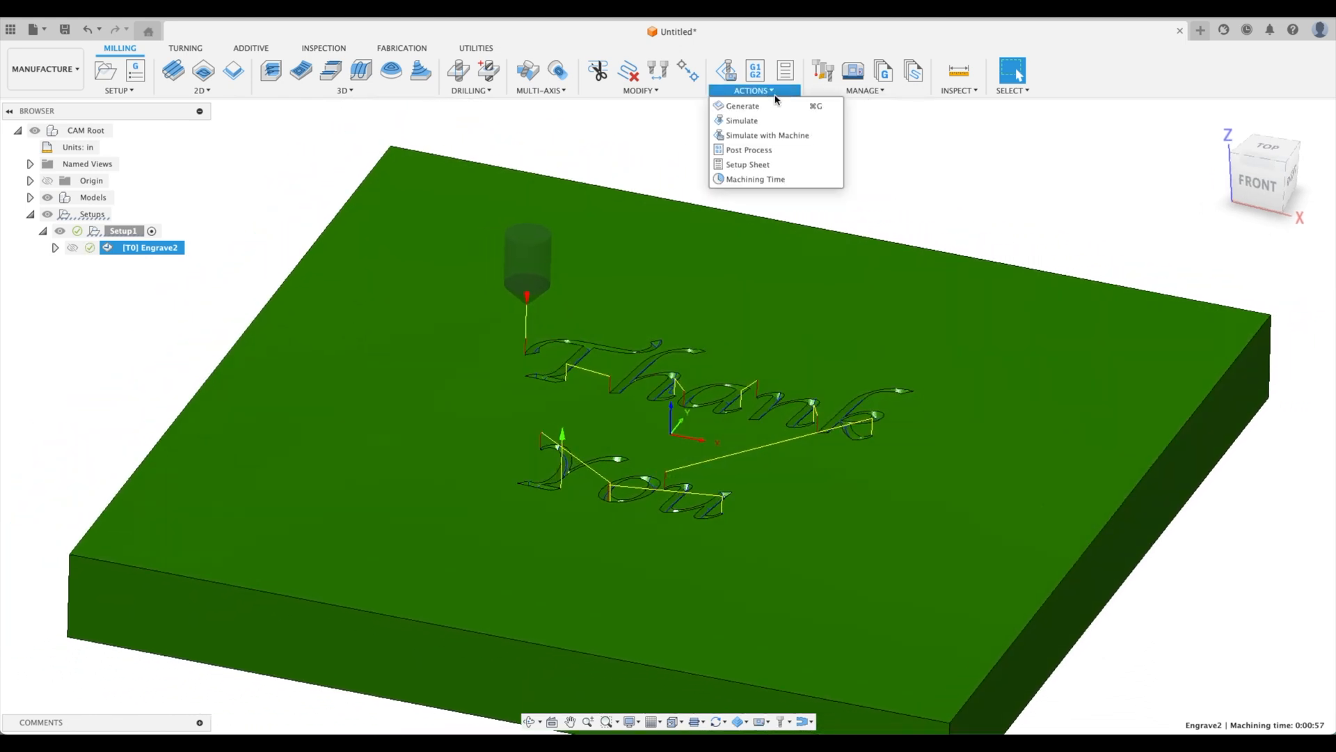
click(740, 120)
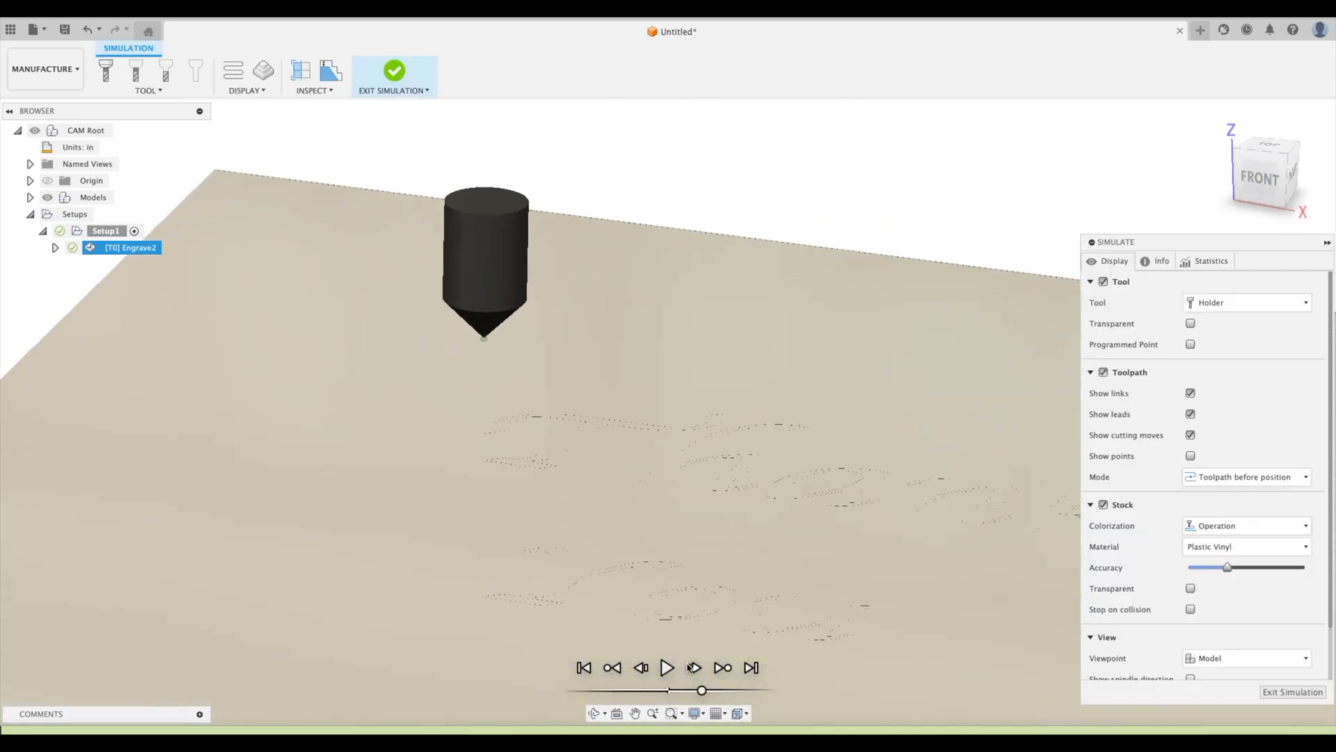
click(667, 667)
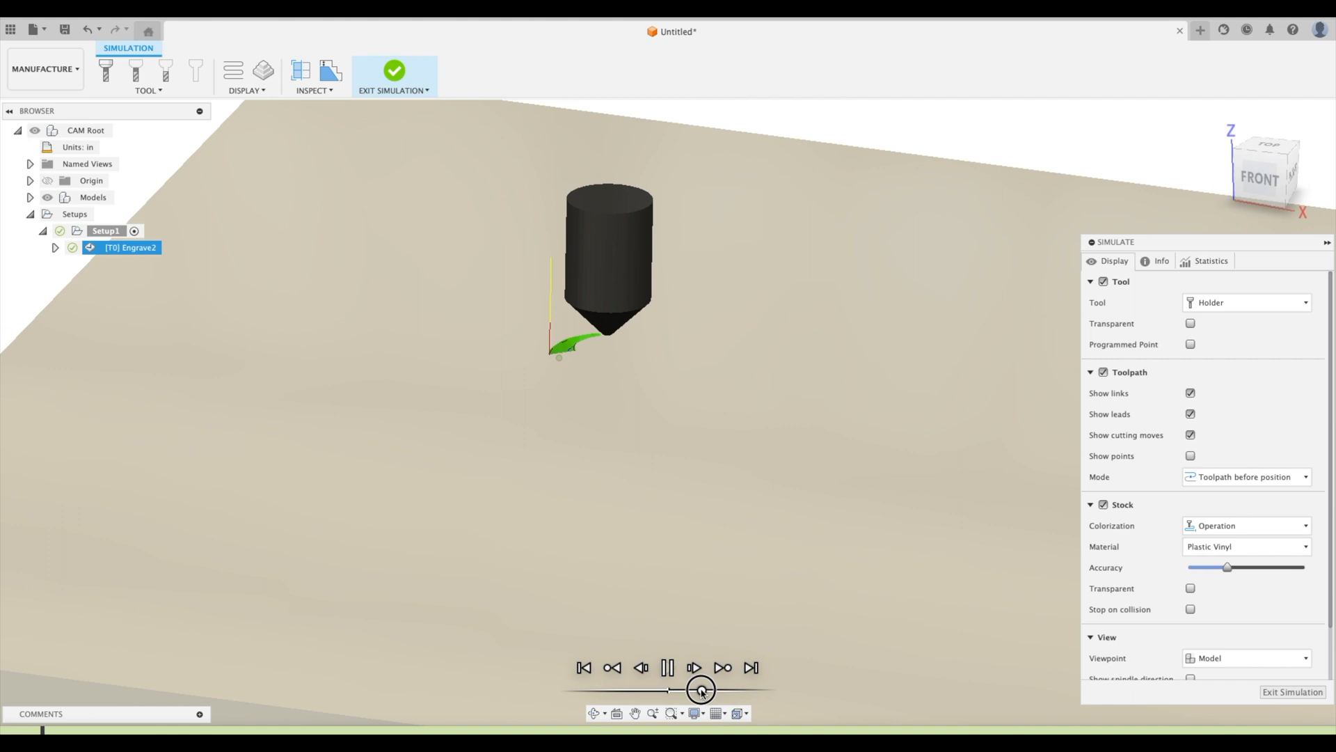
click(694, 666)
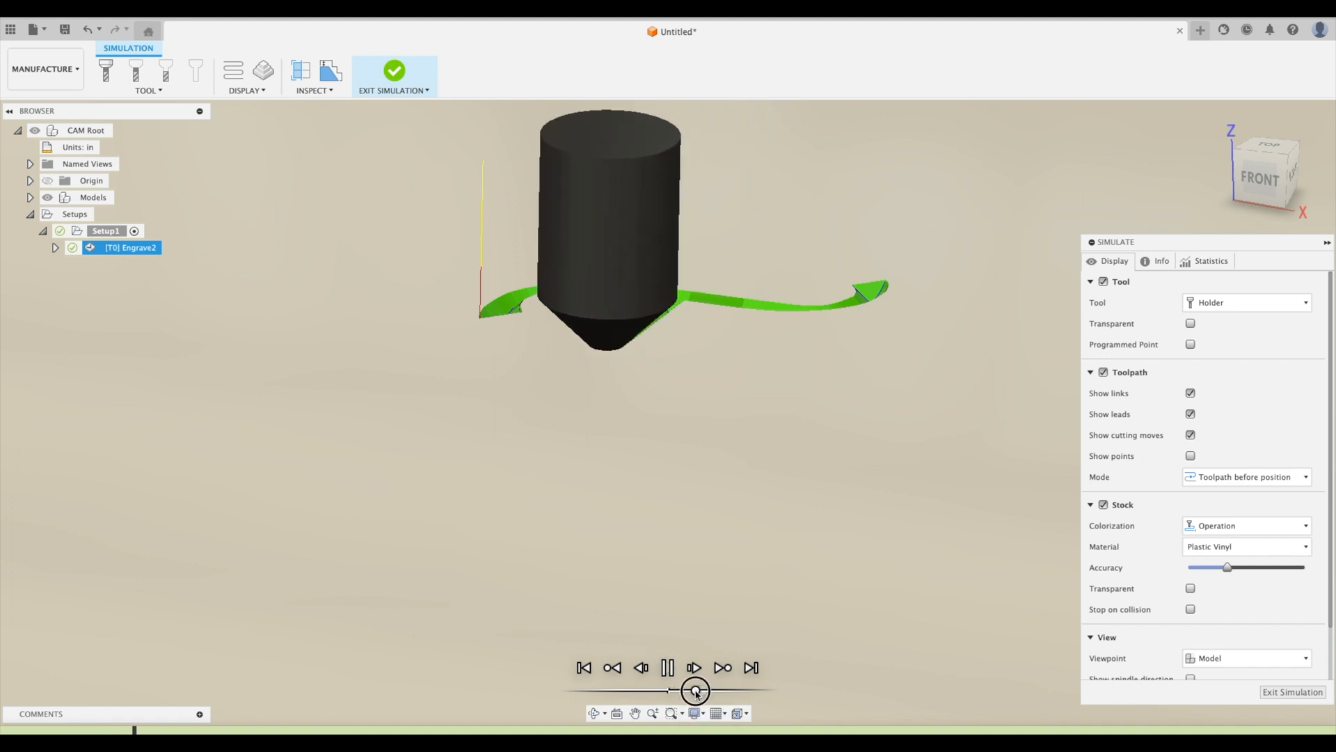
click(693, 666)
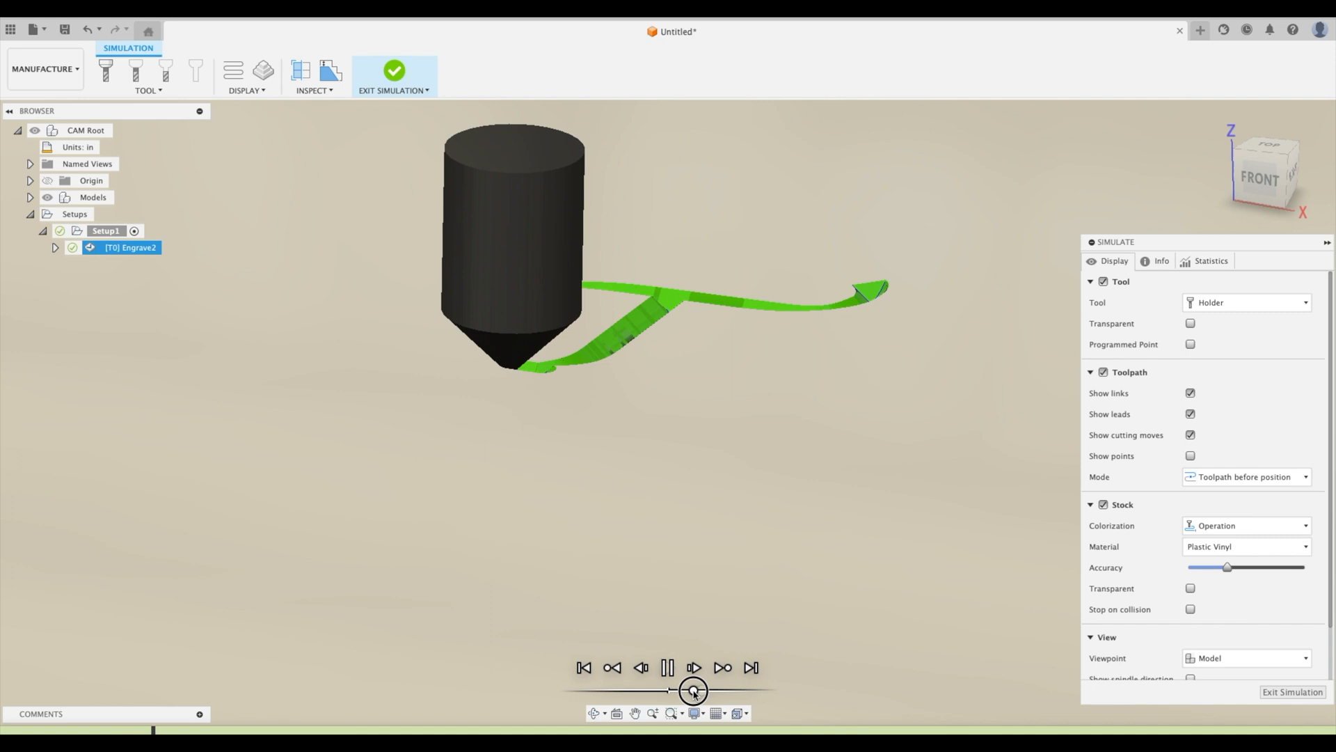
click(693, 667)
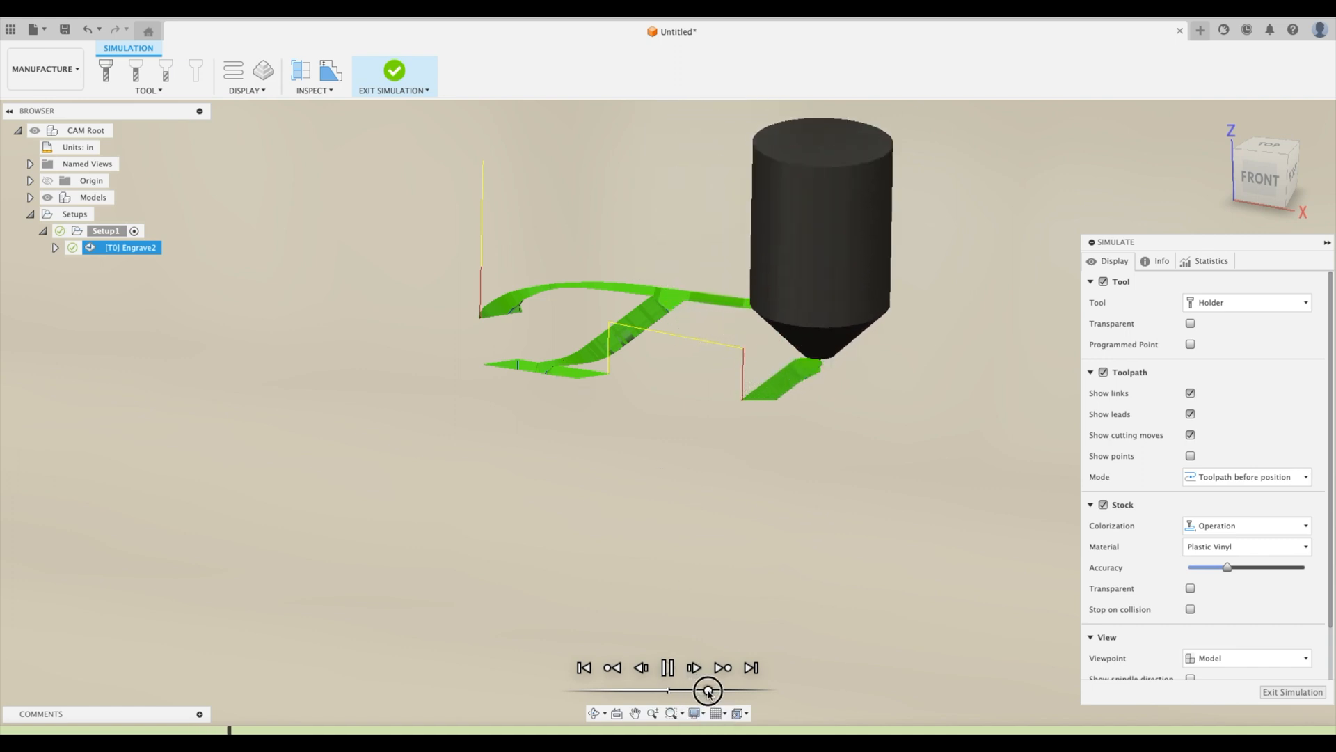
click(669, 667)
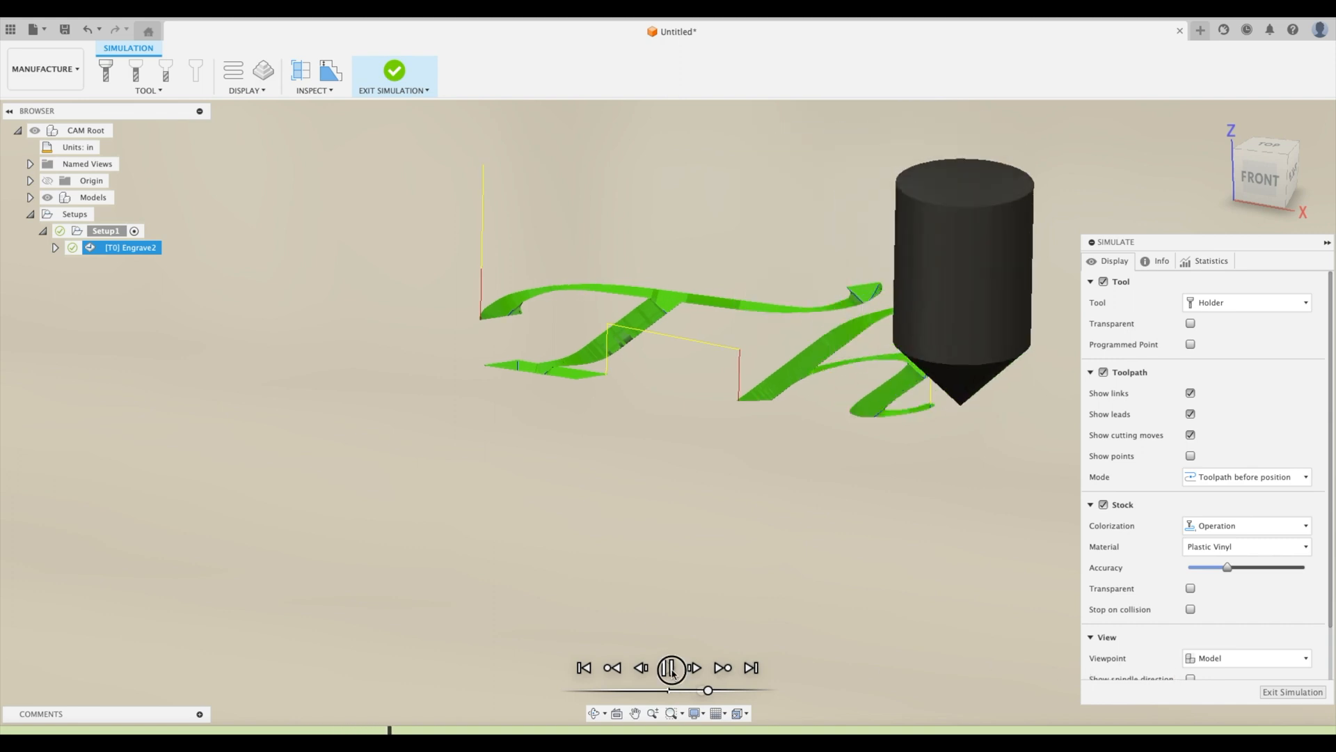
click(670, 667)
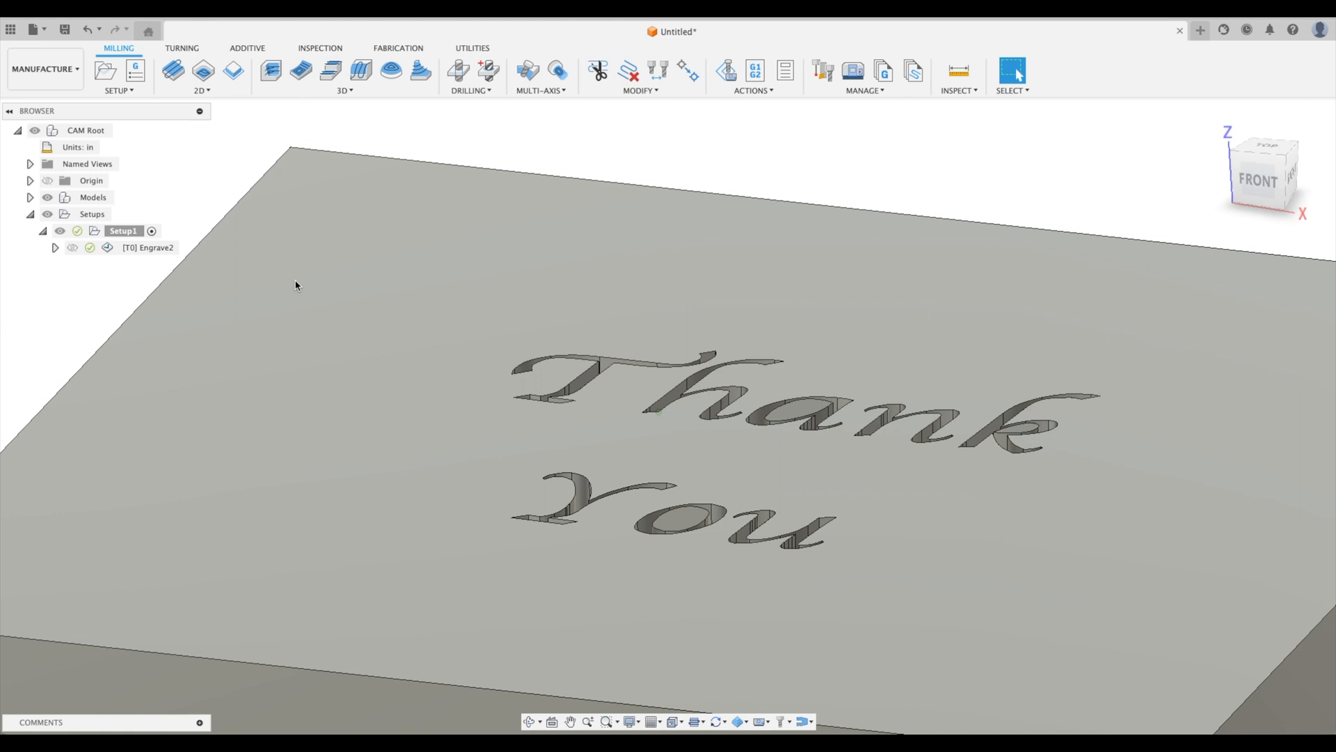
Try the 30° engraving tool on Engrave2 and review its height settings.
double_click(153, 248)
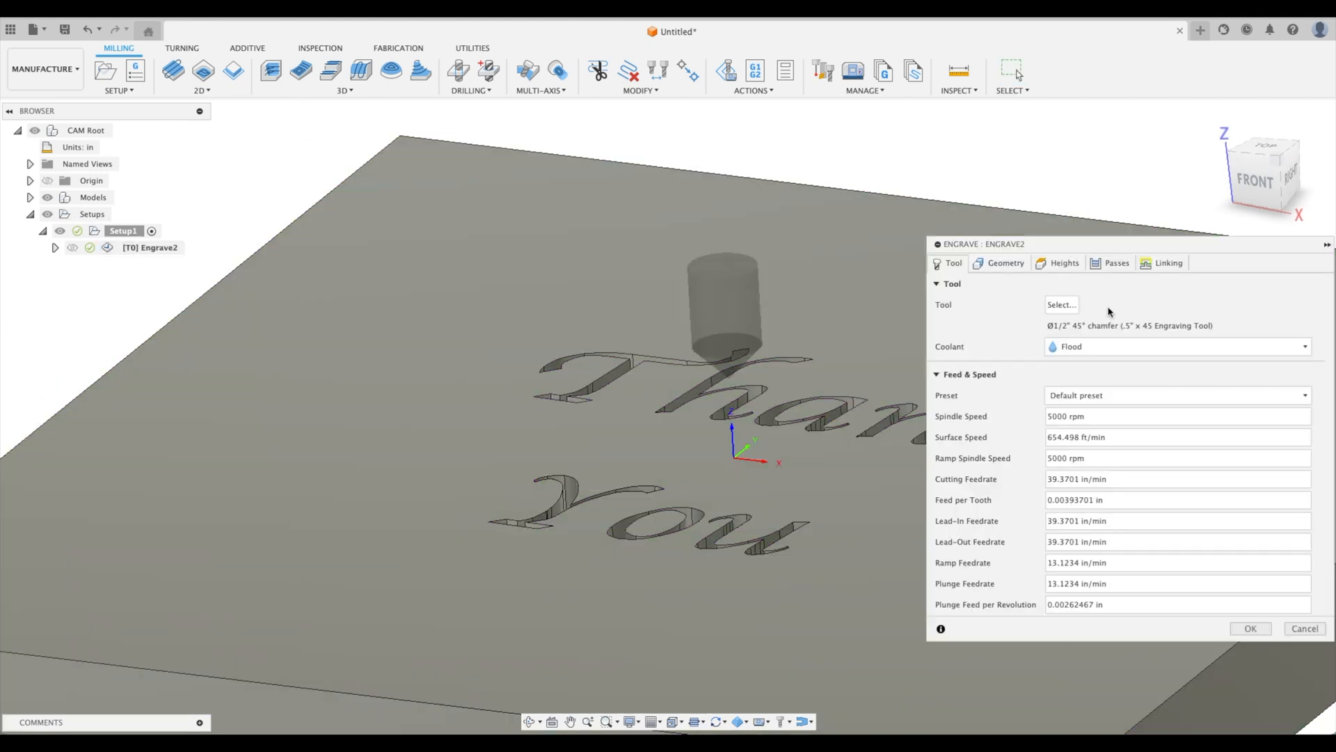
click(1060, 305)
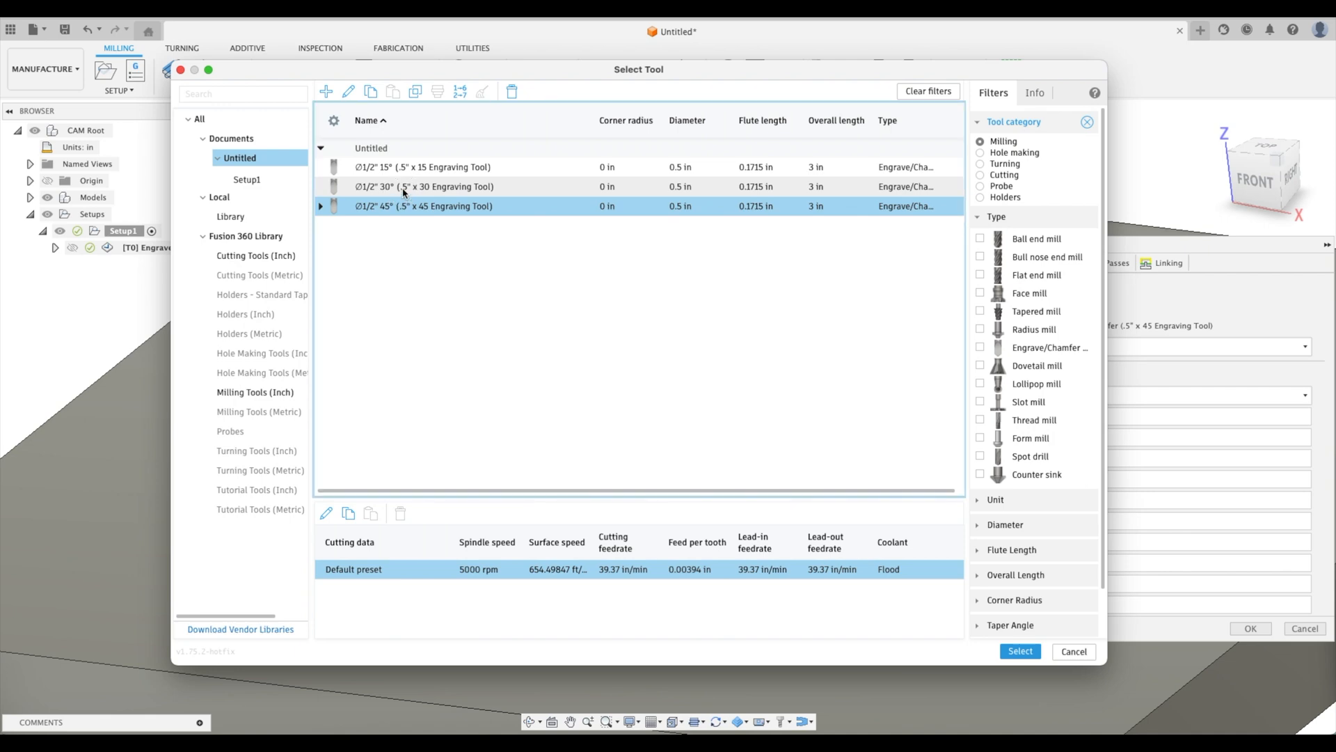
click(1019, 651)
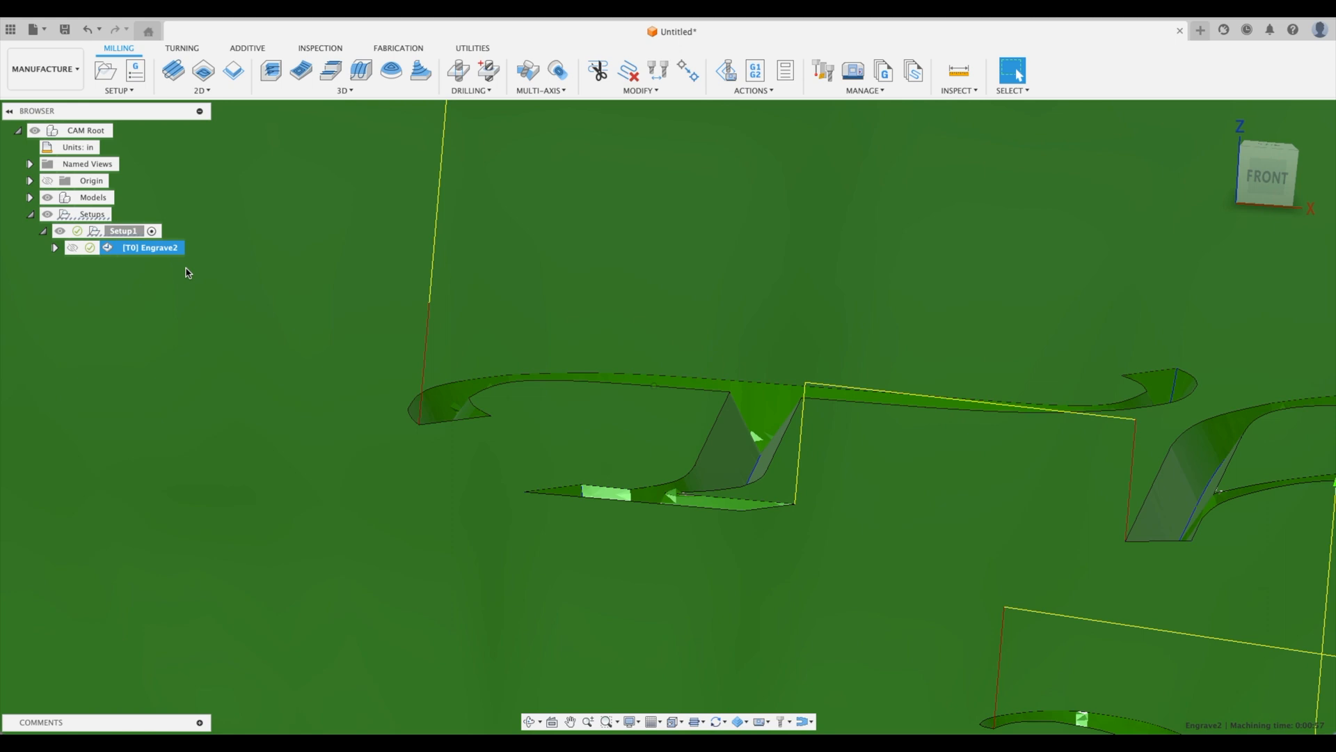
double_click(150, 248)
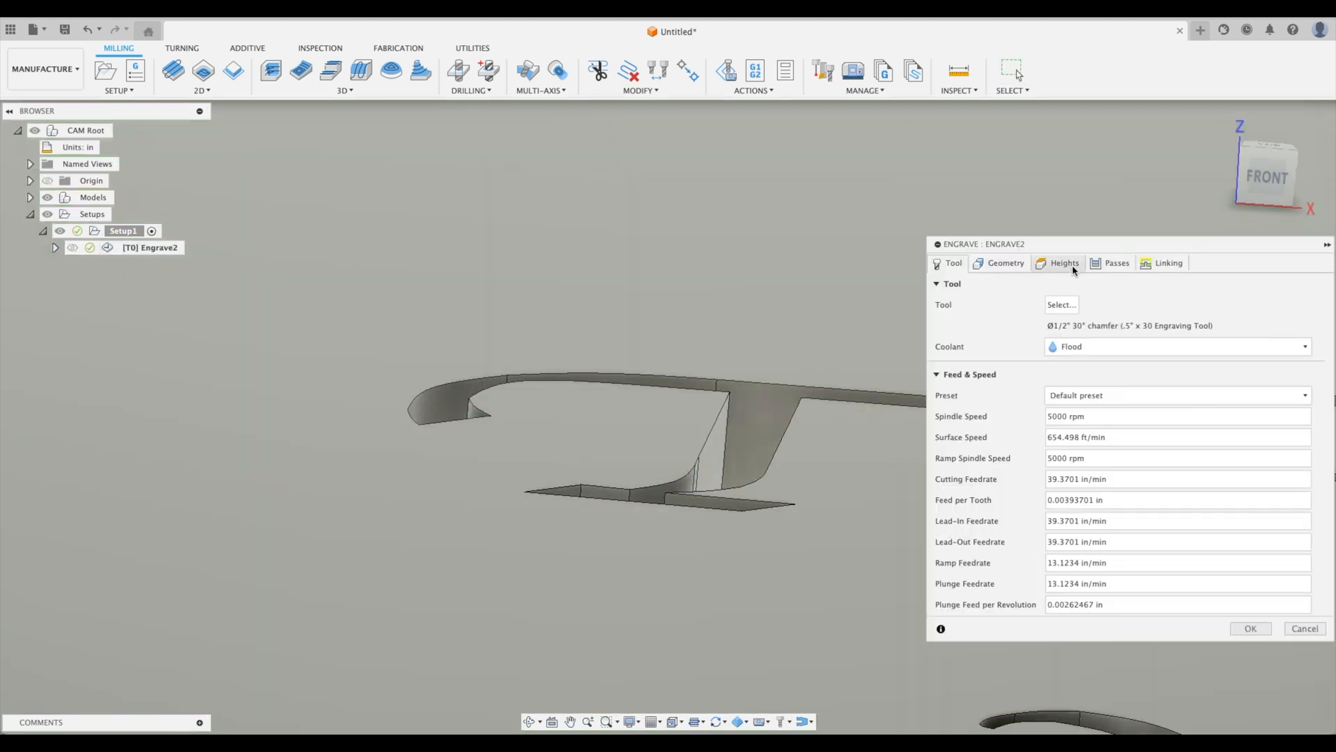
click(1065, 263)
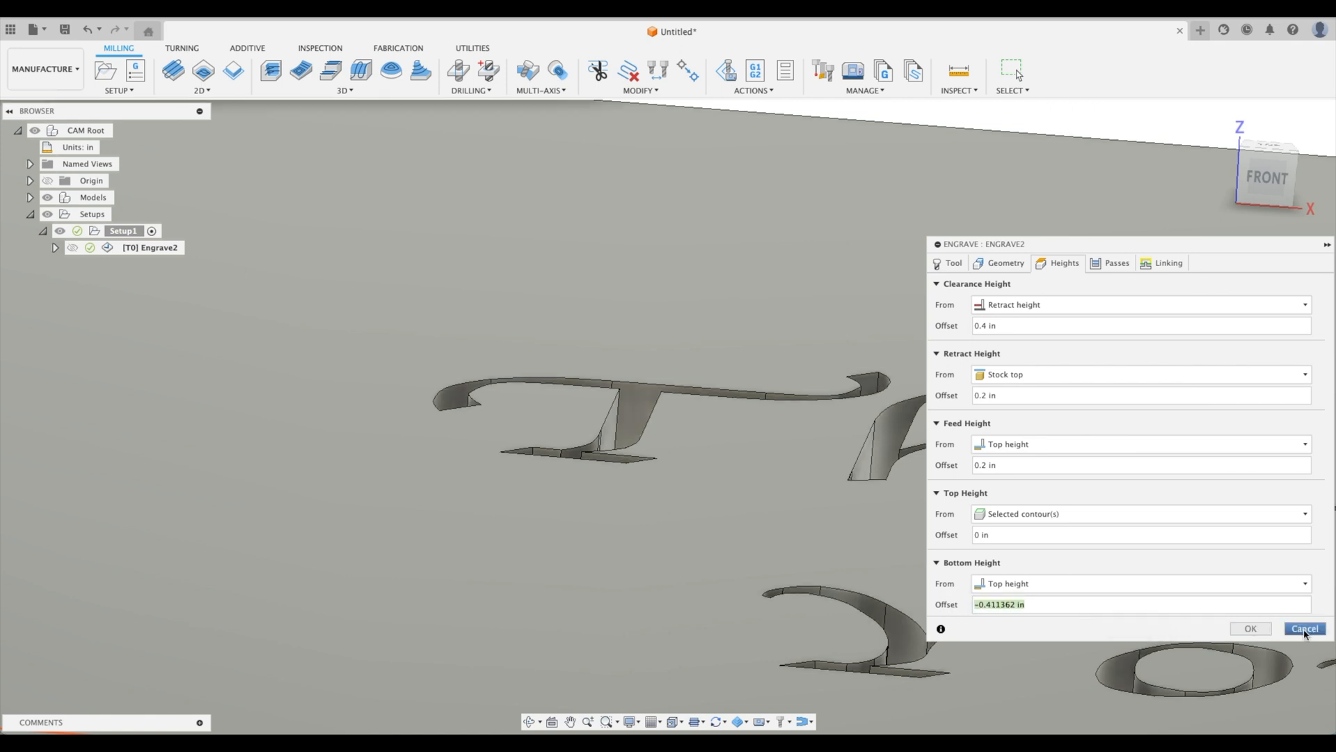
click(1250, 627)
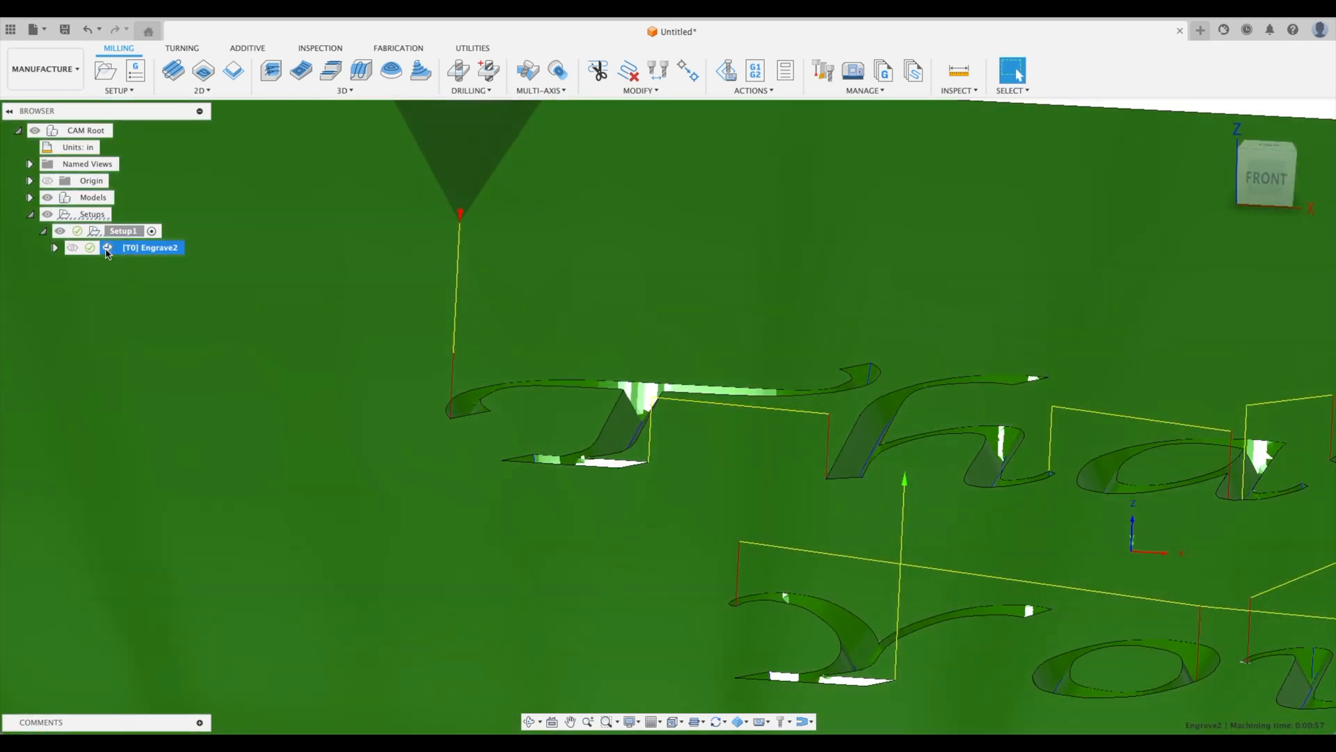
Assign the half-inch 15° engraving tool to Engrave2 instead.
double_click(150, 248)
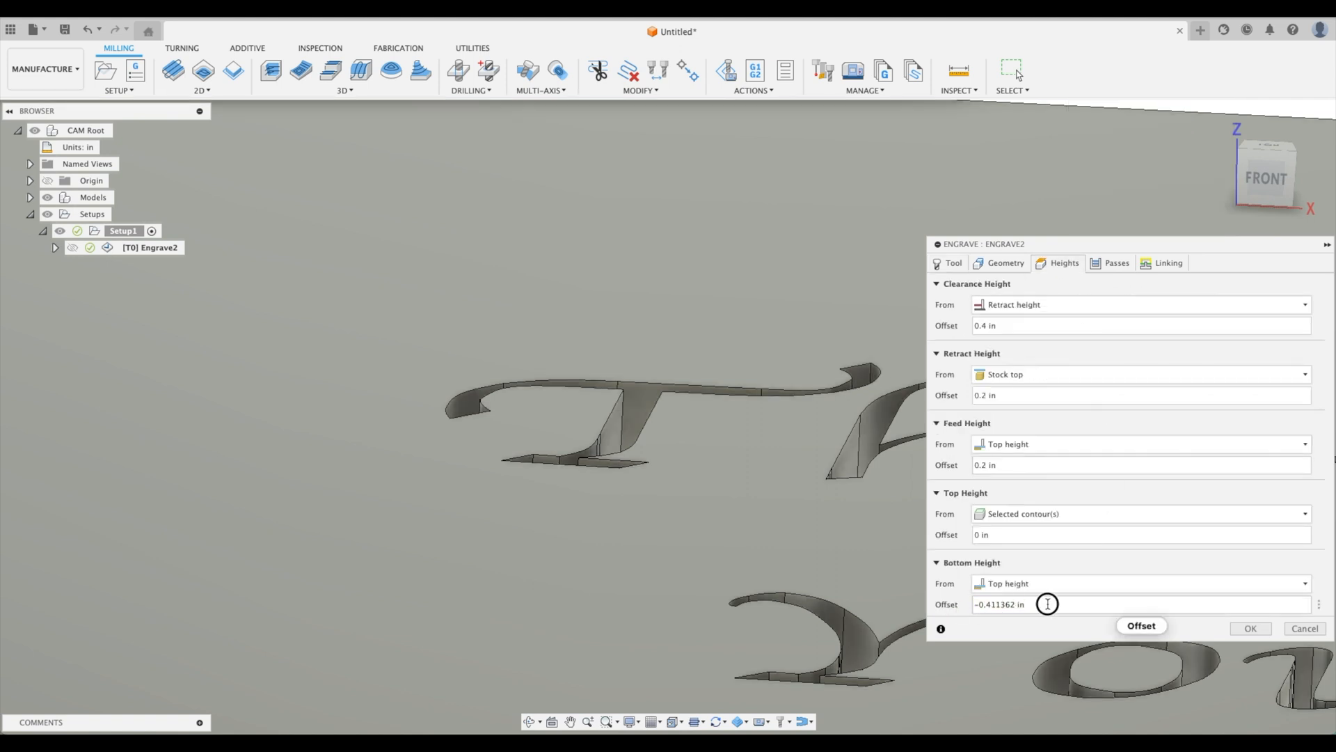
click(1250, 628)
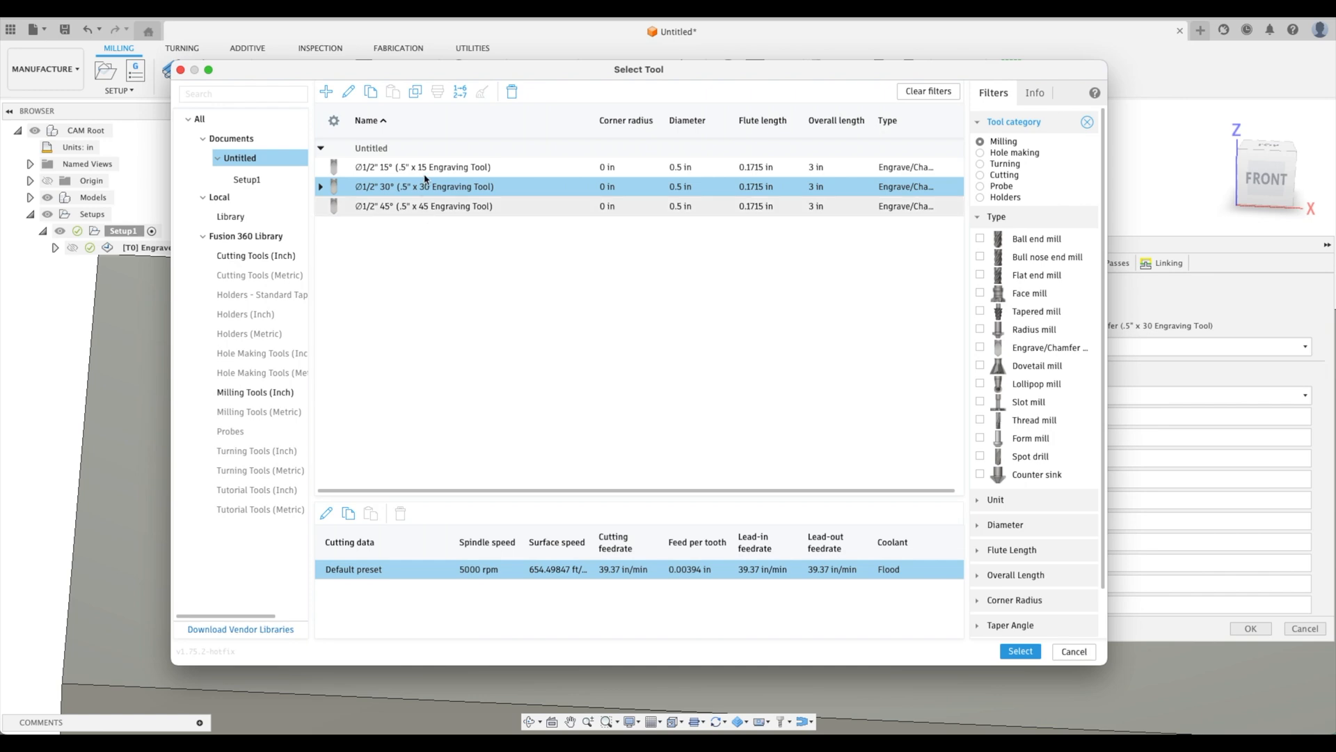
click(1019, 651)
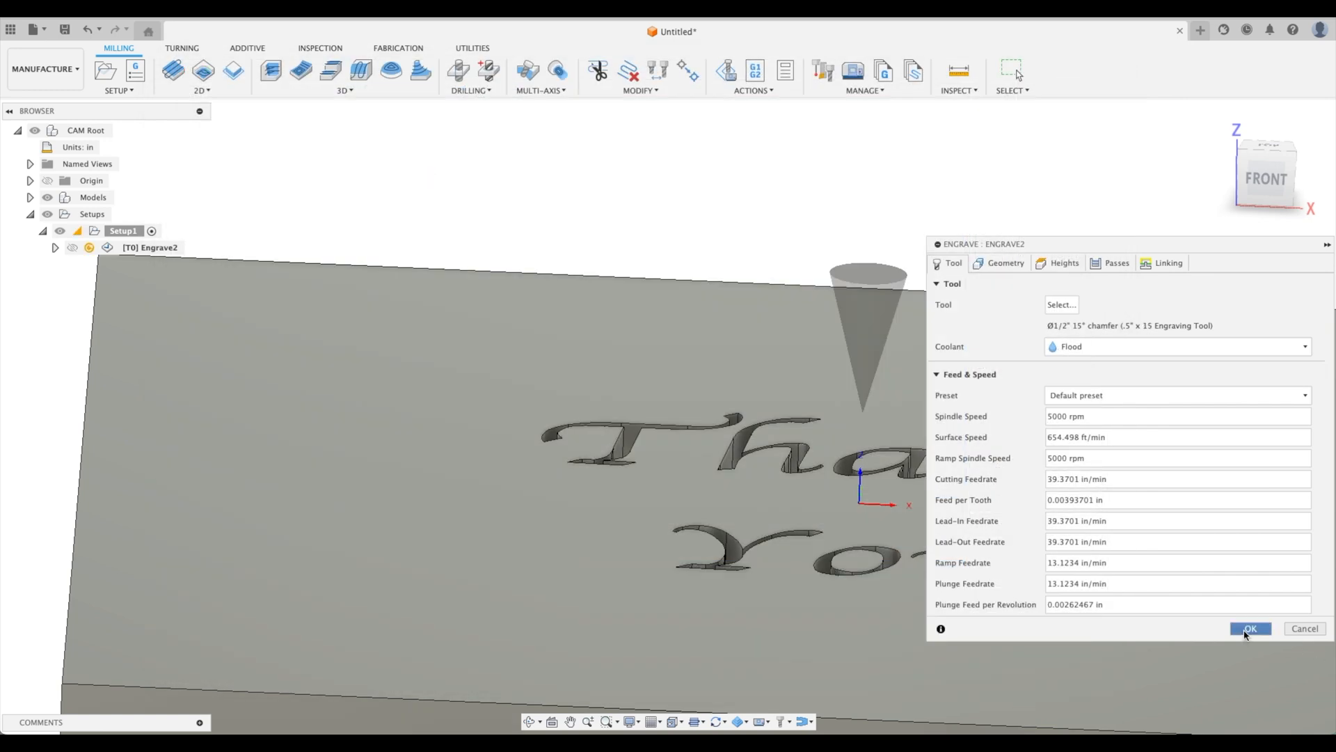
Generate the Engrave2 toolpath with the 15° engraving tool and regenerate it after reviewing settings.
click(1250, 628)
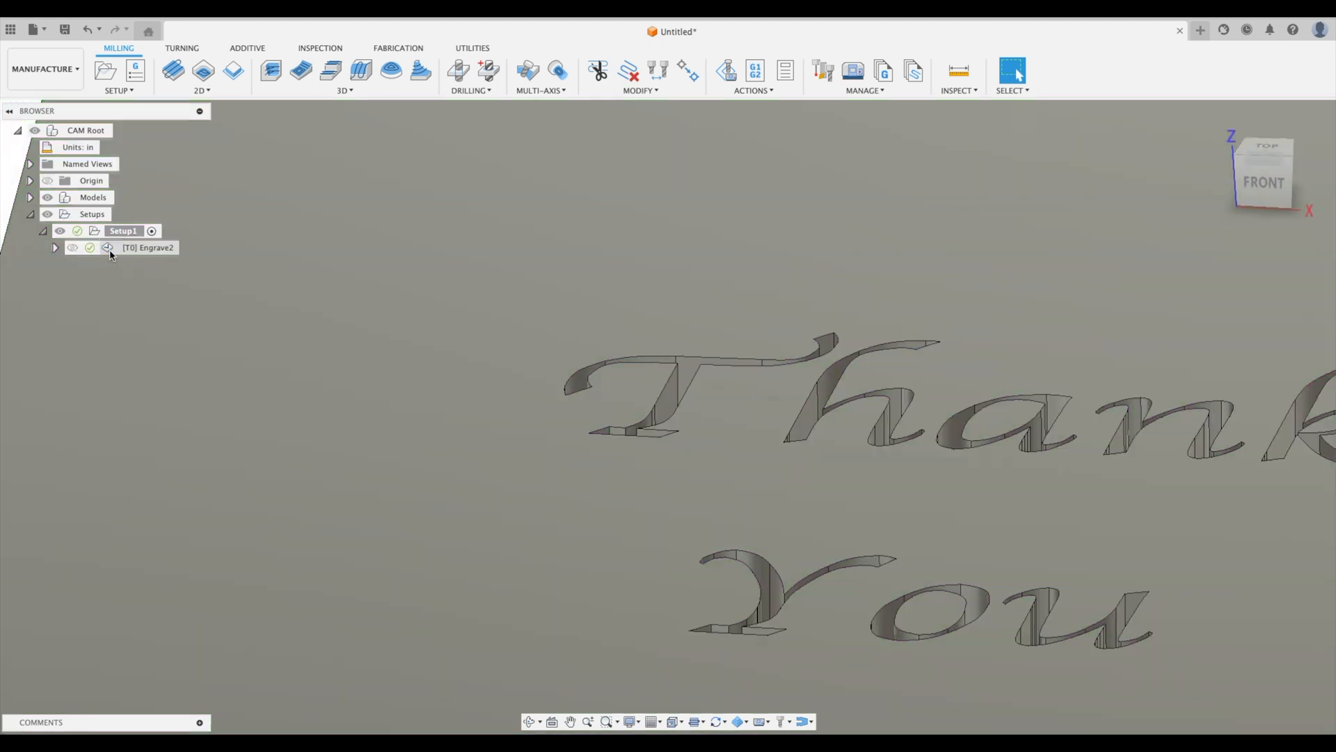
double_click(150, 248)
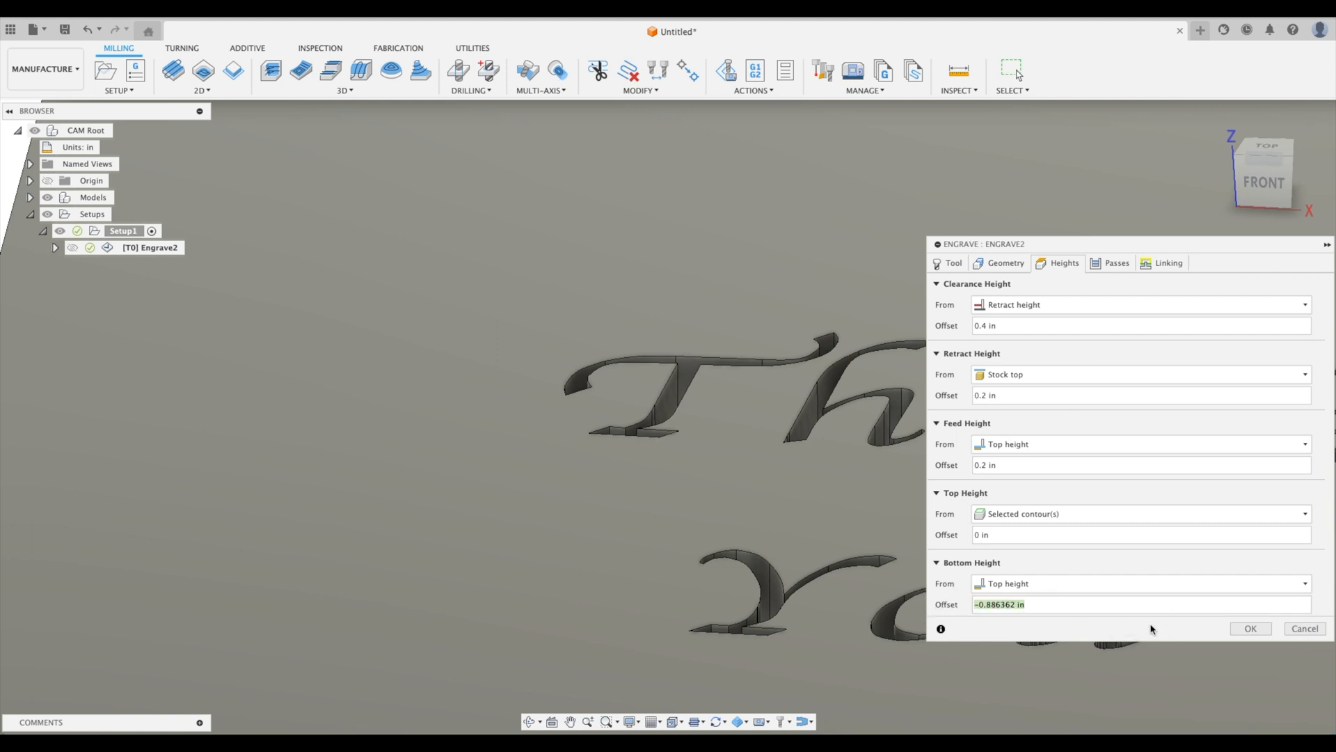
click(1250, 627)
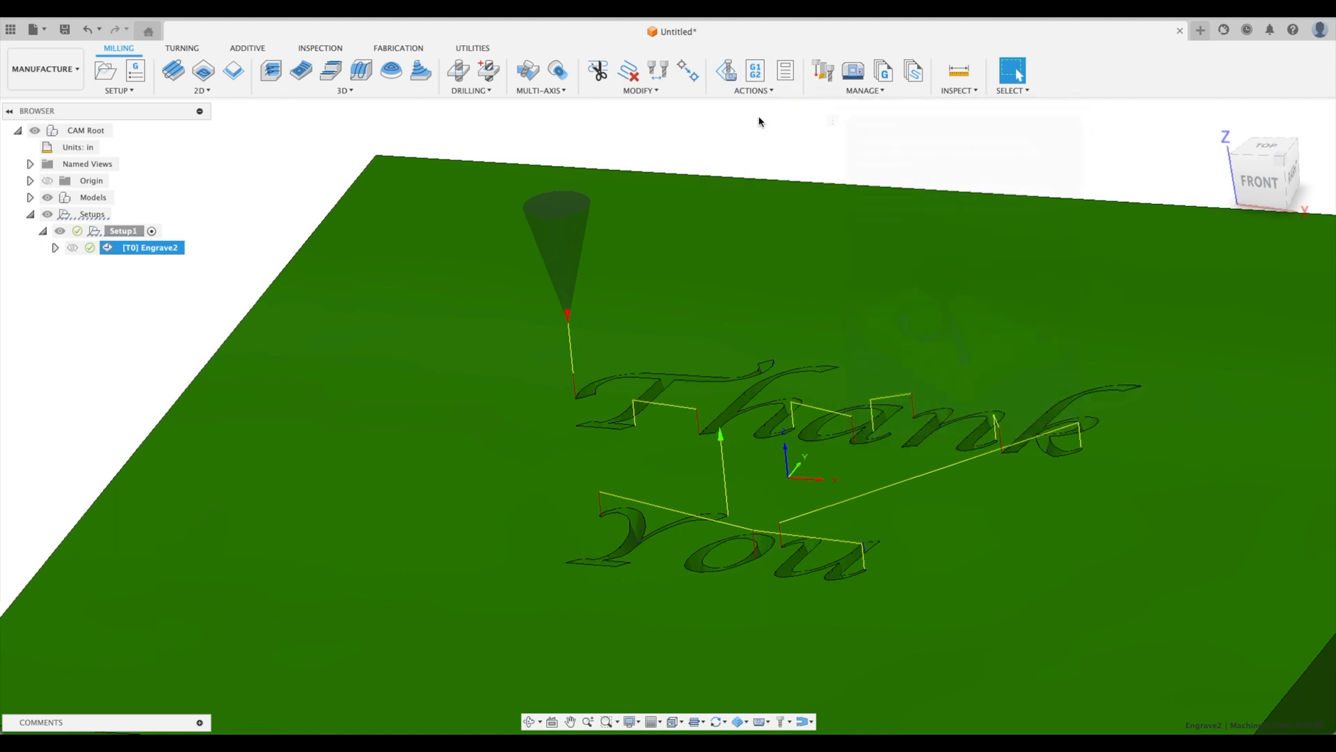
Simulate the 15° toolpath, revealing red collision areas, then return to the Engrave2 settings.
click(726, 71)
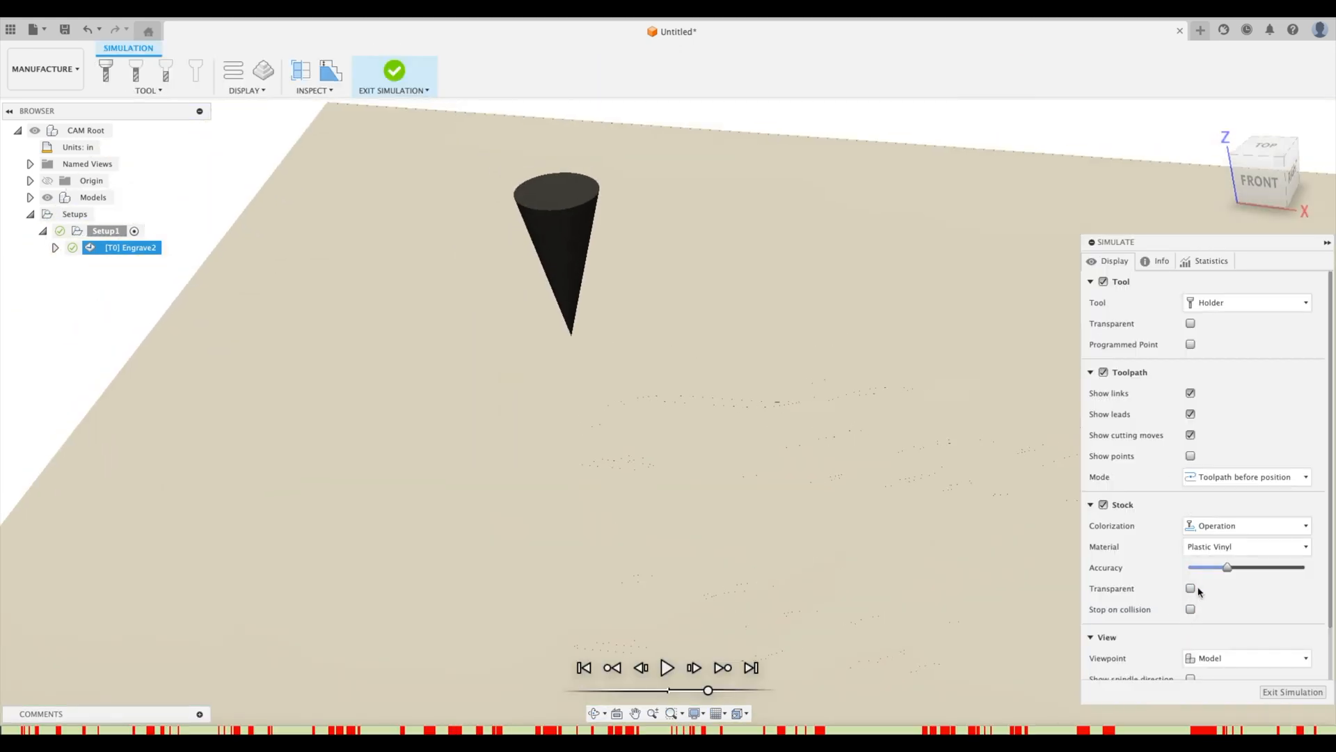
click(667, 667)
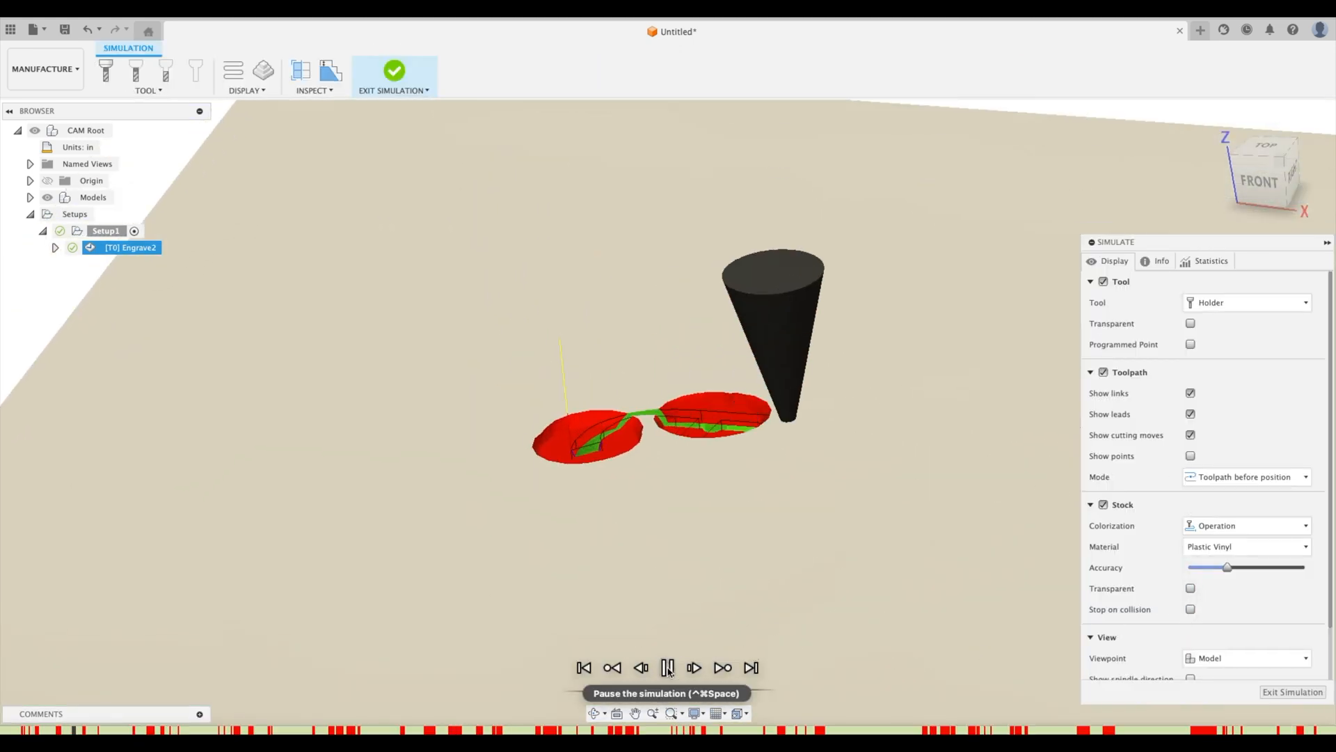
click(394, 75)
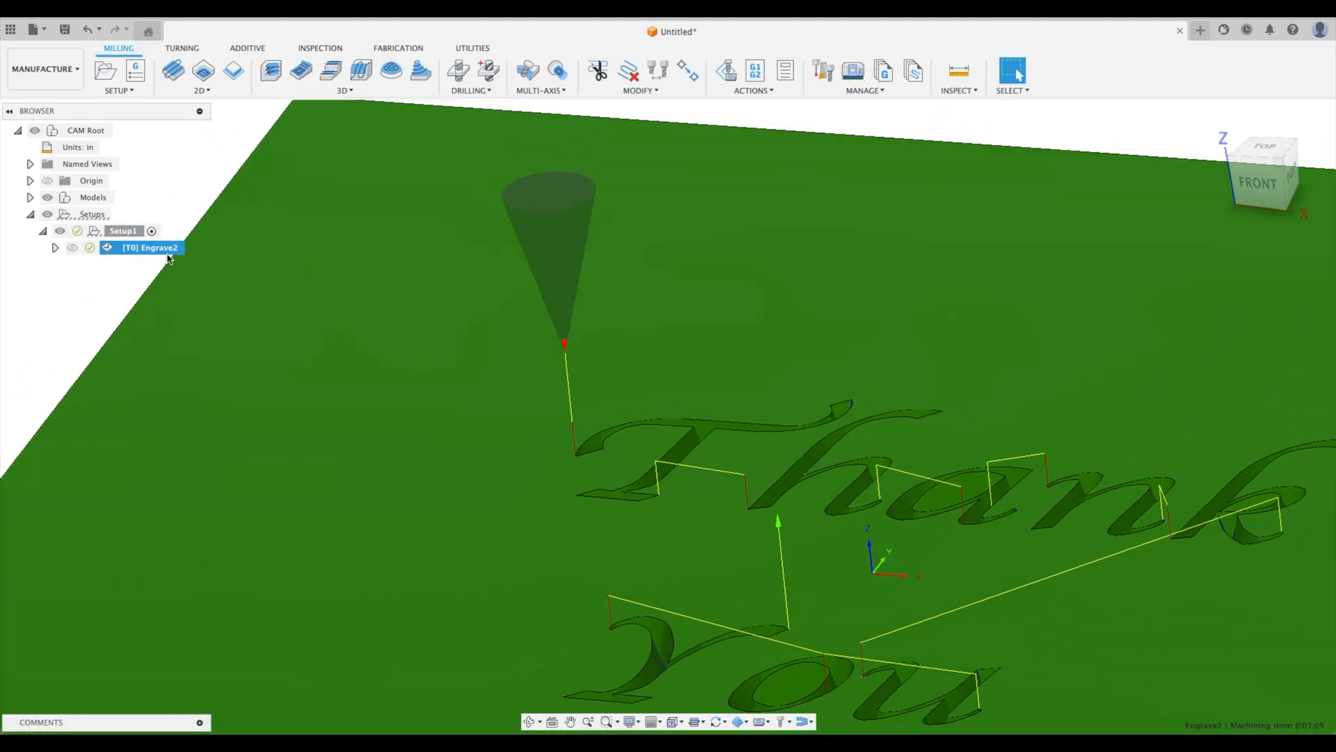
double_click(150, 248)
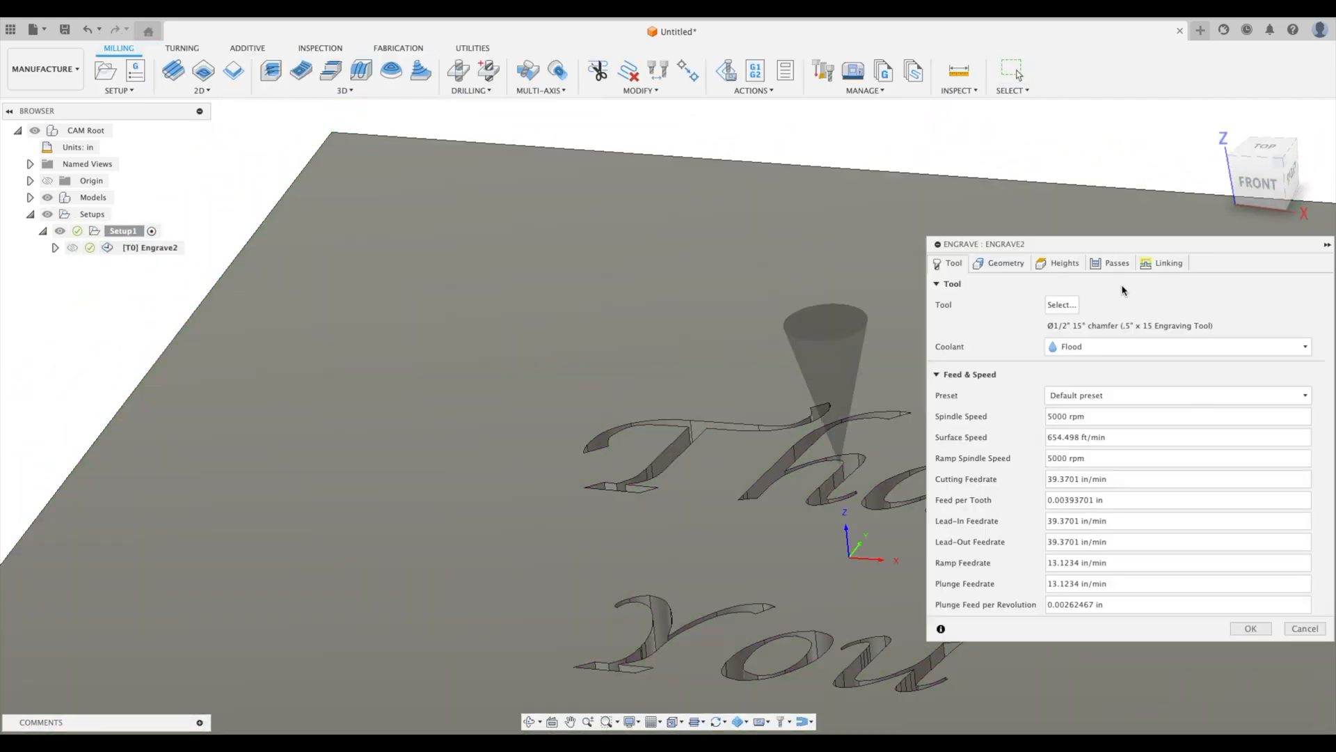
Switch Engrave2 to the half-inch 30° engraving tool and regenerate its toolpath.
click(1063, 263)
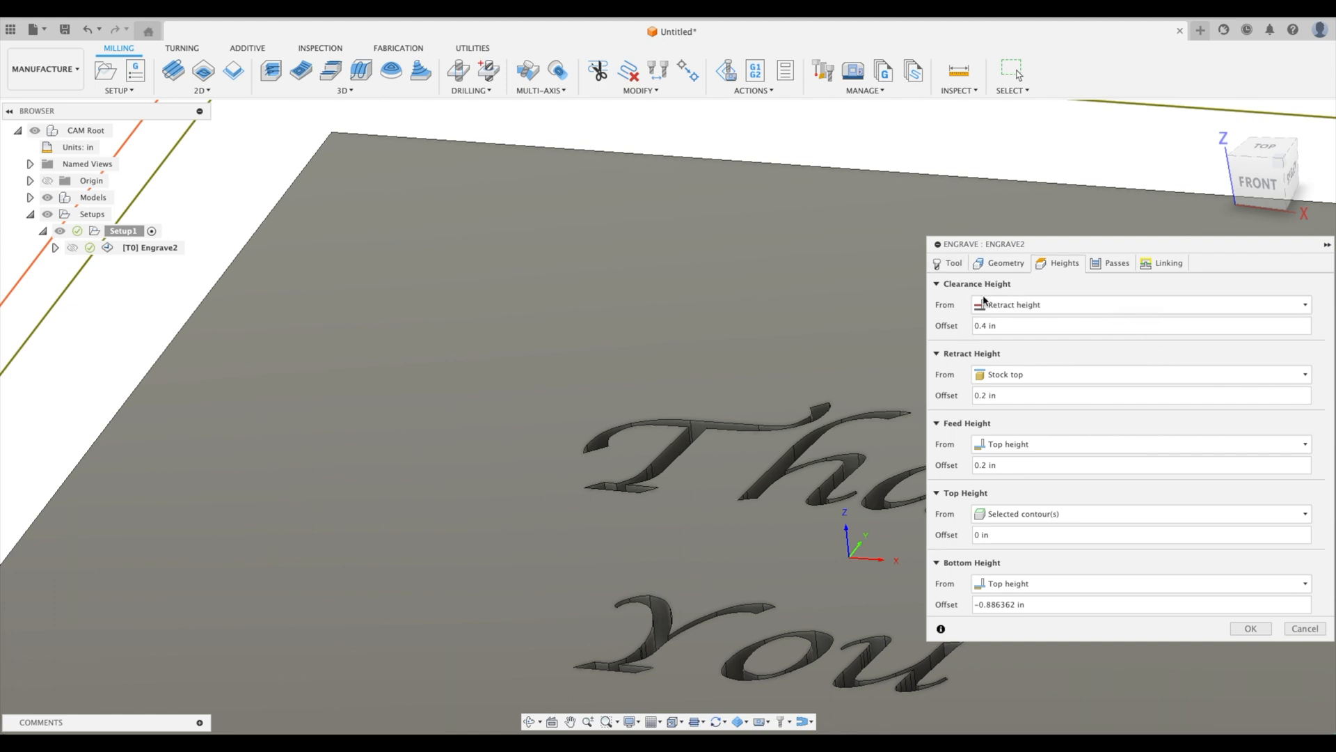
click(953, 263)
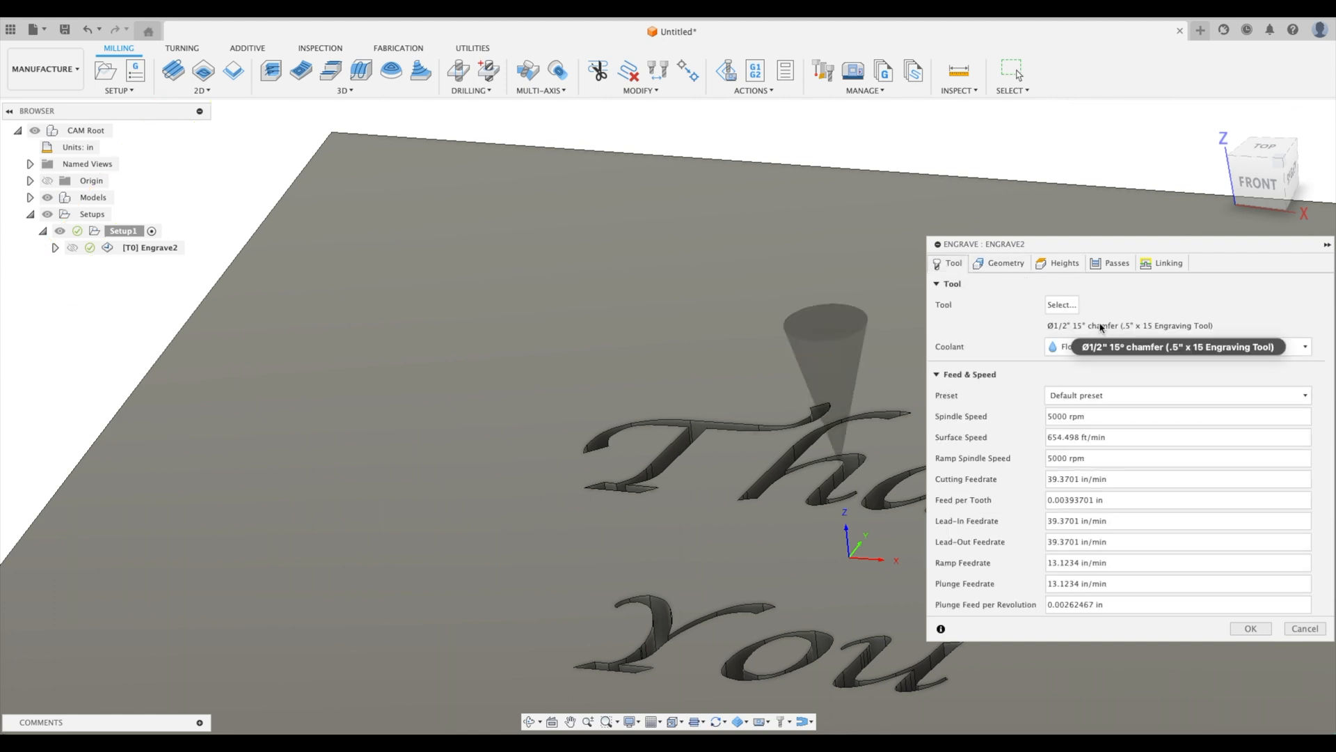
click(1061, 305)
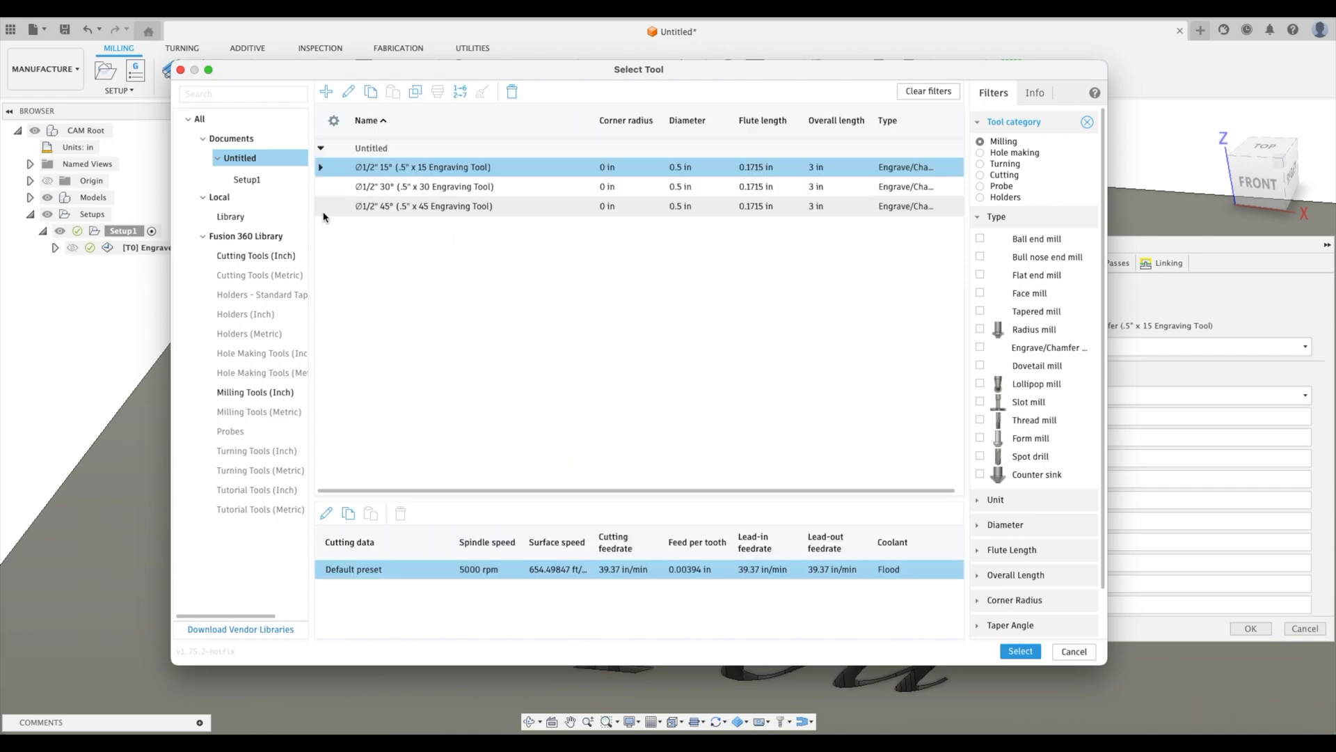
click(1019, 652)
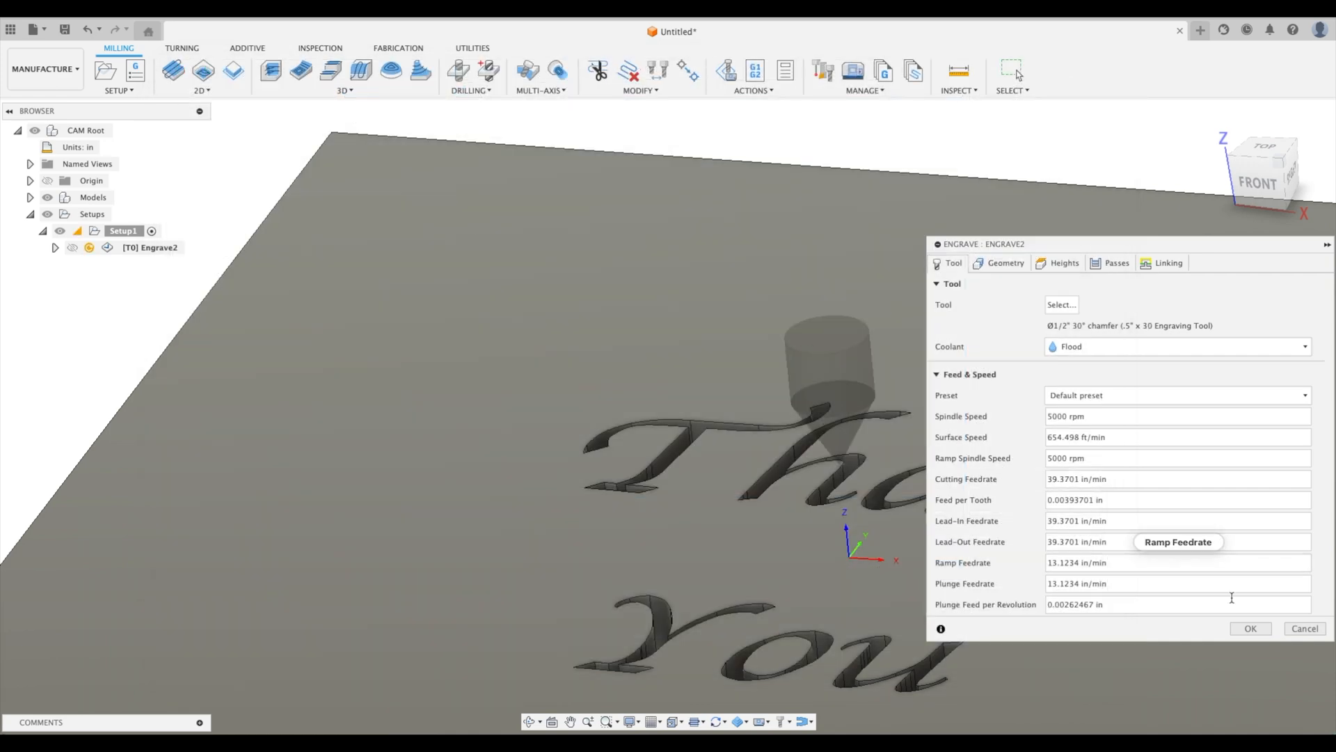
click(1250, 628)
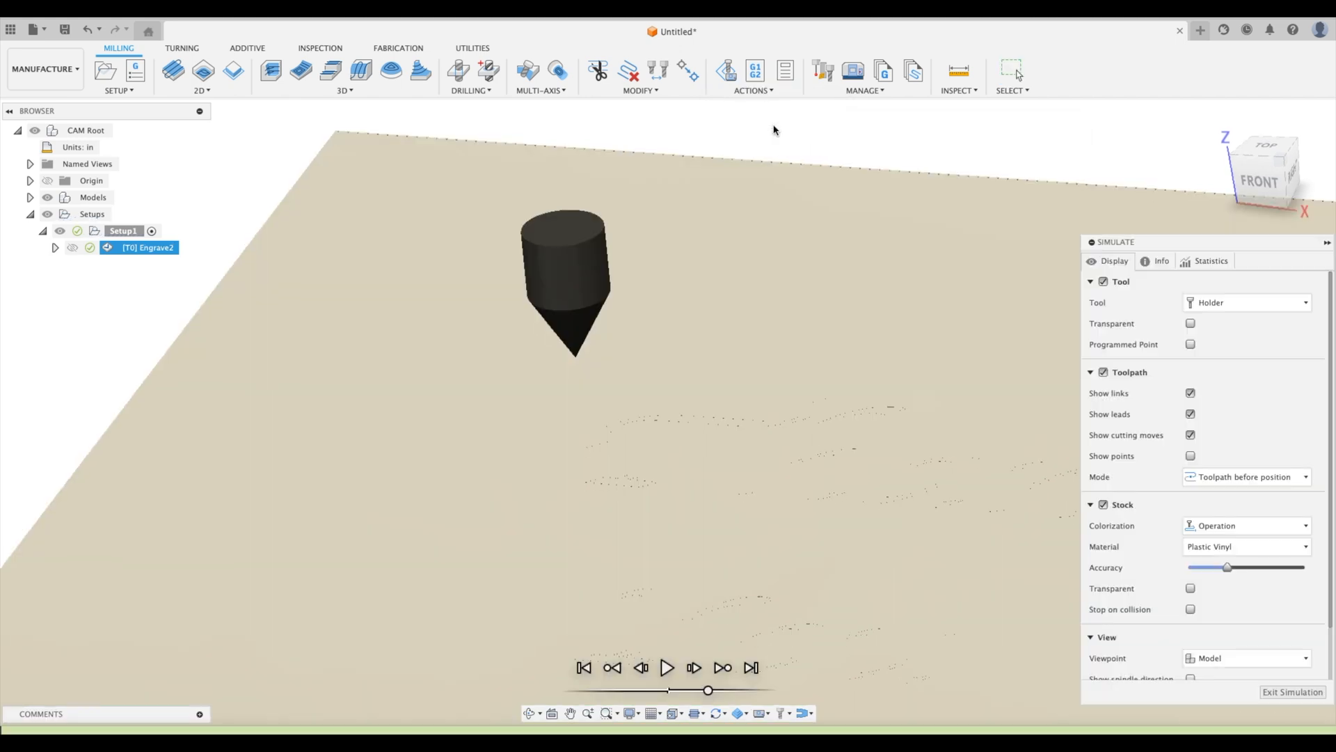
Play the 30° simulation at adjusted speed until Thank is carved green without collisions, then pause.
click(667, 667)
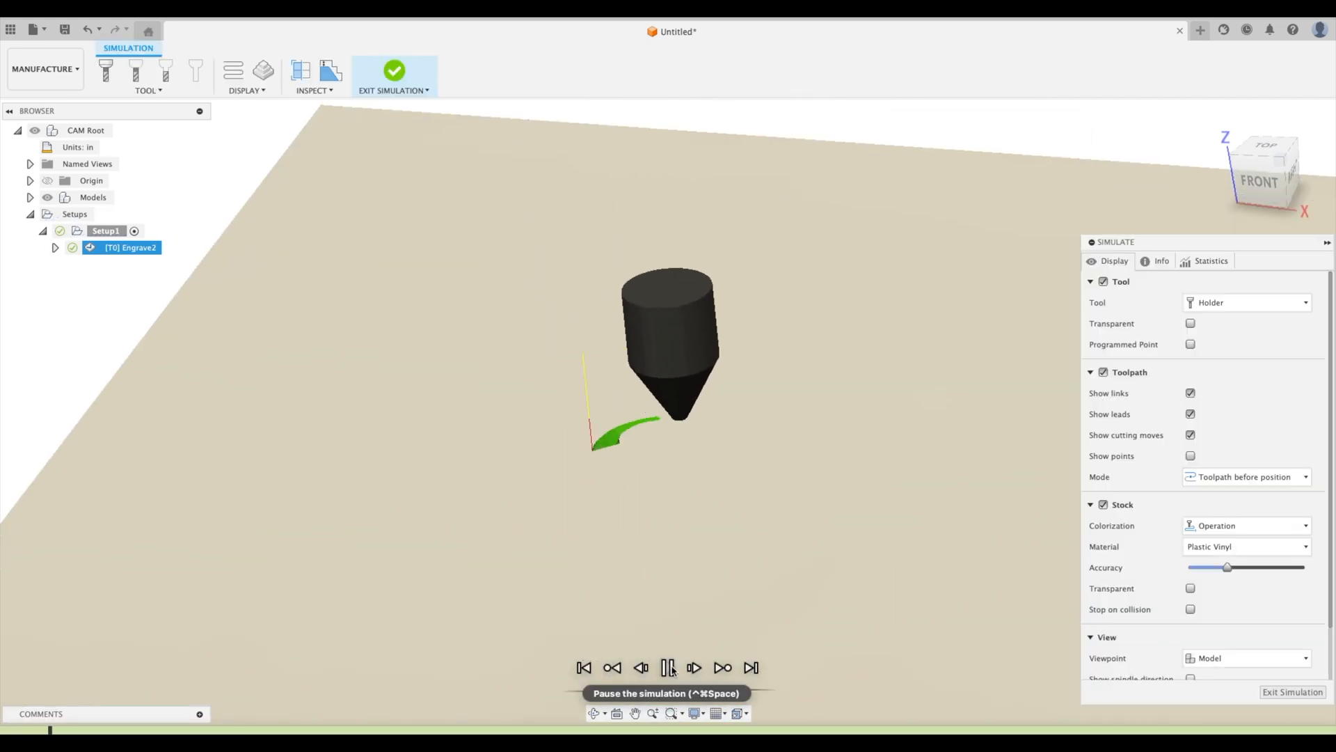
click(695, 666)
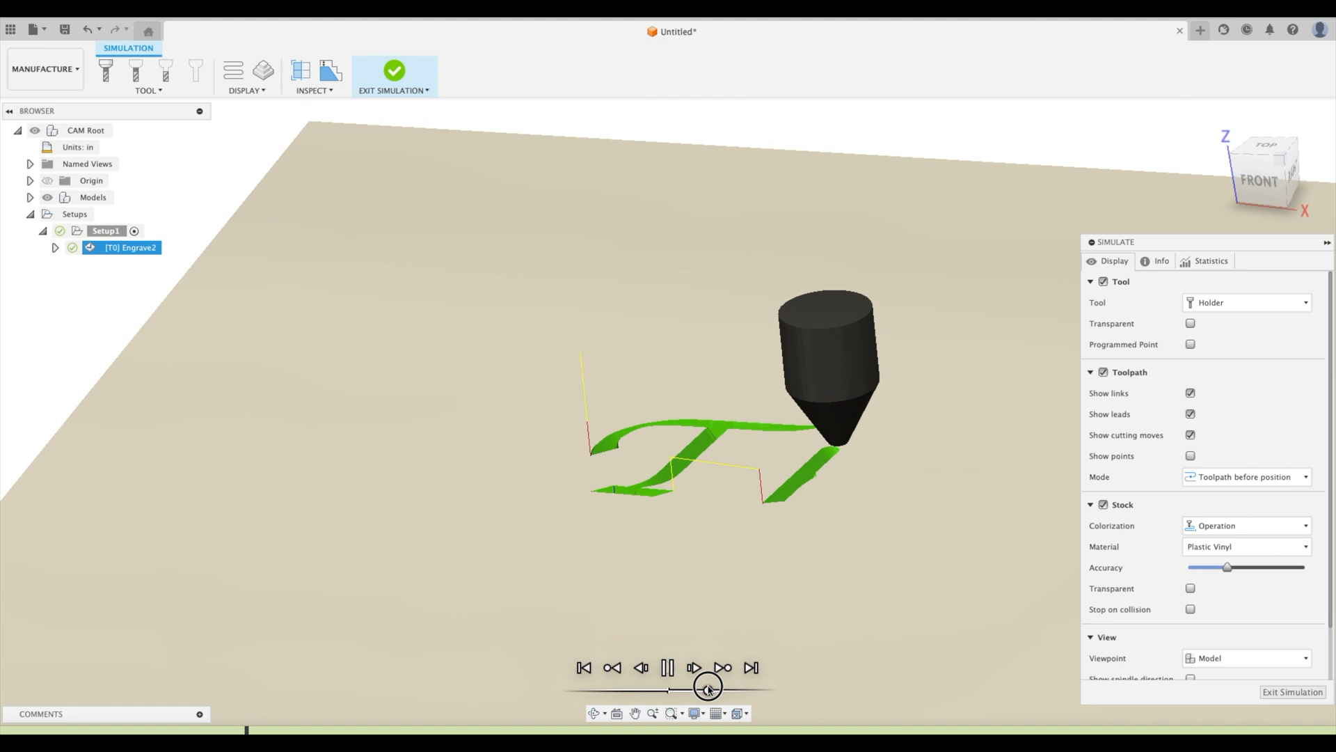
click(693, 667)
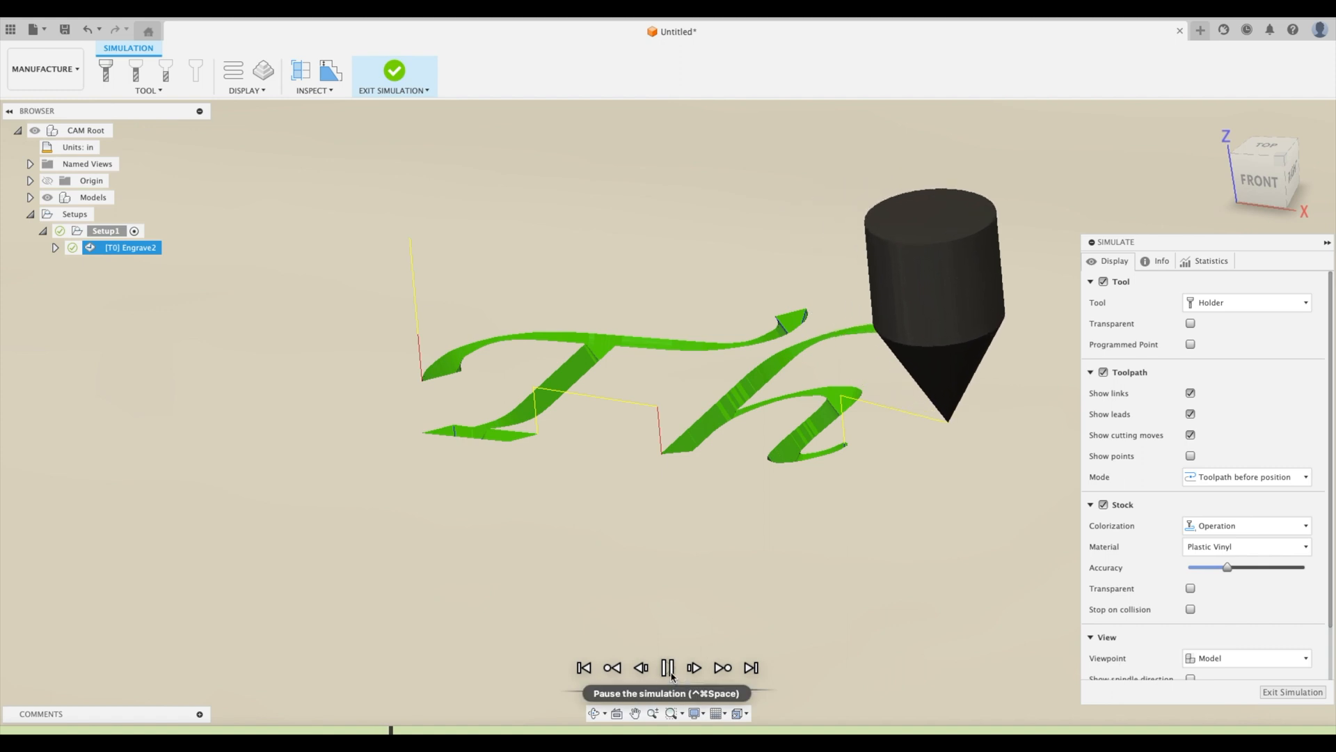
click(668, 667)
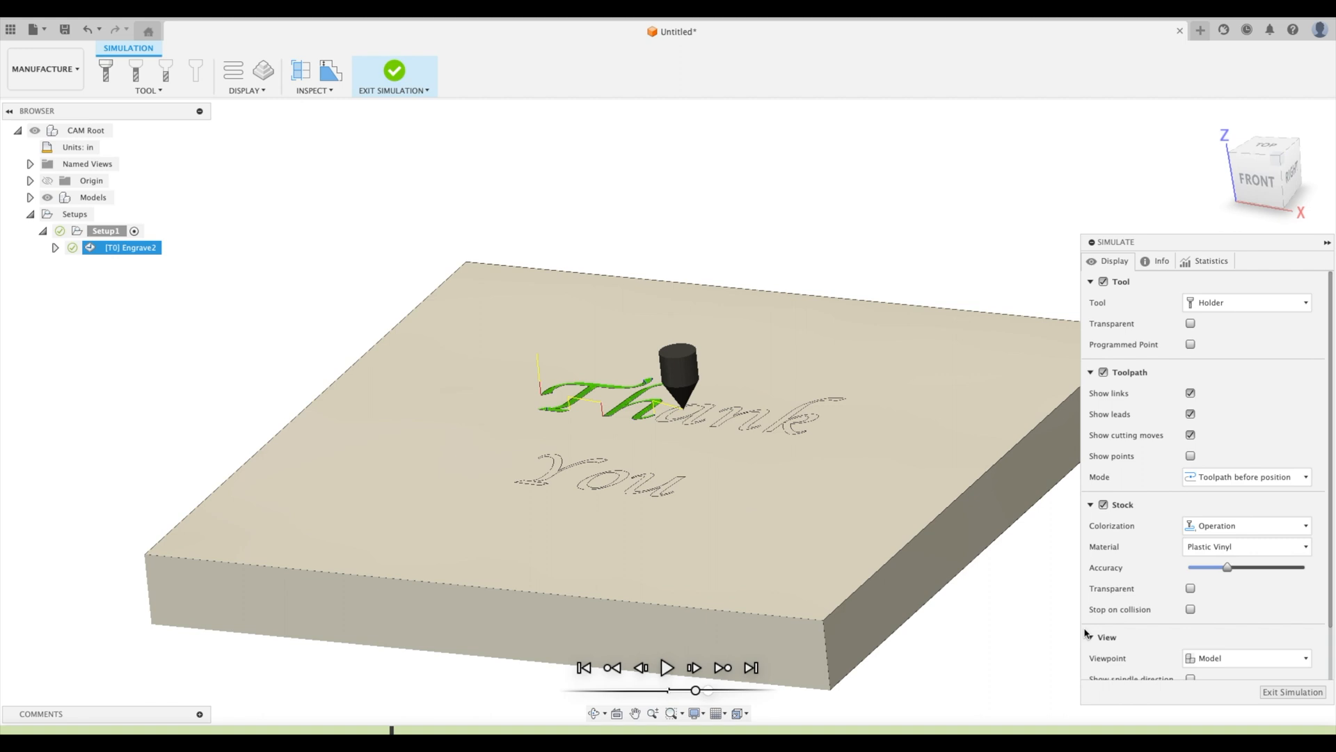
mouse_move(1225, 120)
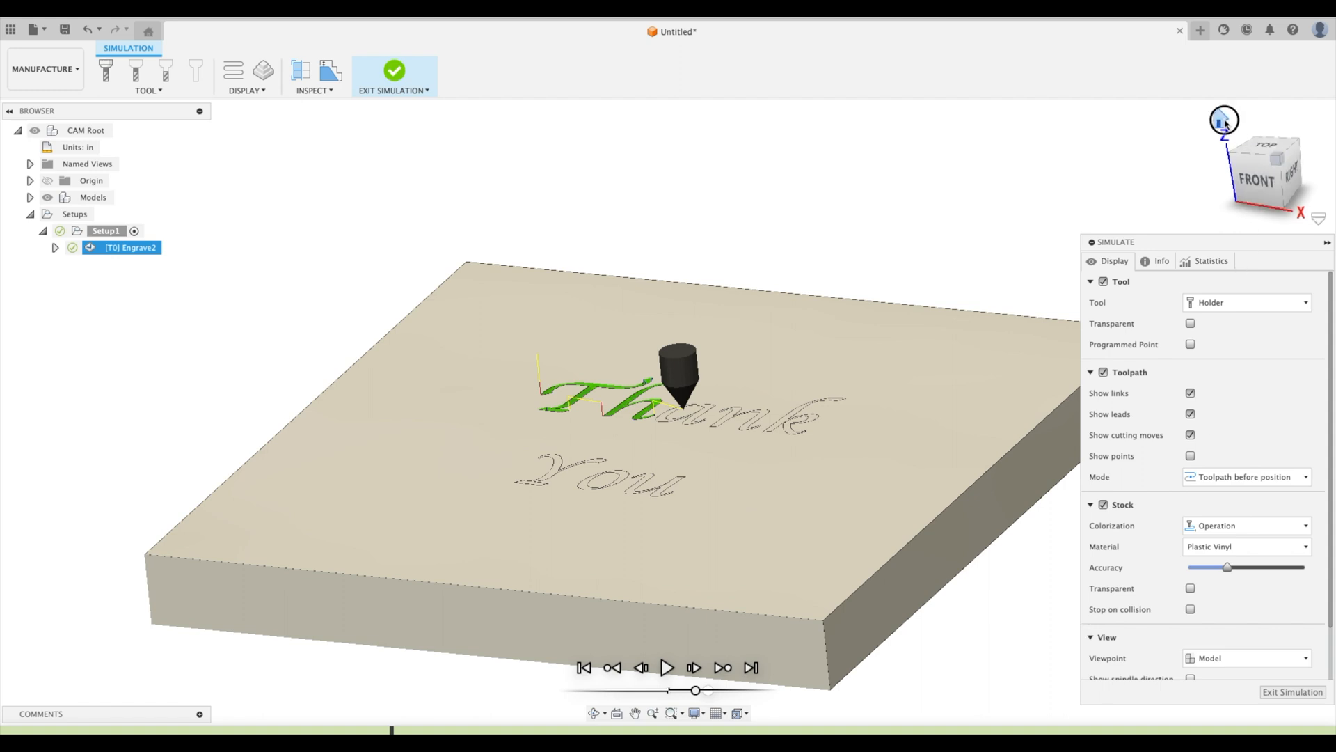